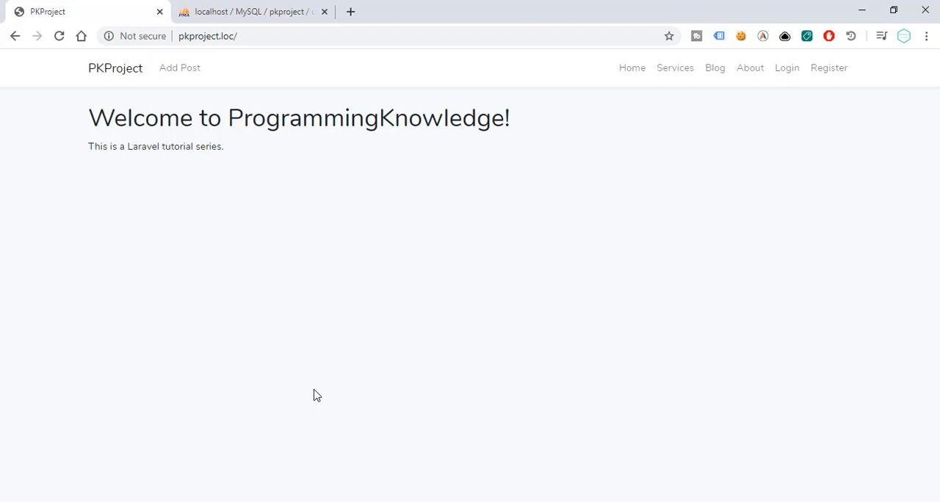
pyautogui.moveTo(728, 166)
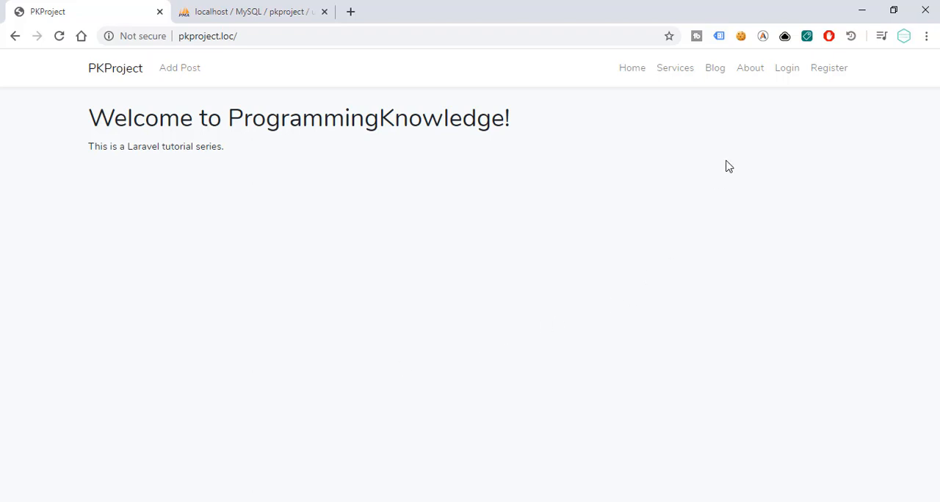
pyautogui.moveTo(828, 67)
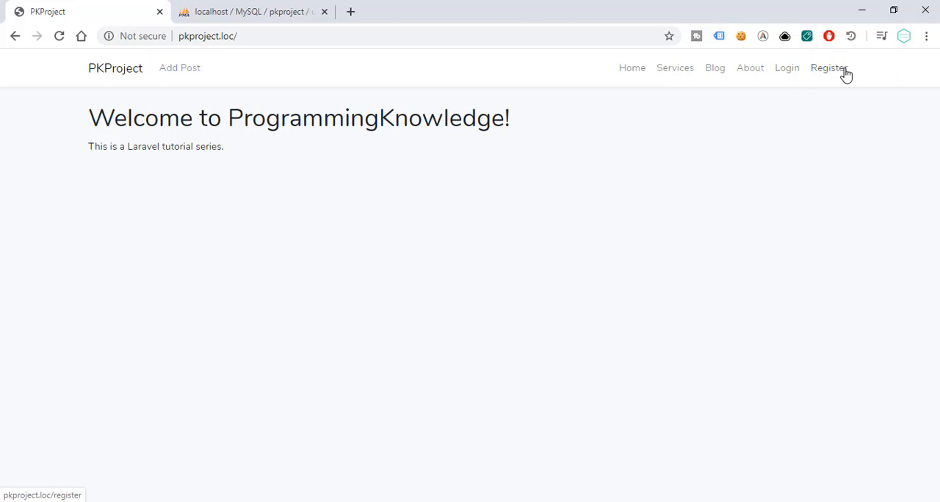
pyautogui.moveTo(270, 8)
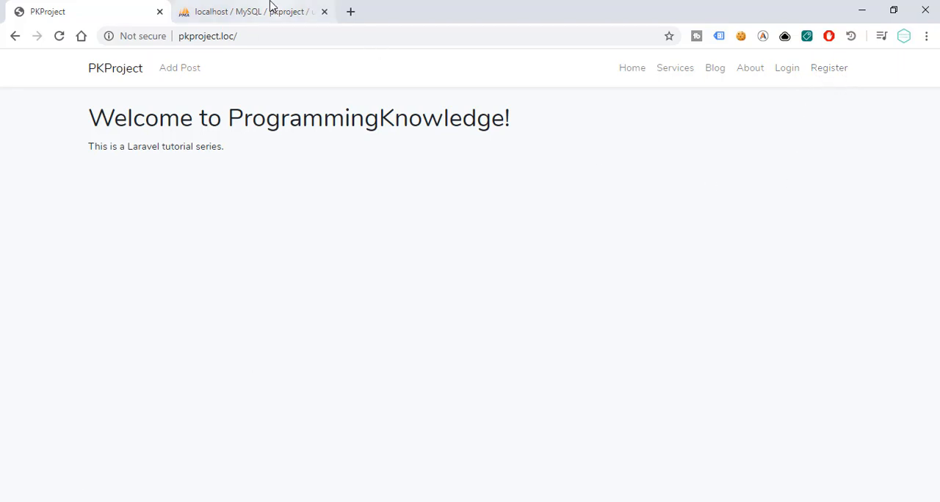
# Step: Switch to the phpMyAdmin users table, which still shows zero rows
pyautogui.click(253, 12)
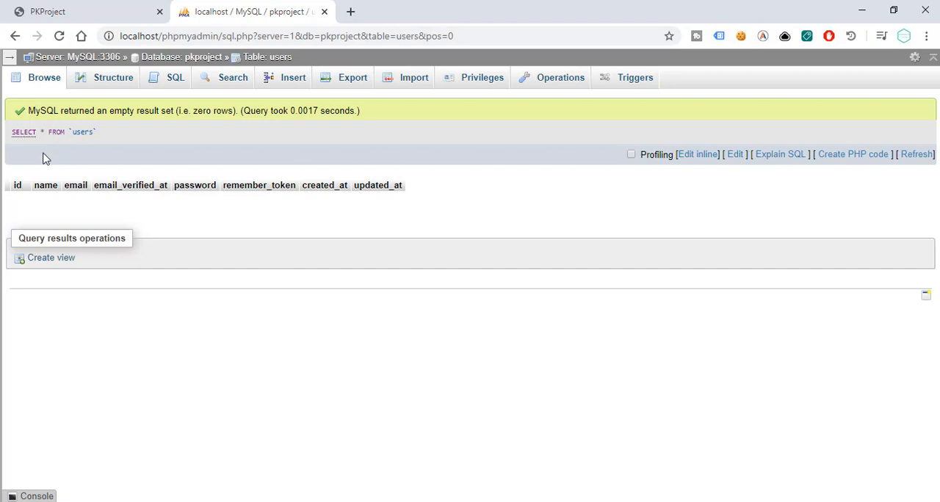
pyautogui.moveTo(51, 185)
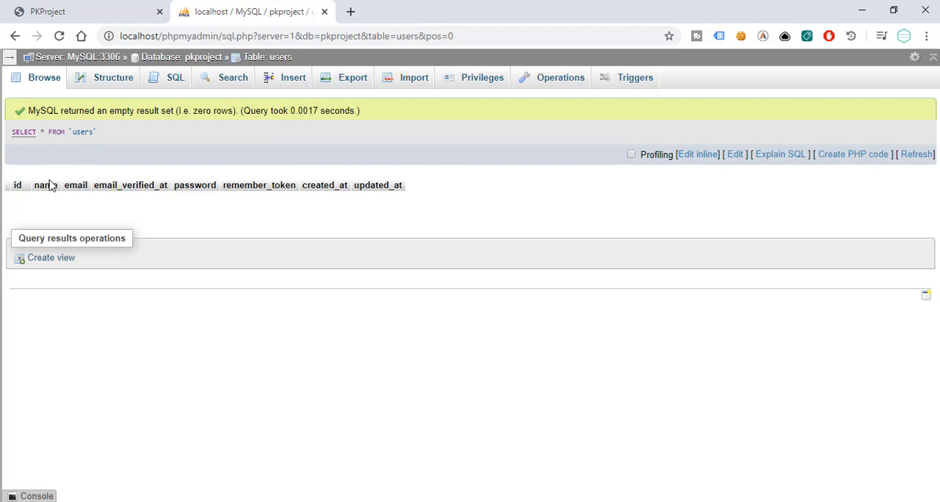
pyautogui.moveTo(27, 193)
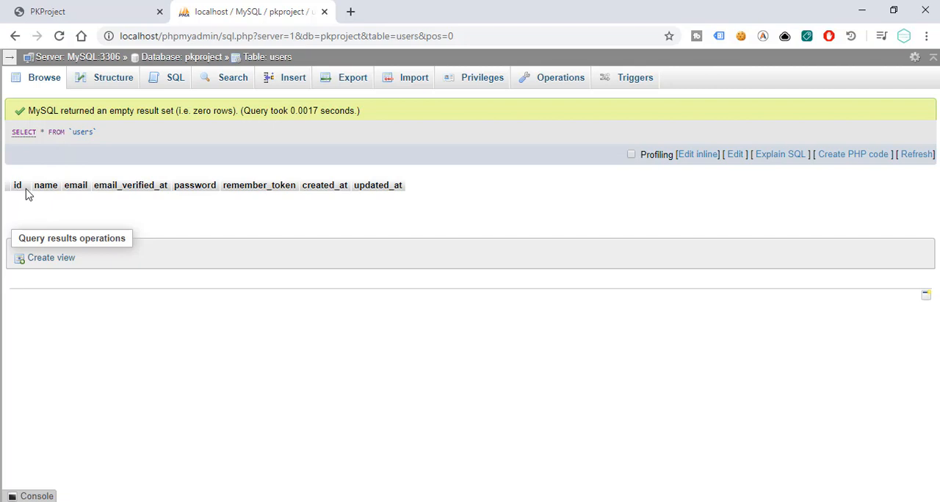
pyautogui.moveTo(85, 200)
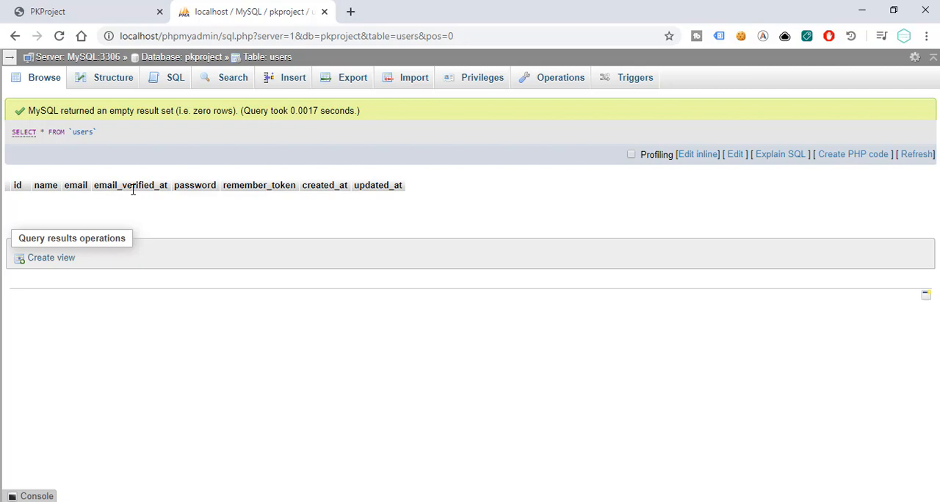
pyautogui.moveTo(309, 209)
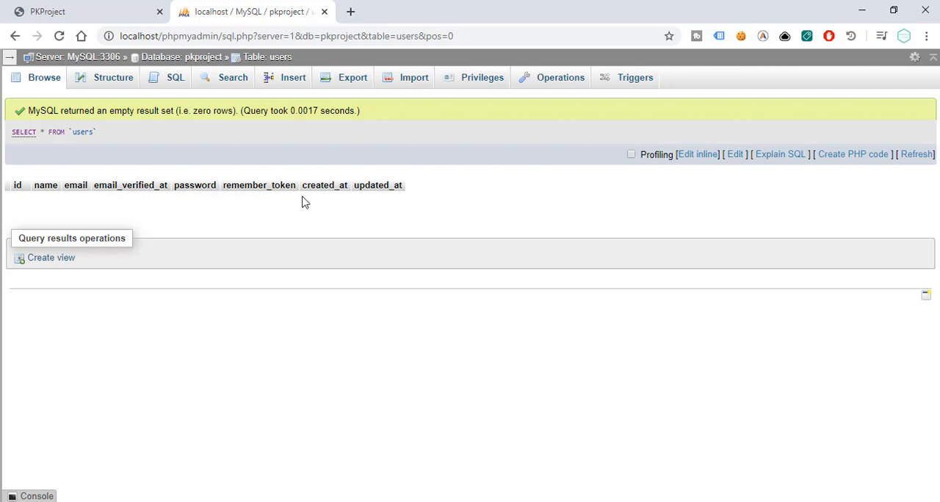
pyautogui.moveTo(370, 221)
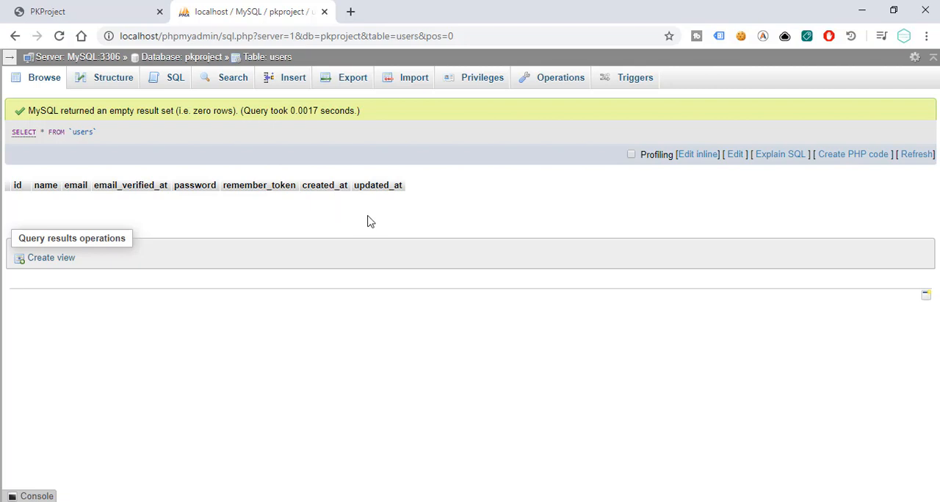
pyautogui.moveTo(252, 432)
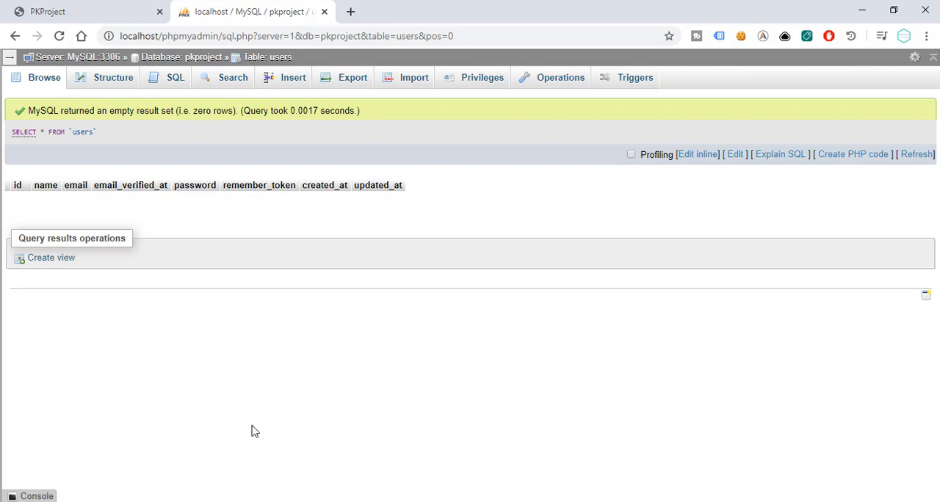
pyautogui.moveTo(288, 388)
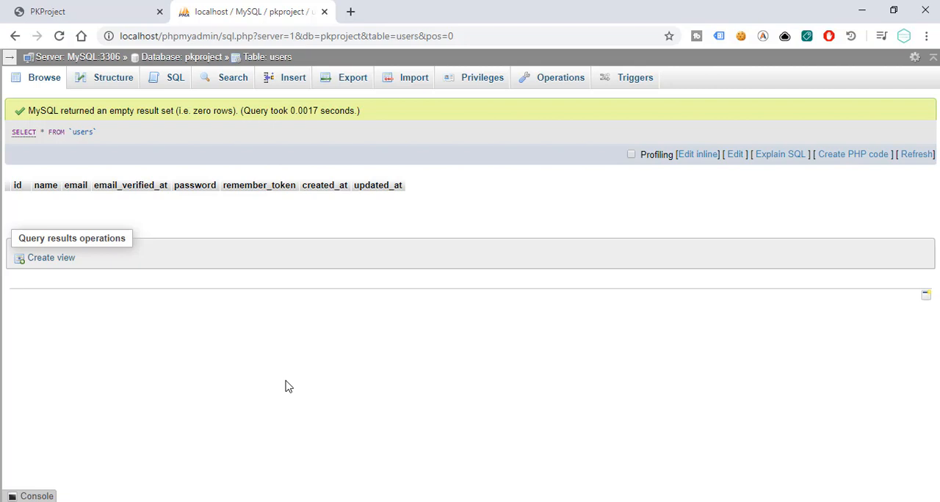
# Step: Return to the PKProject welcome page with its Login and Register links
pyautogui.click(85, 12)
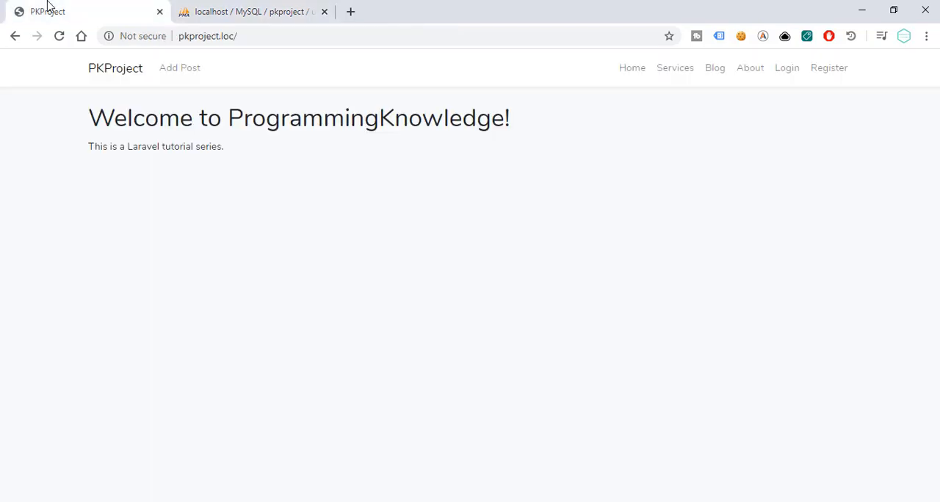
pyautogui.moveTo(667, 189)
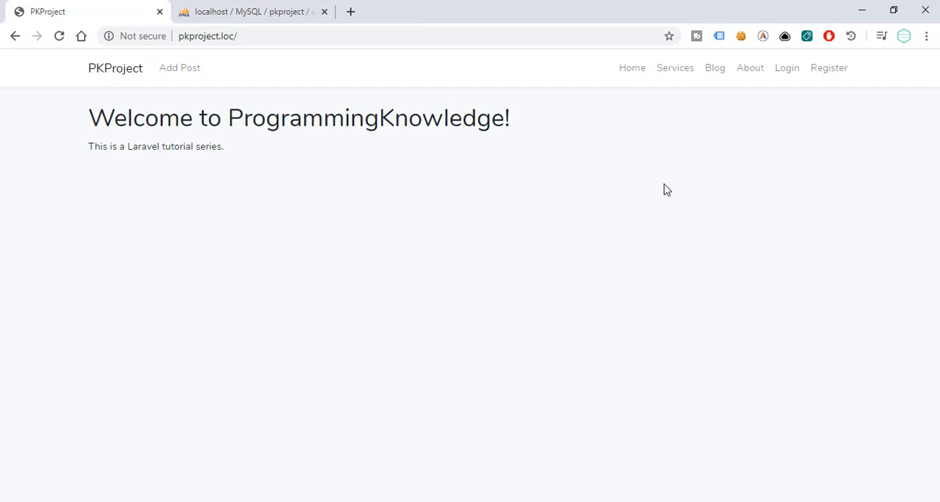
pyautogui.moveTo(551, 121)
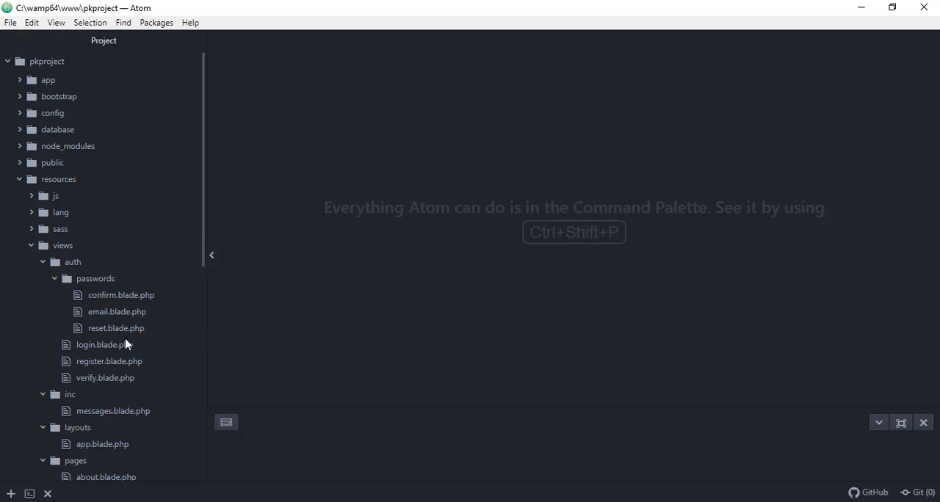
# Step: Open resources/views/layouts/app.blade.php and scroll through its navbar links markup
pyautogui.doubleClick(103, 443)
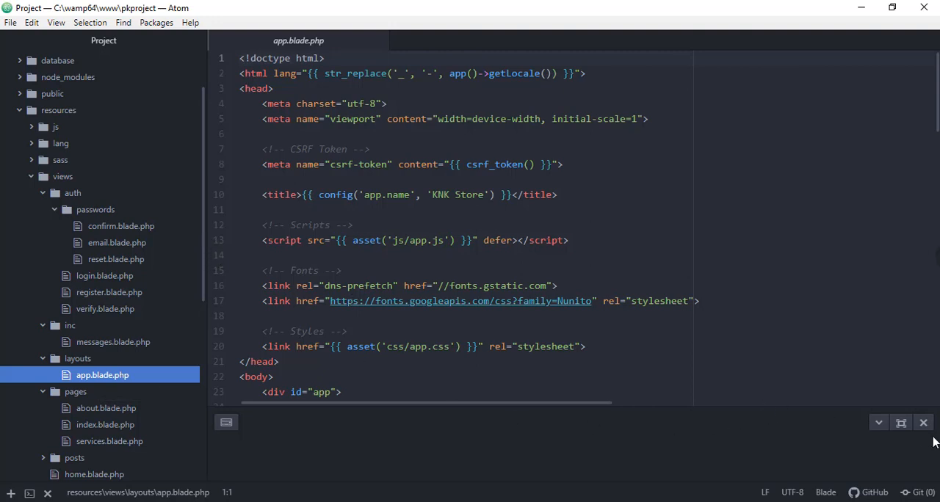
pyautogui.scroll(-3)
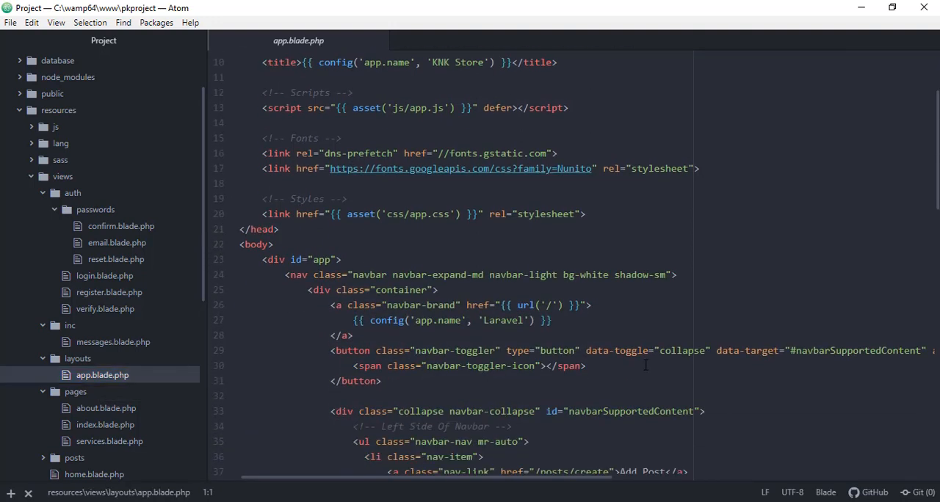
pyautogui.scroll(-3)
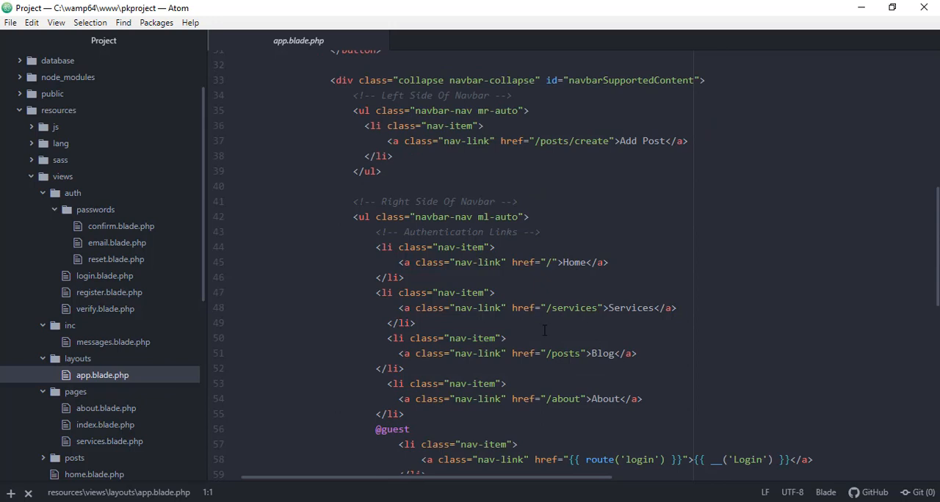
pyautogui.scroll(-3)
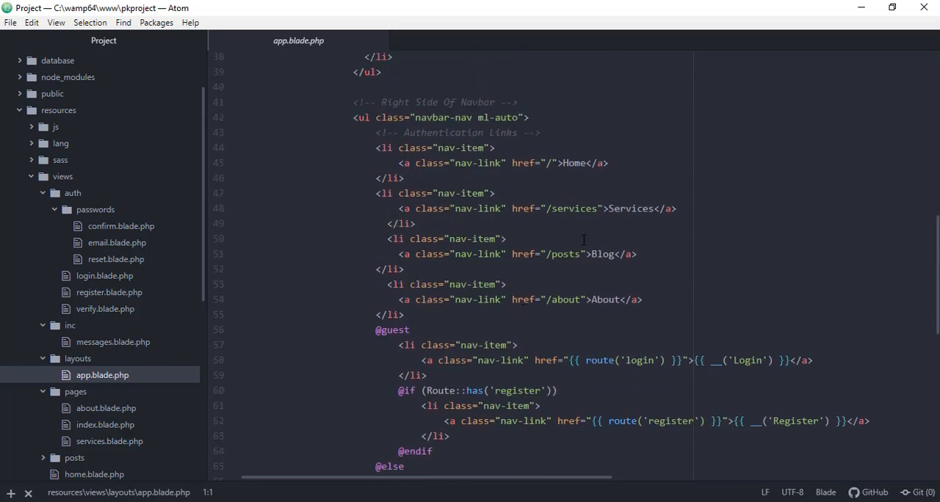
pyautogui.scroll(-3)
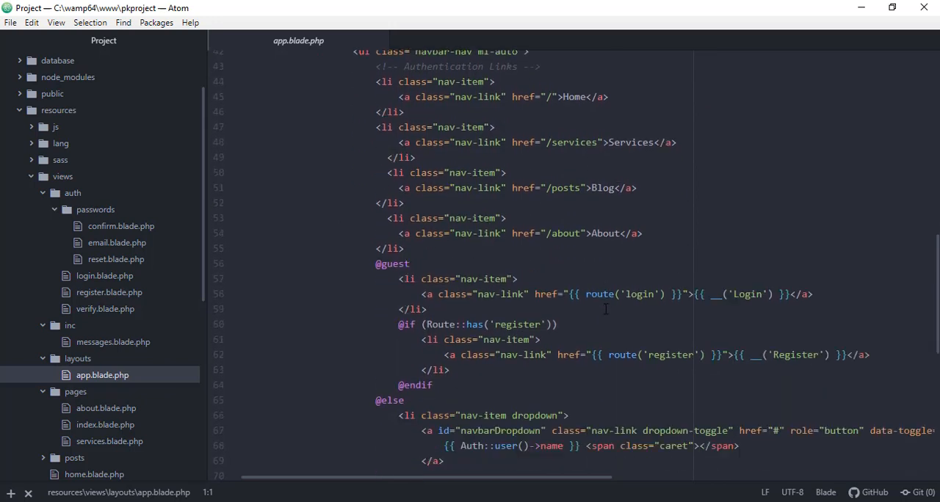
pyautogui.scroll(-3)
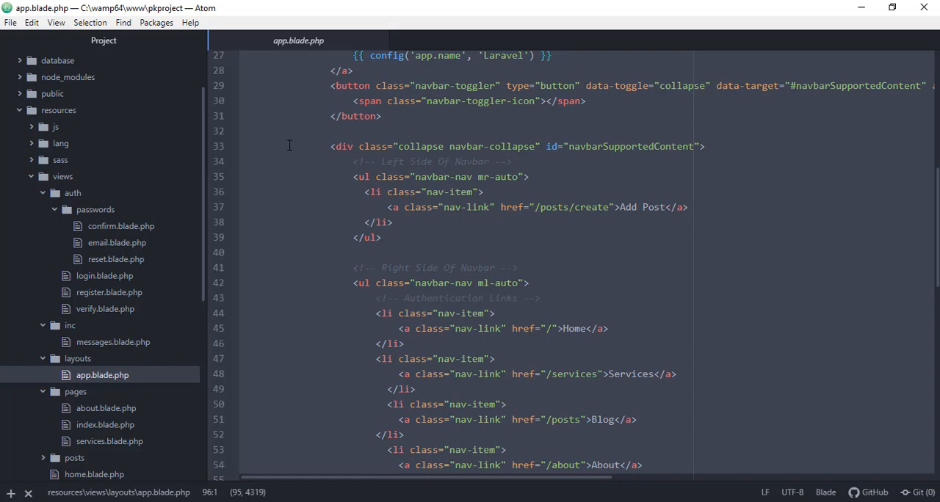
pyautogui.moveTo(375, 211)
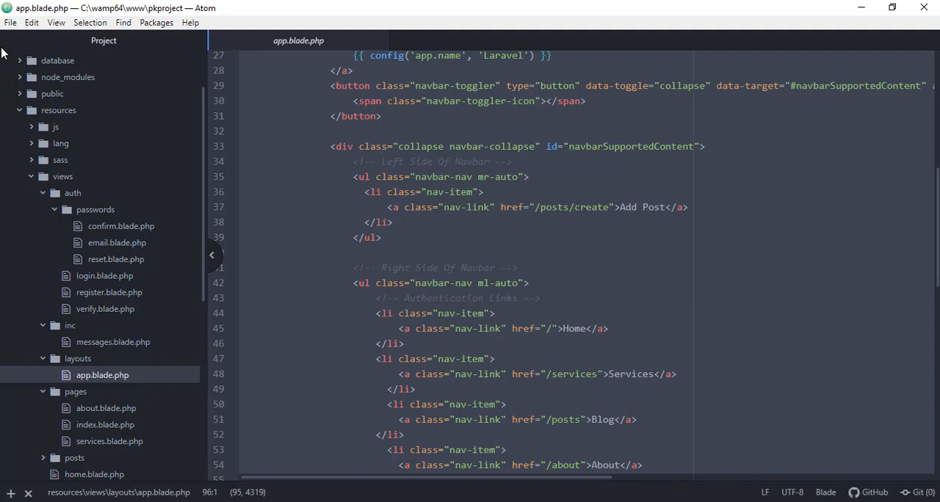
# Step: Create a new untitled file via File > New File and open a PowerShell terminal in pkproject
pyautogui.click(10, 22)
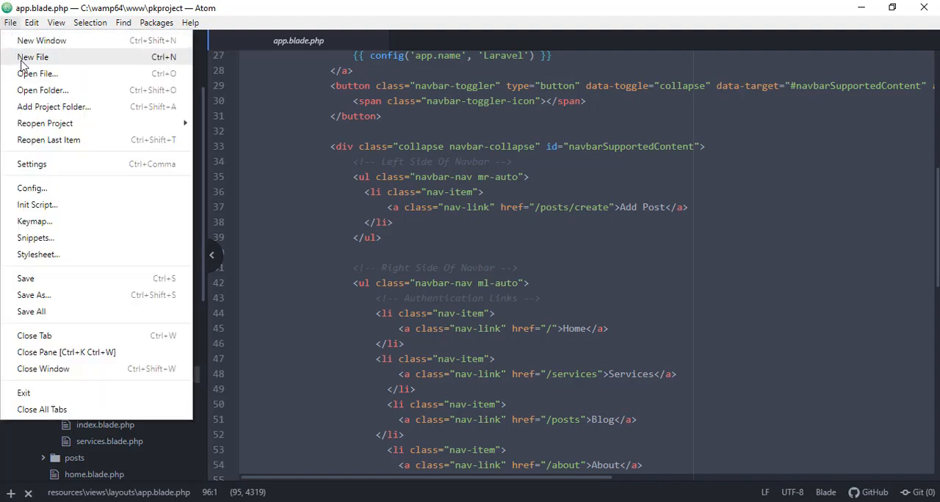
pyautogui.click(32, 56)
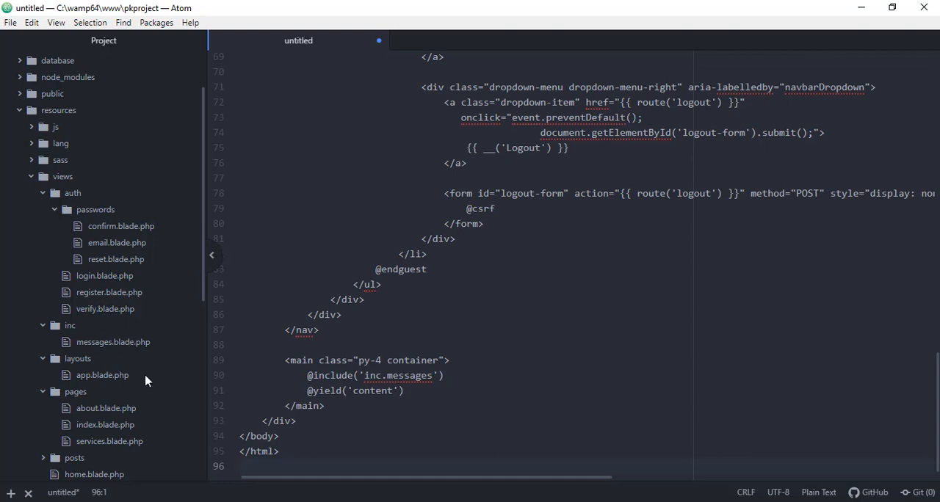
pyautogui.click(439, 360)
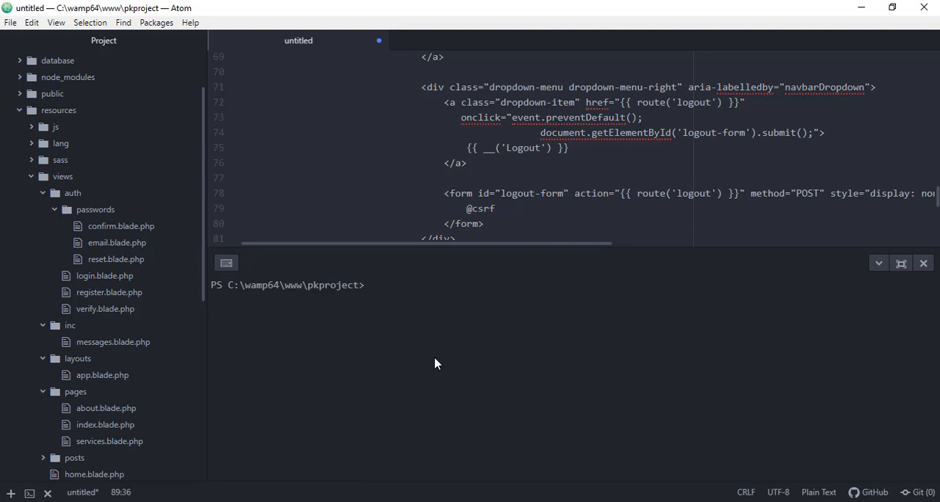
# Step: Run php artisan make:auth, then php artisan ui:auth after make:auth is rejected
pyautogui.write('php')
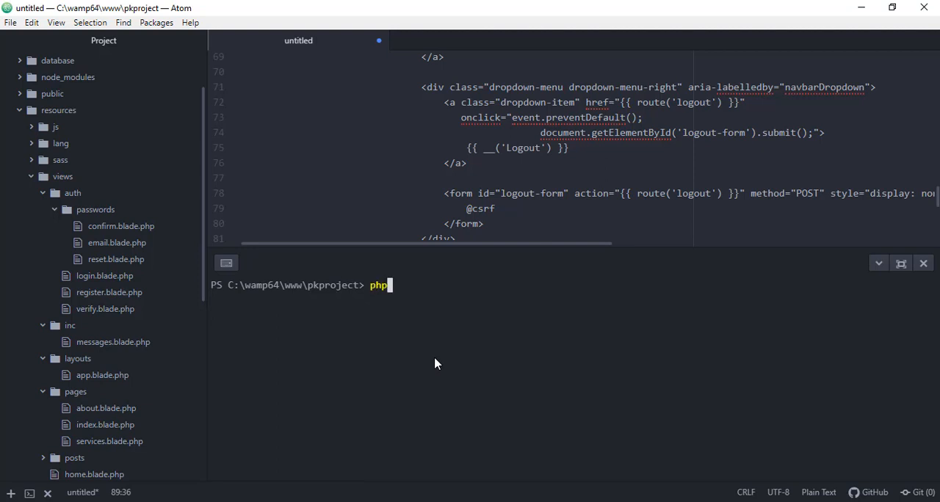
pyautogui.write('artis')
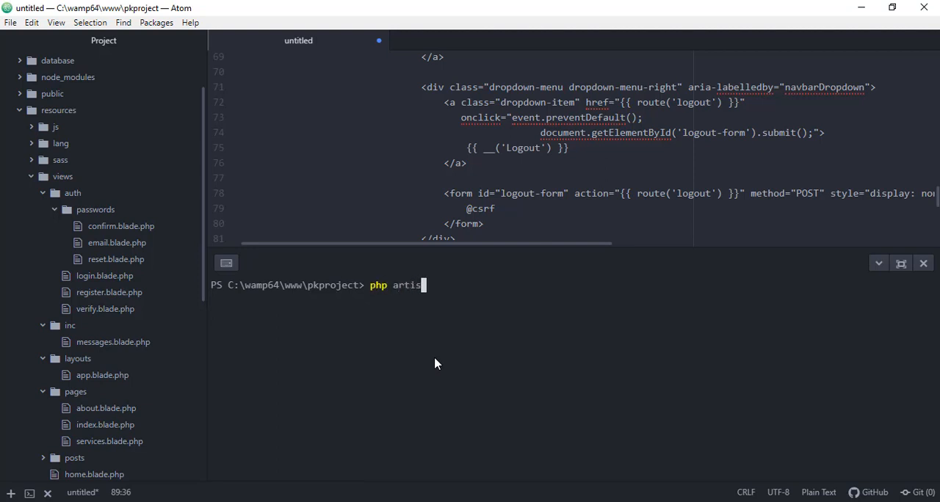
pyautogui.write('an make:a')
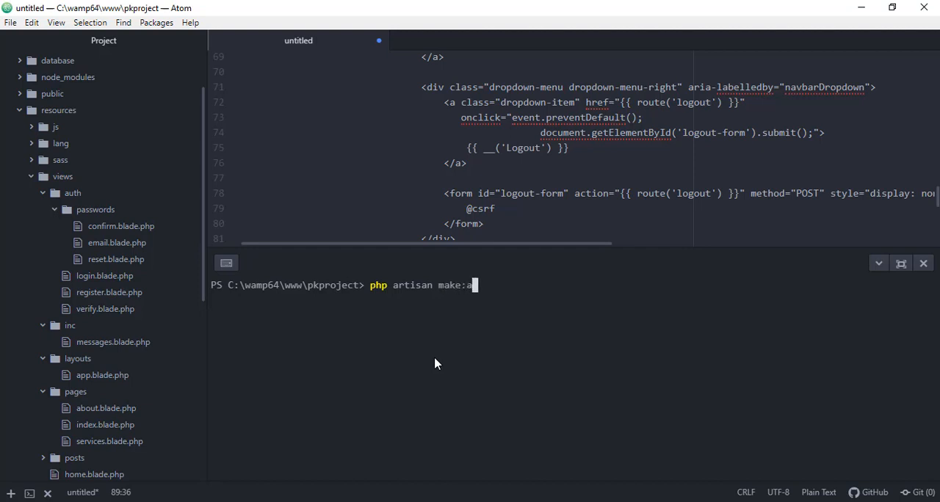
pyautogui.write('uth')
pyautogui.write('php artisan')
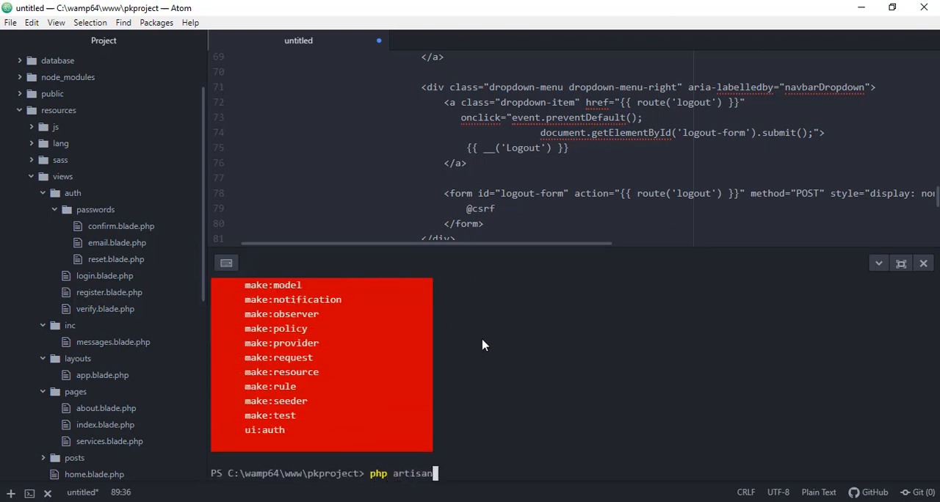
pyautogui.write('ui:auth')
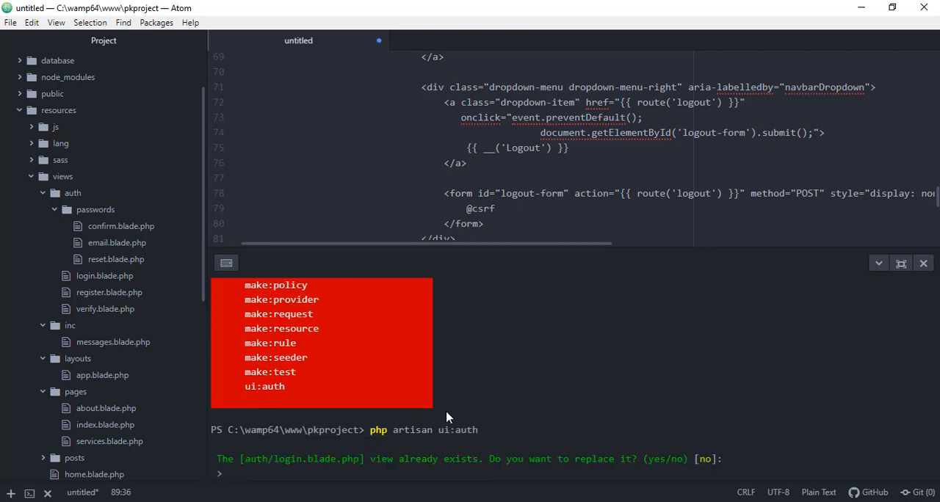
pyautogui.moveTo(440, 418)
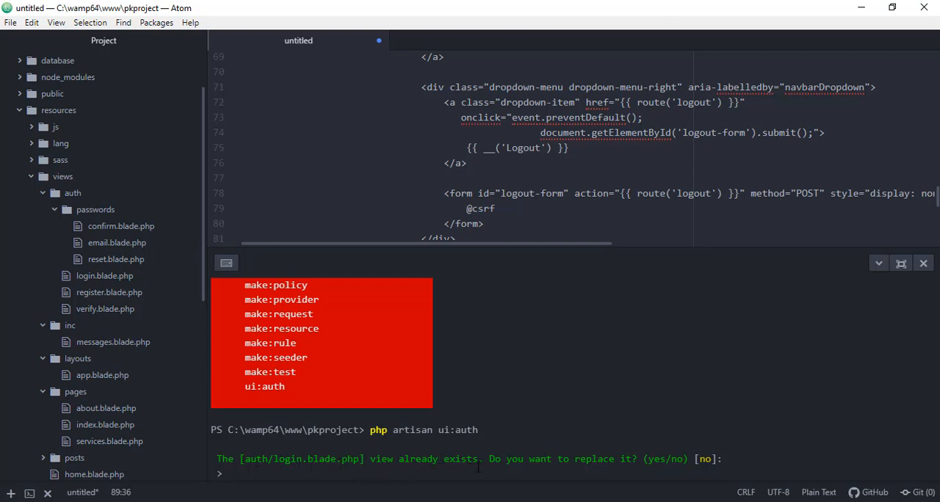
pyautogui.moveTo(320, 473)
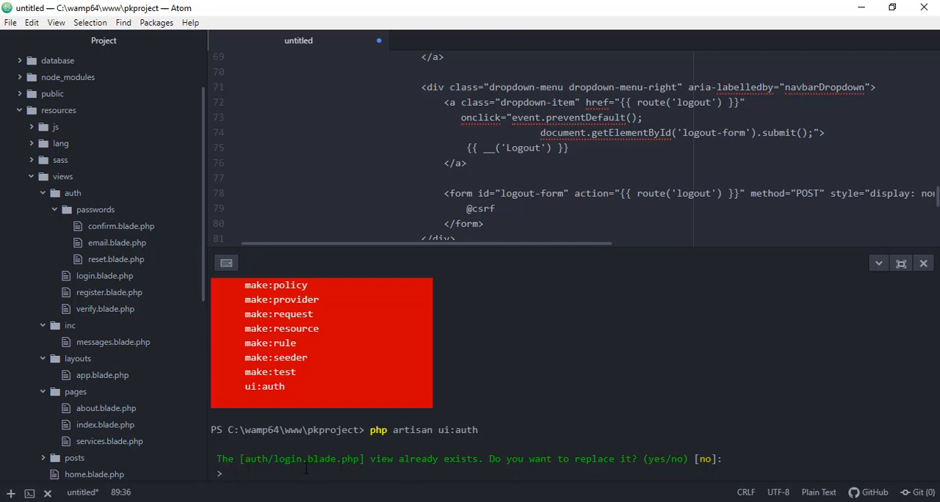
# Step: Answer yes to each 'view already exists' prompt so login, register, verify, home and layout are replaced
pyautogui.write('yes')
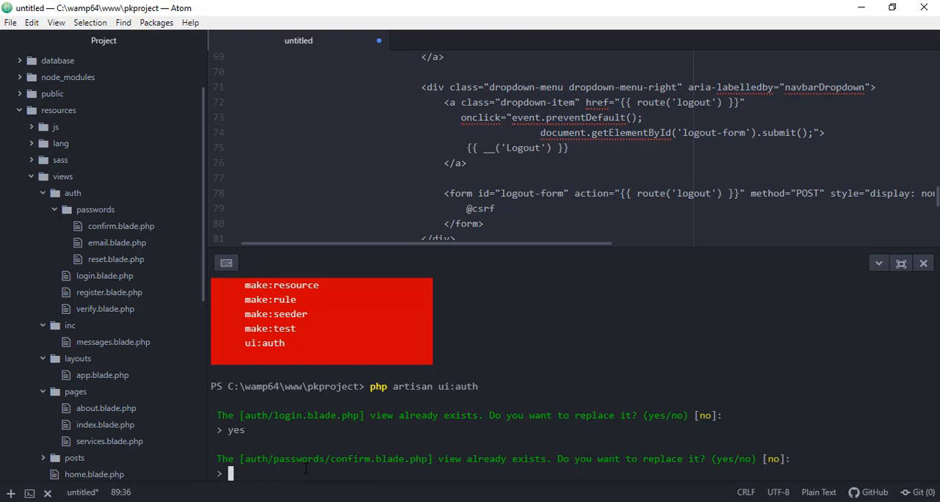
pyautogui.write('y')
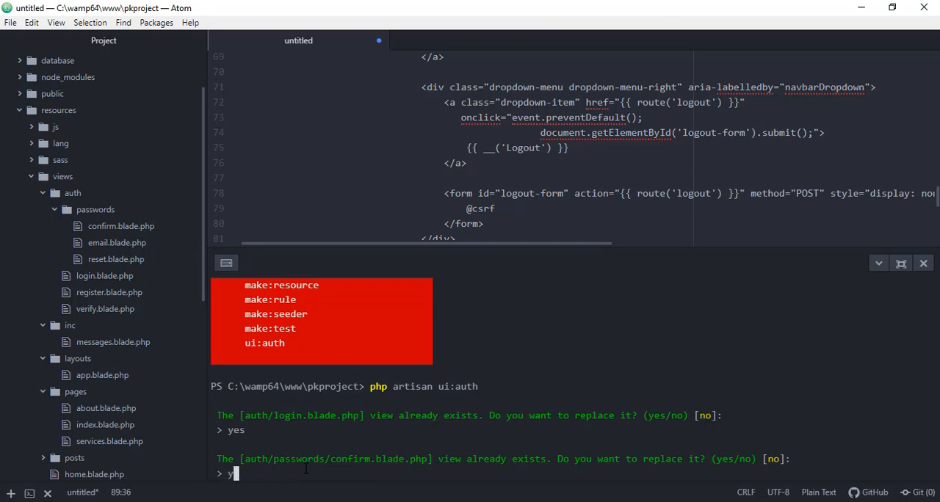
pyautogui.write('es')
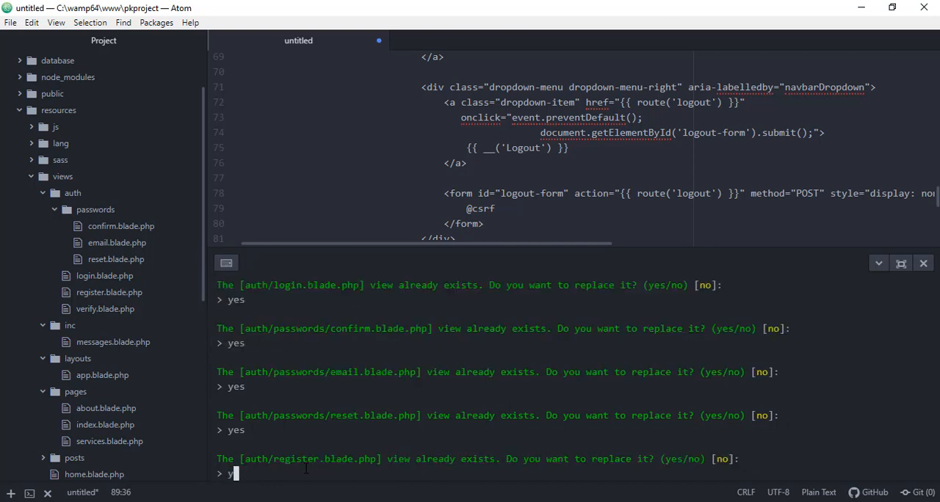
pyautogui.write('es')
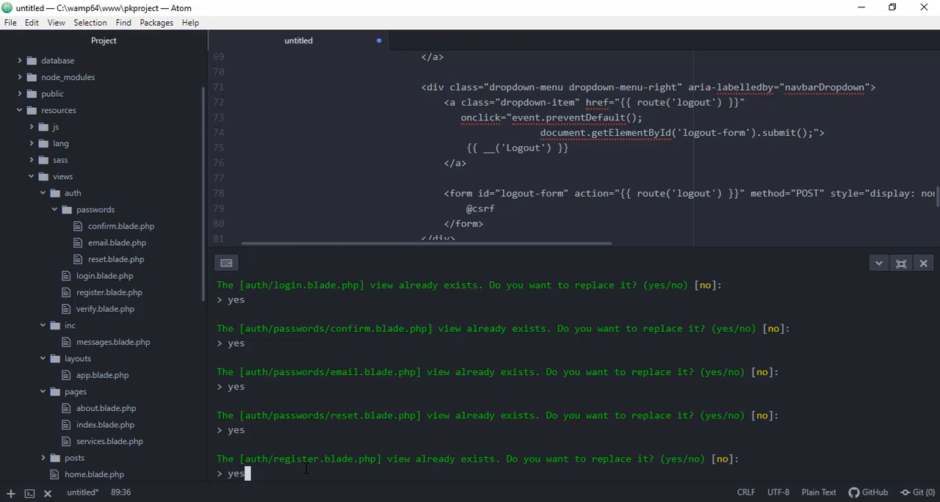
pyautogui.press('enter')
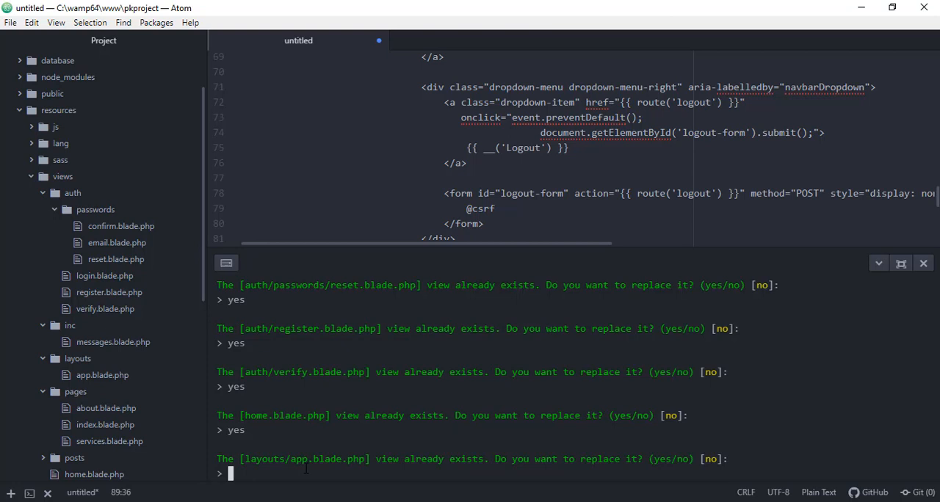
pyautogui.write('yes')
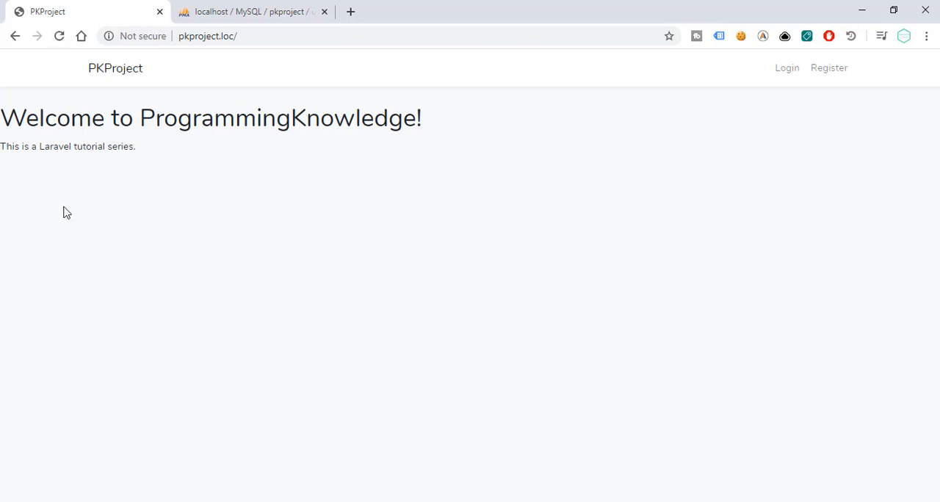
pyautogui.moveTo(182, 151)
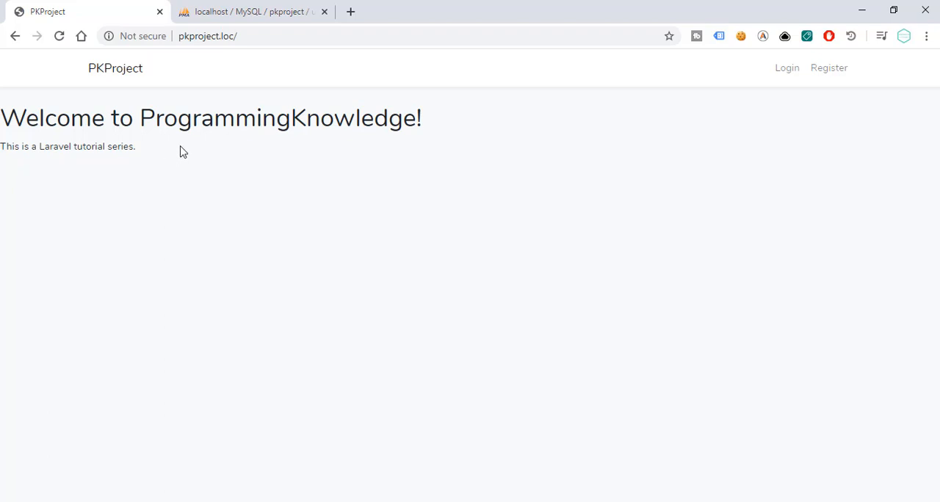
pyautogui.moveTo(191, 155)
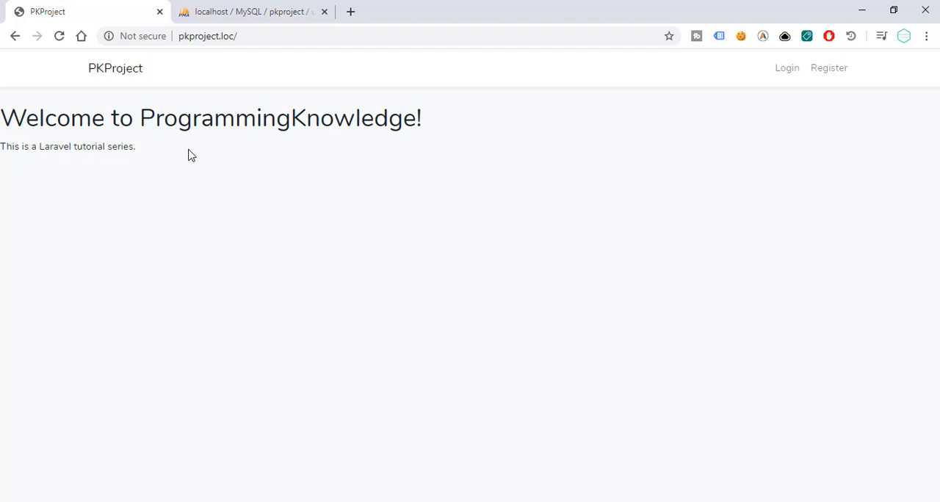
pyautogui.moveTo(720, 73)
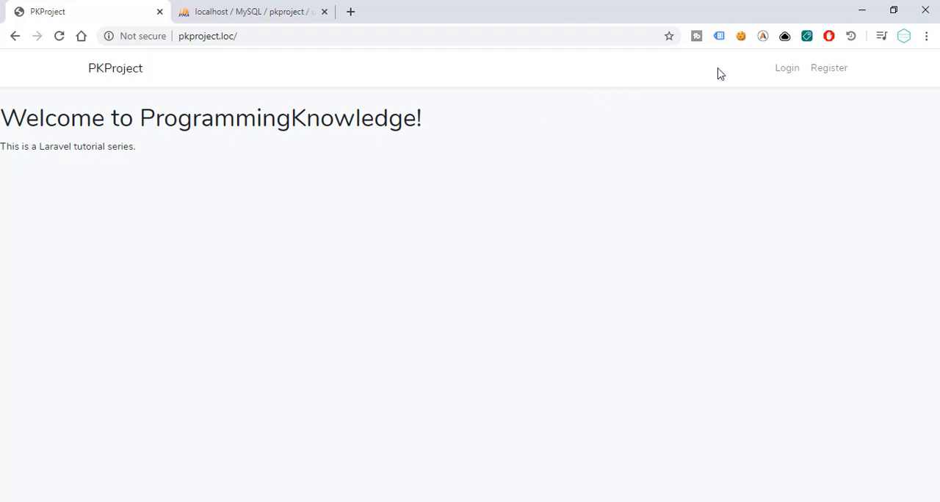
pyautogui.moveTo(450, 100)
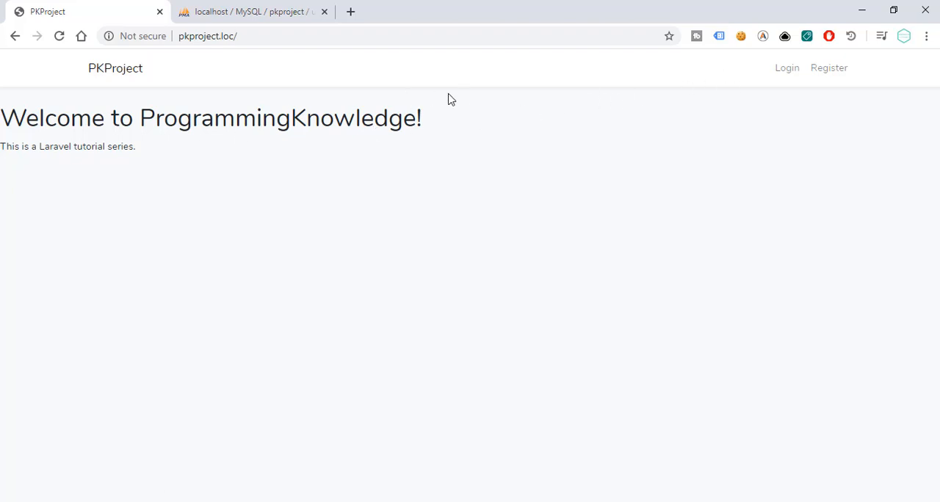
pyautogui.moveTo(686, 86)
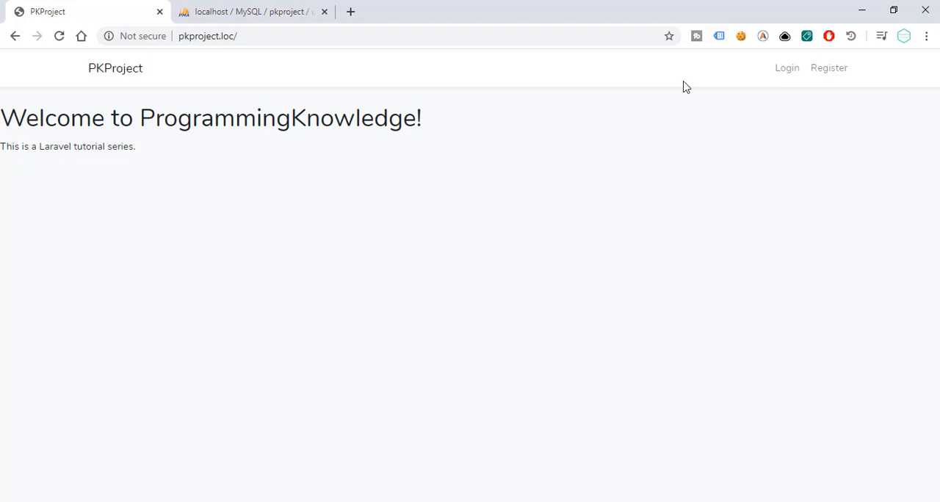
pyautogui.moveTo(708, 79)
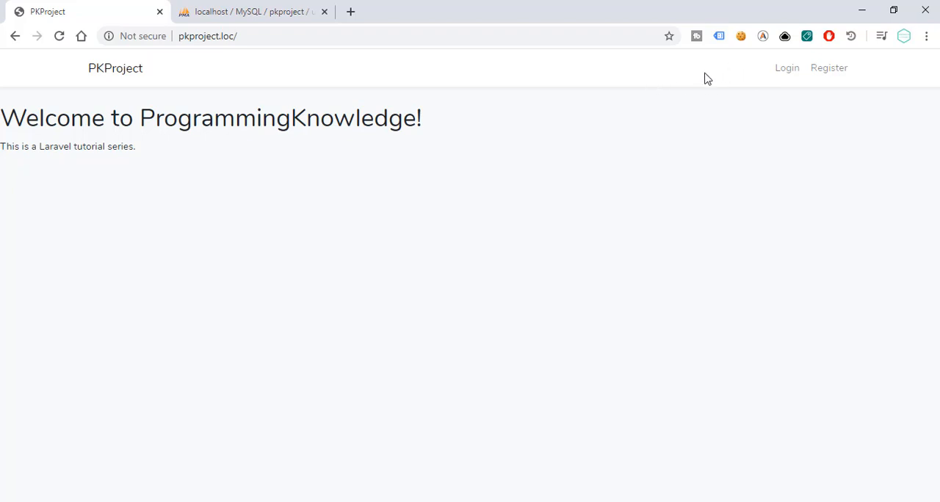
pyautogui.moveTo(155, 92)
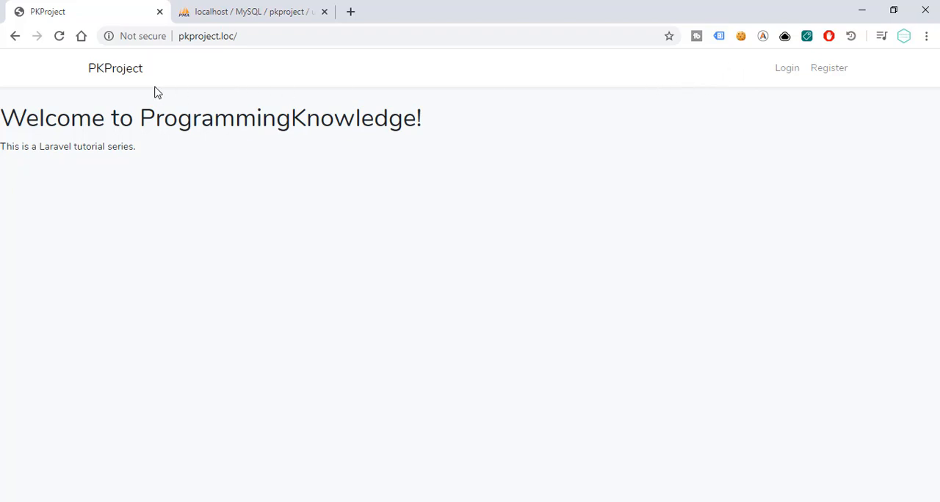
pyautogui.moveTo(238, 400)
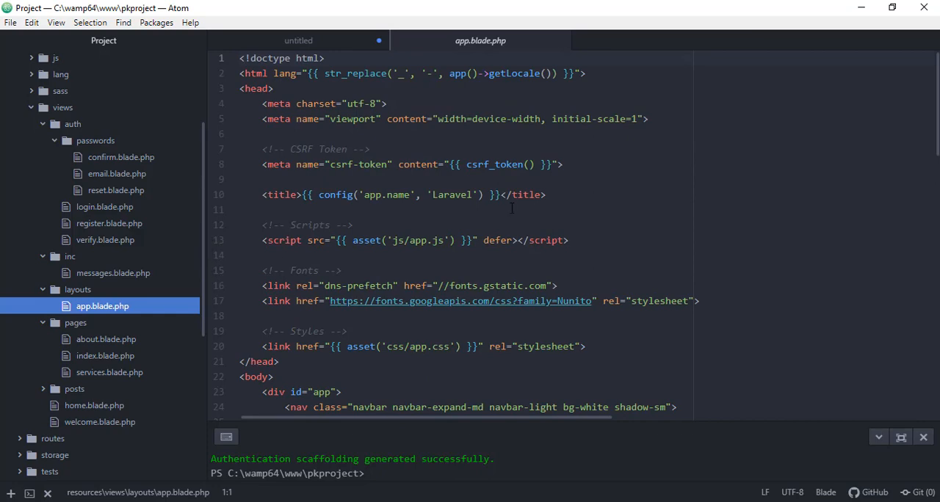
# Step: Copy the Home, Services, Blog and About links from the old layout into app.blade.php's navbar
pyautogui.scroll(-3)
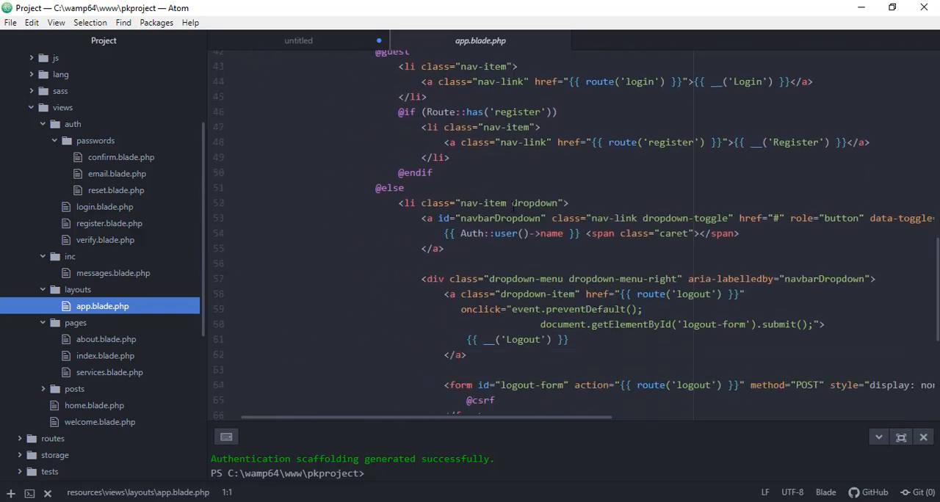
pyautogui.scroll(-3)
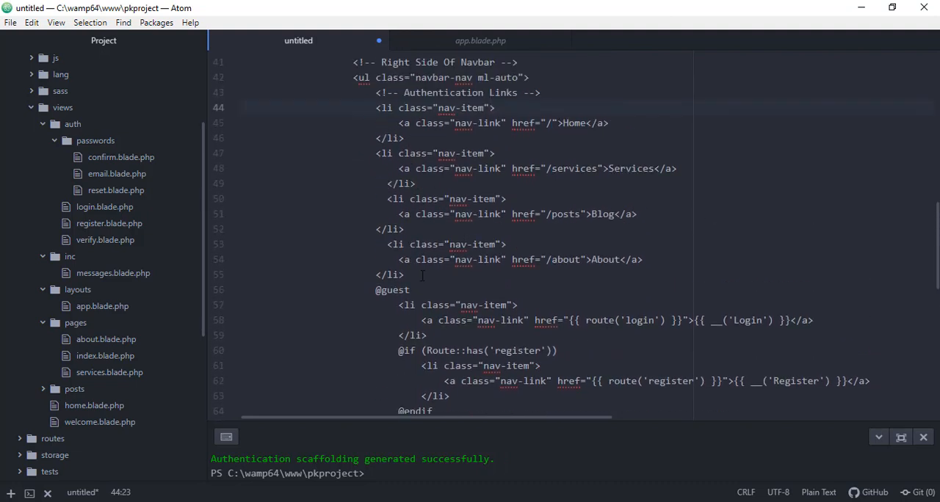
pyautogui.moveTo(393, 184); pyautogui.dragTo(404, 274)
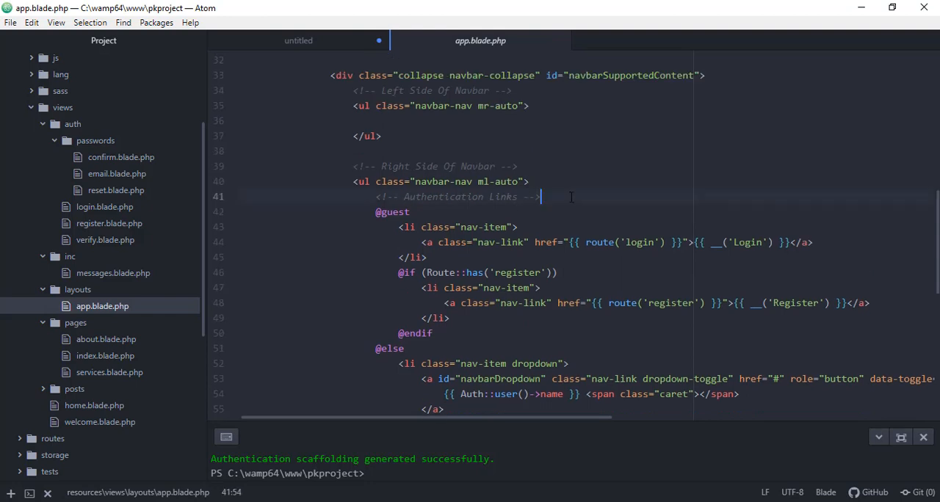
pyautogui.press('enter')
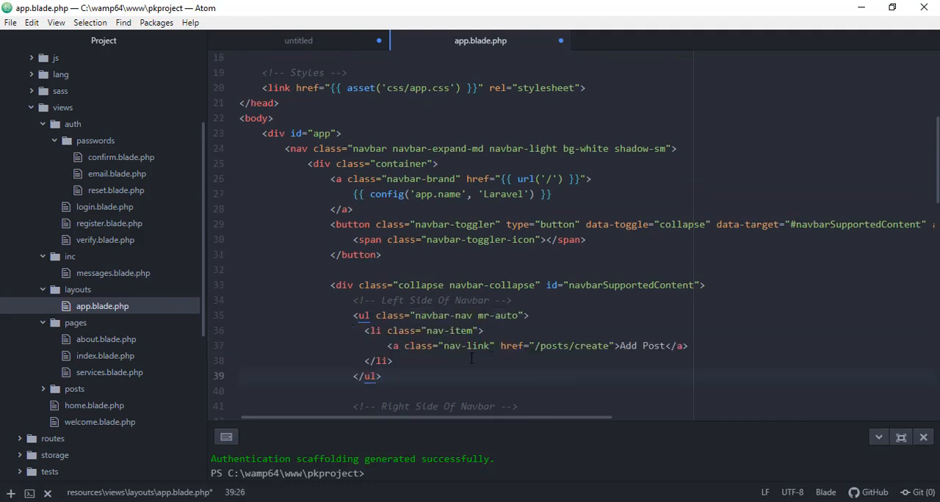
# Step: Replace the navbar's 'navbar-light bg-white' classes with 'navbar-inverse'
pyautogui.scroll(-3)
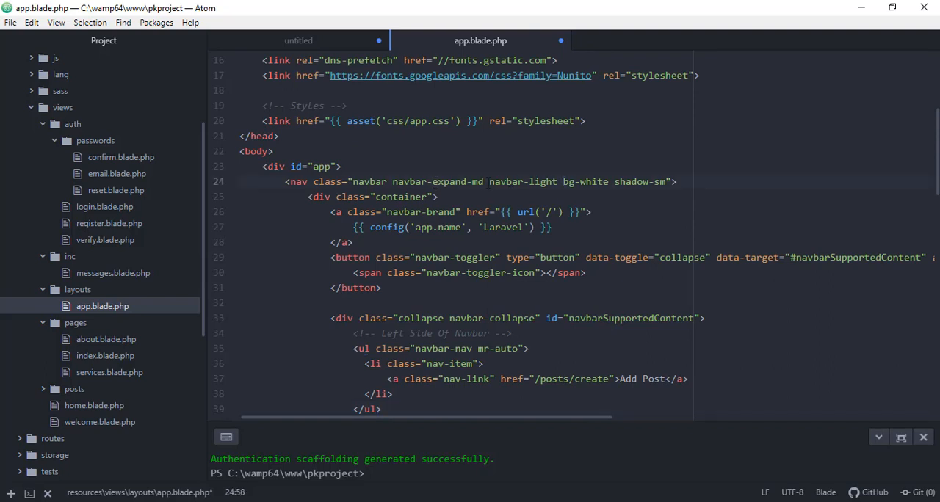
pyautogui.doubleClick(544, 182)
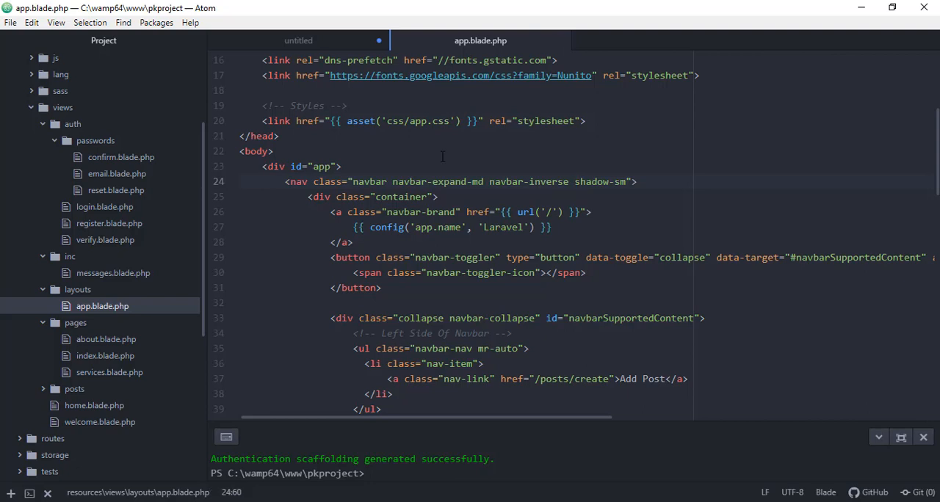
pyautogui.click(575, 182)
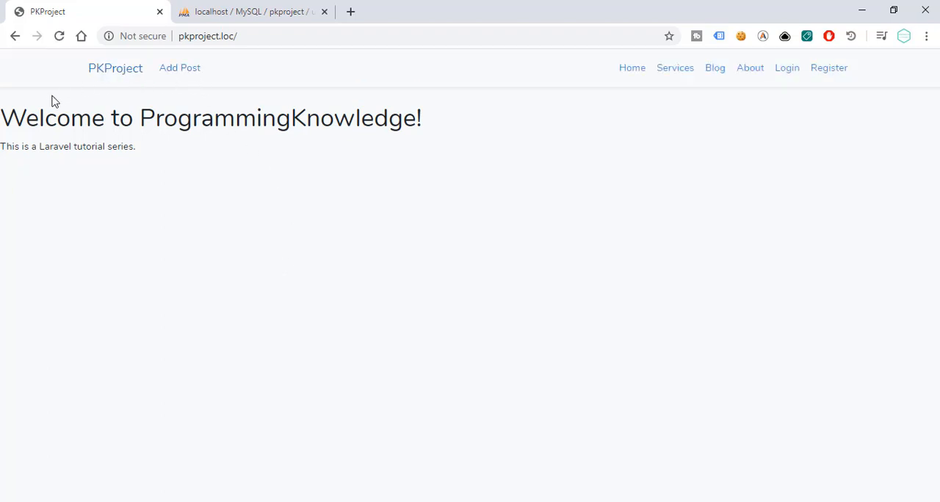
pyautogui.moveTo(154, 91)
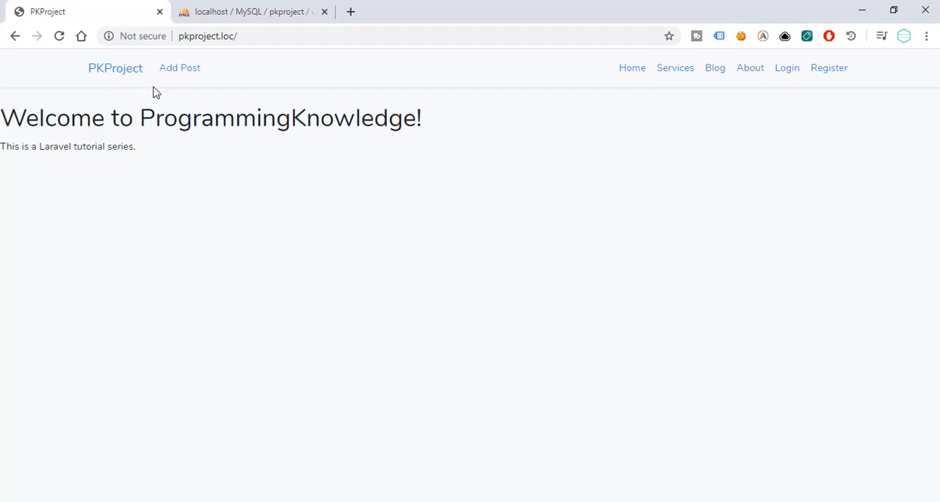
pyautogui.moveTo(674, 68)
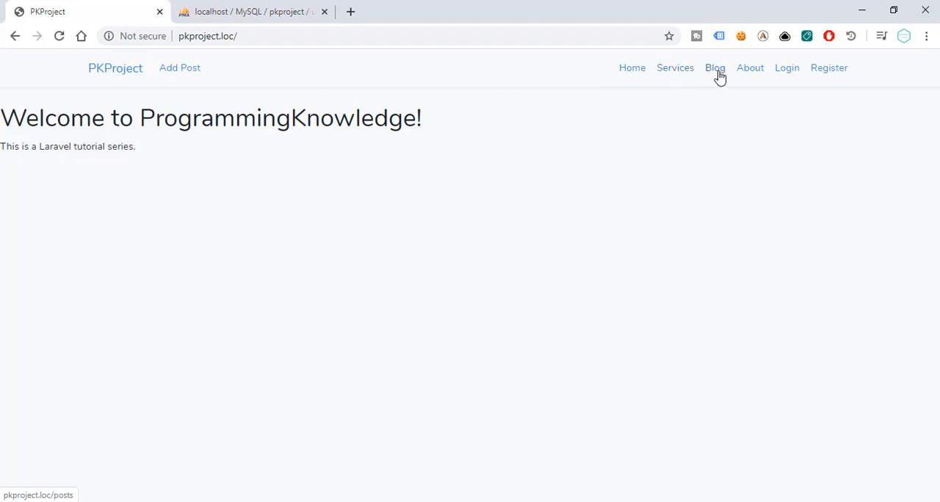
pyautogui.moveTo(829, 67)
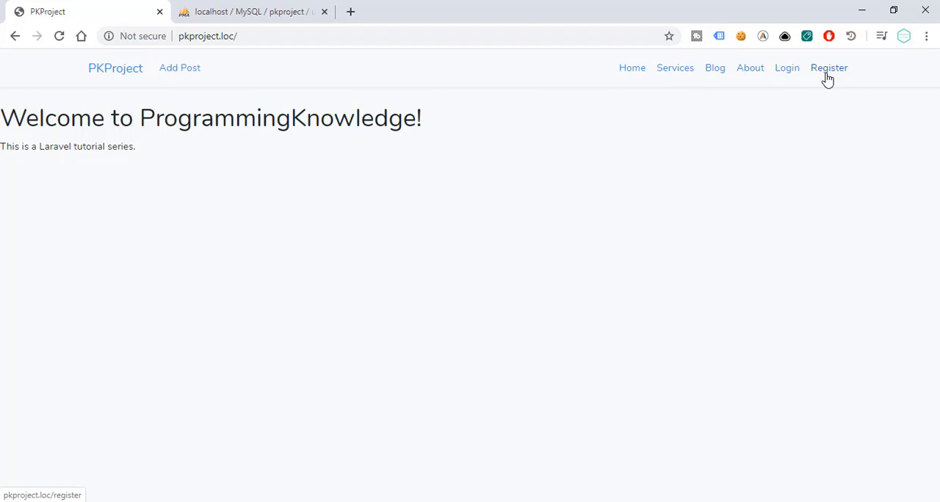
pyautogui.moveTo(610, 101)
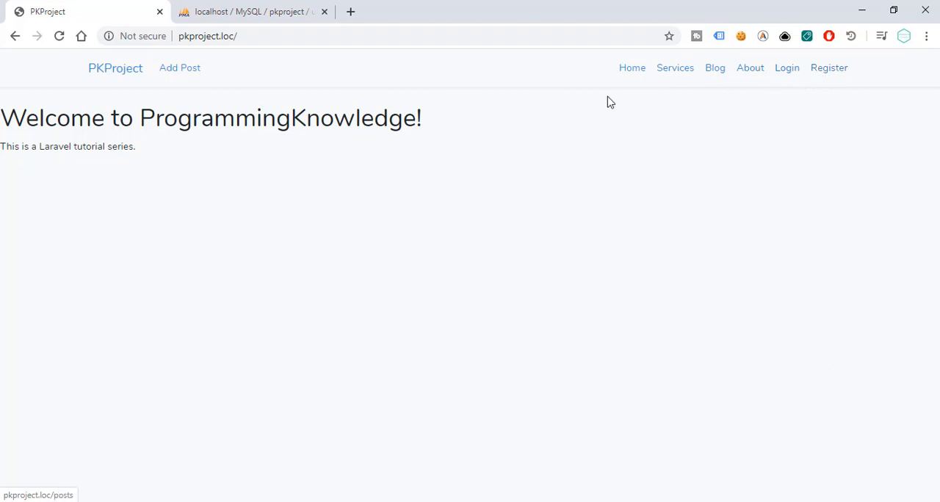
pyautogui.moveTo(218, 213)
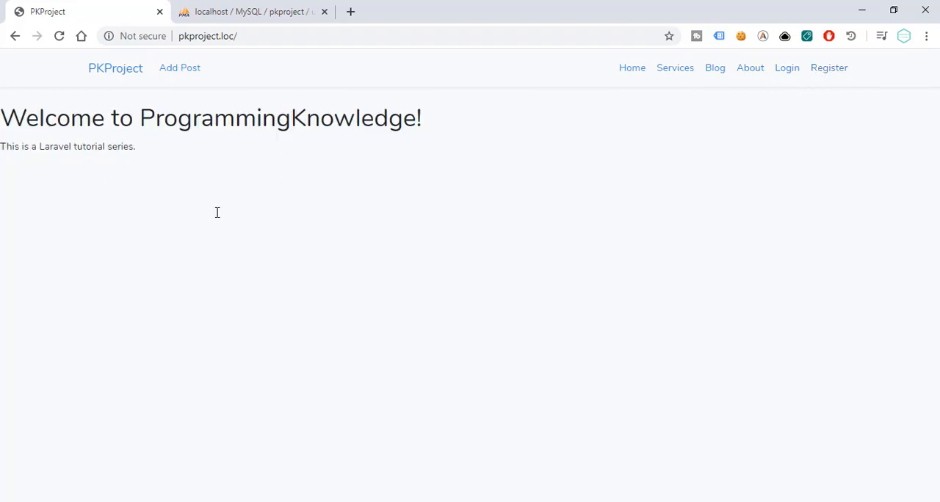
pyautogui.moveTo(125, 182)
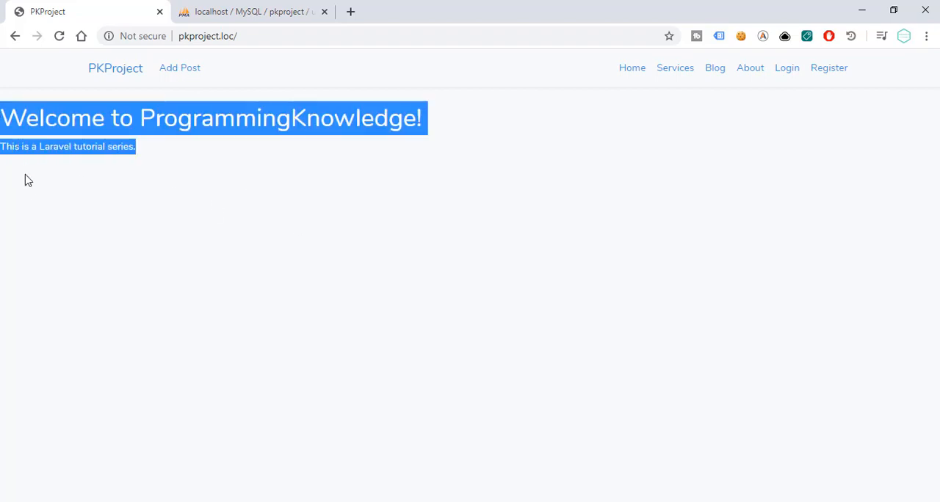
pyautogui.moveTo(31, 203)
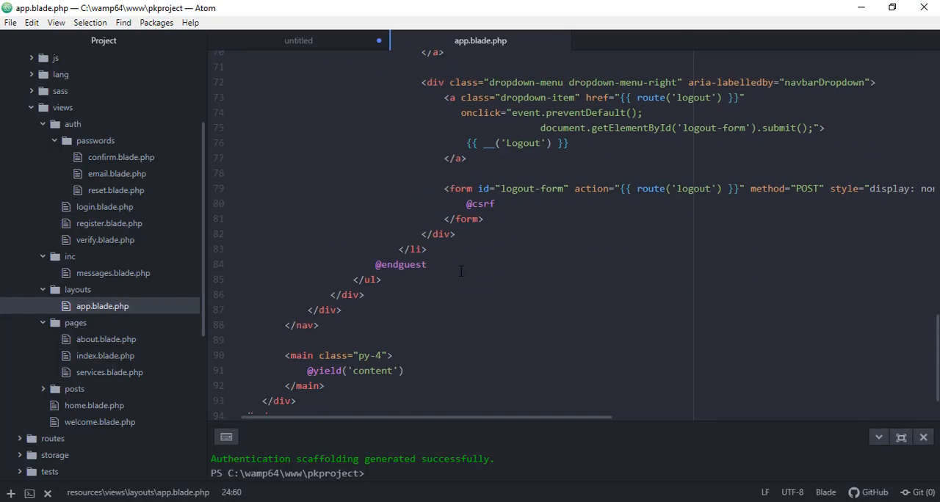
# Step: Wrap the <main> block in <div class="container"> and indent the main lines inside it
pyautogui.scroll(-3)
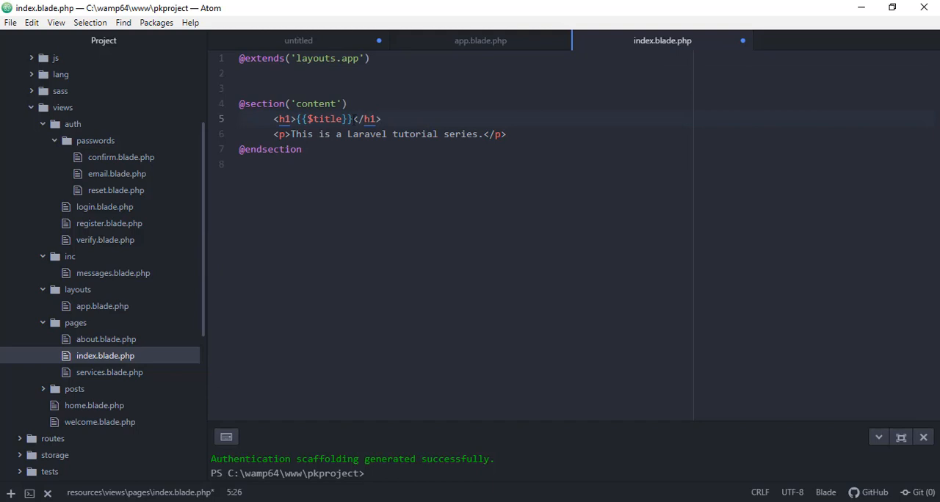
pyautogui.click(381, 119)
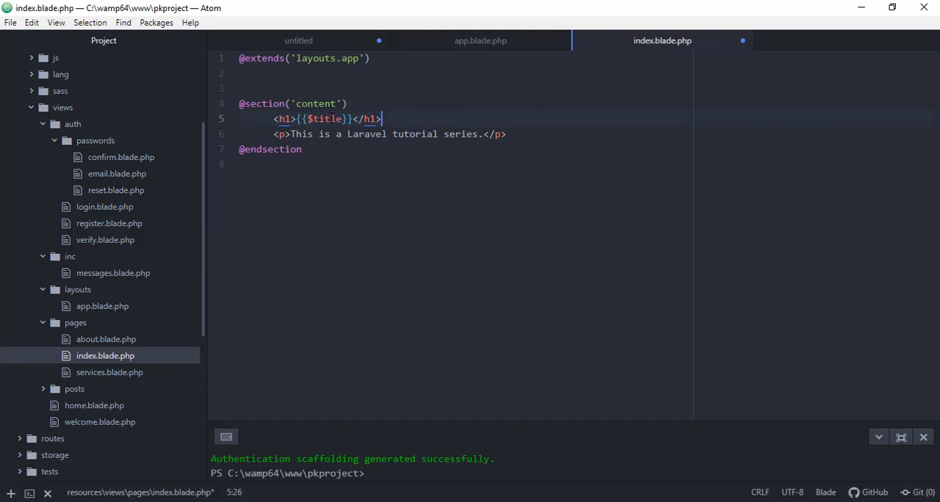
pyautogui.moveTo(482, 41)
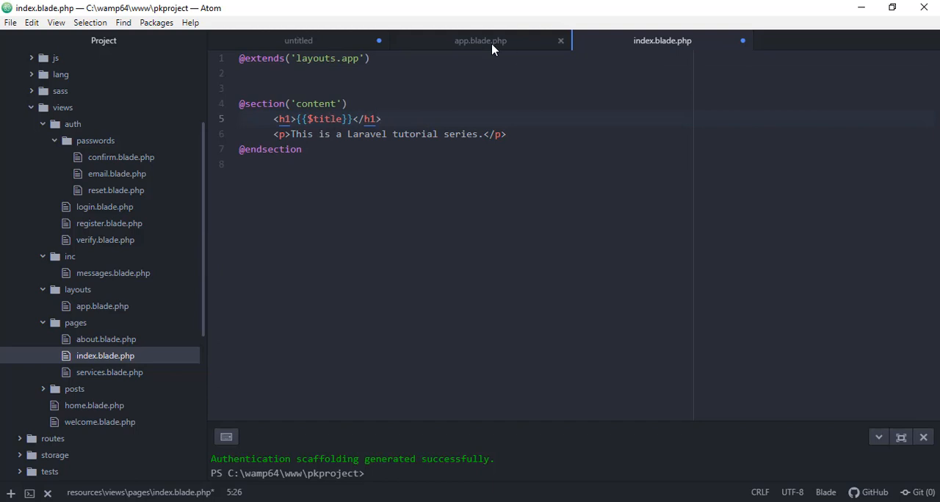
pyautogui.click(479, 41)
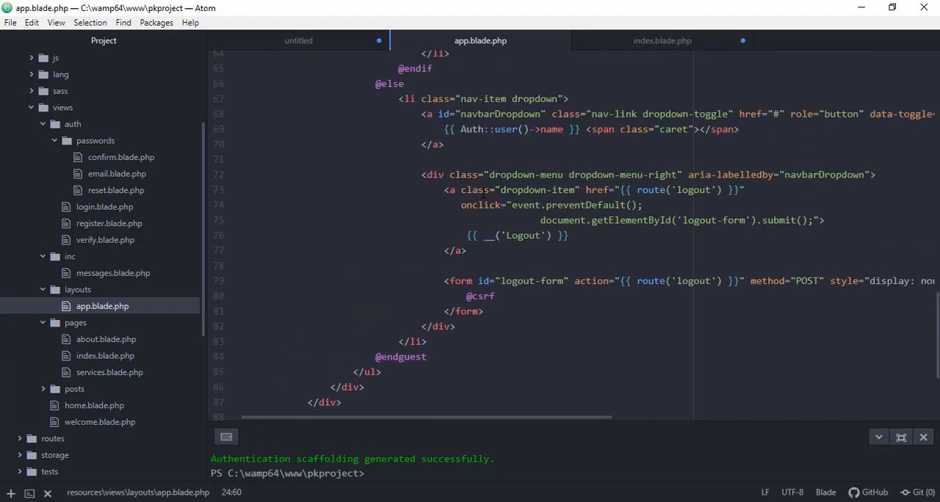
pyautogui.scroll(-3)
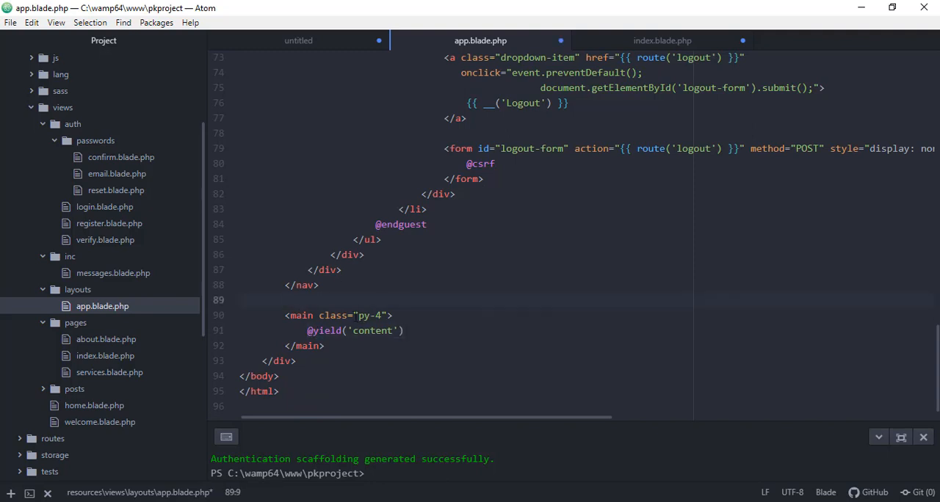
pyautogui.write('<div class="">')
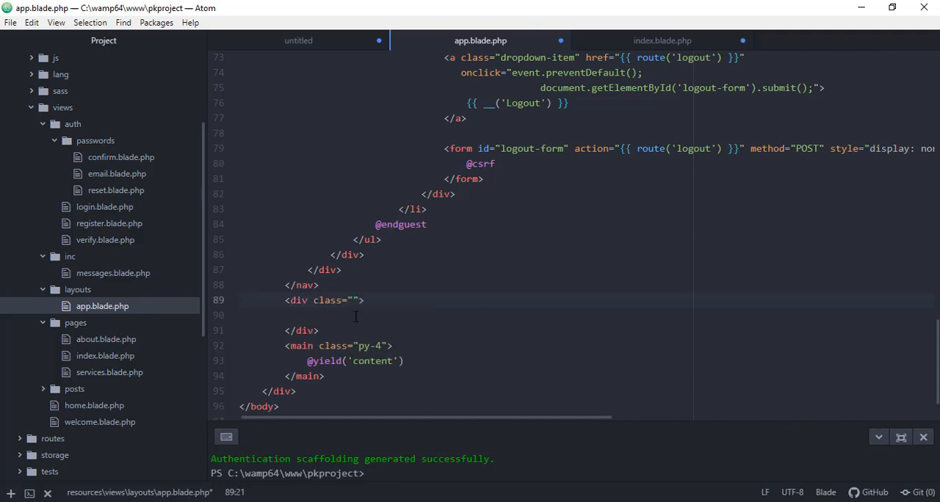
pyautogui.click(355, 300)
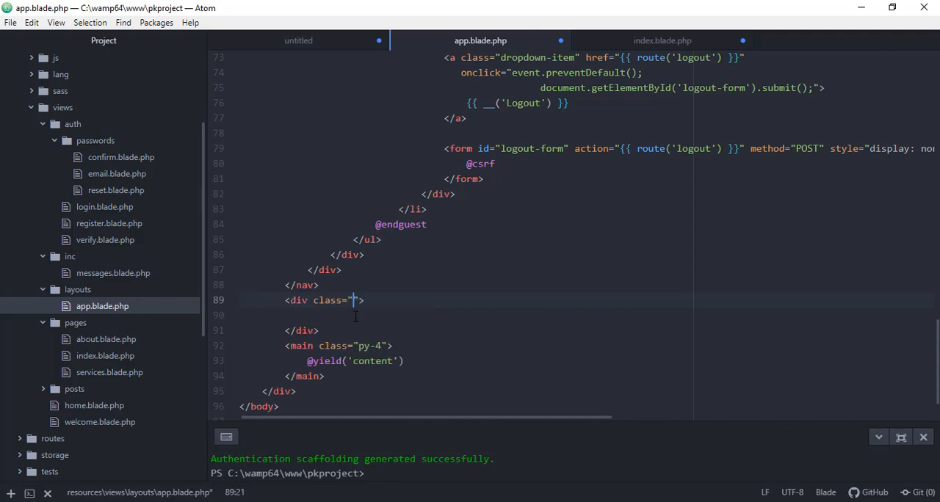
pyautogui.write('container')
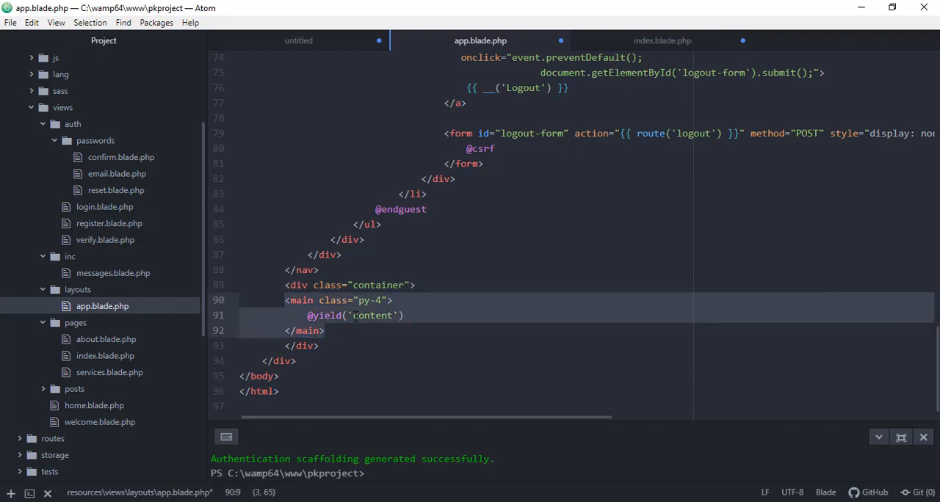
pyautogui.press('tab')
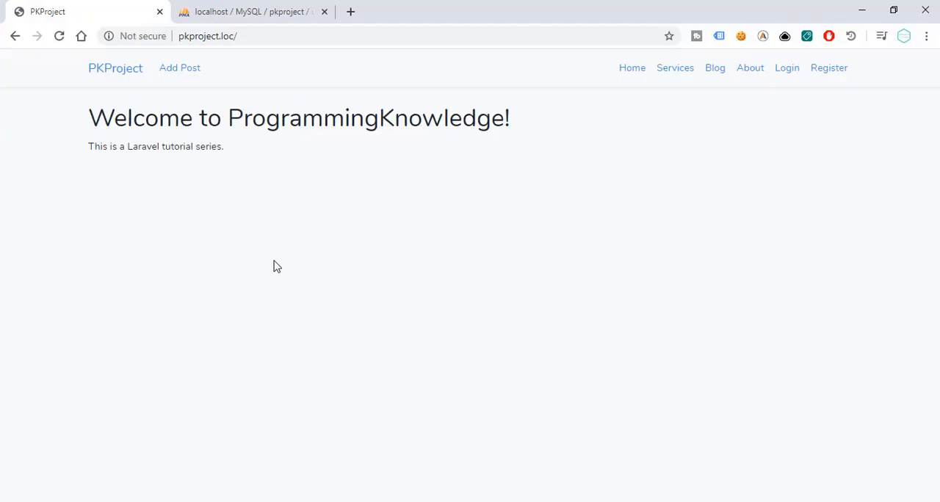
pyautogui.moveTo(216, 164)
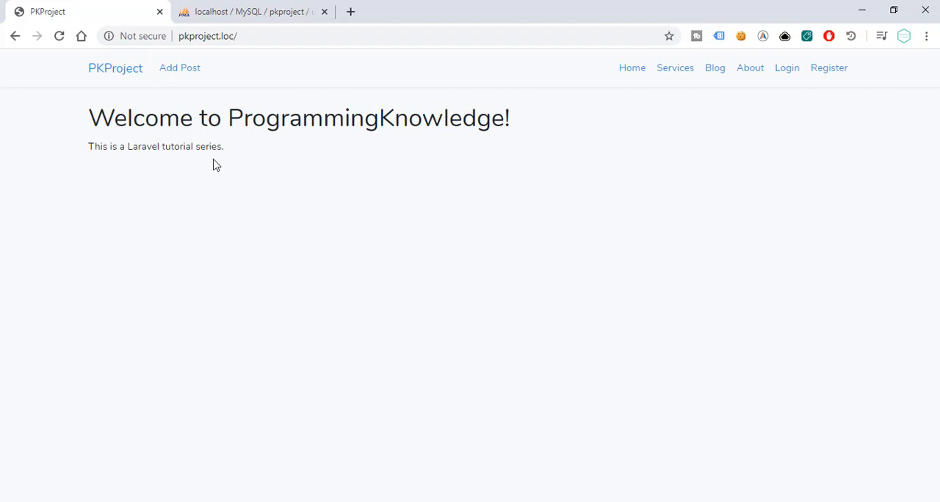
pyautogui.moveTo(455, 157)
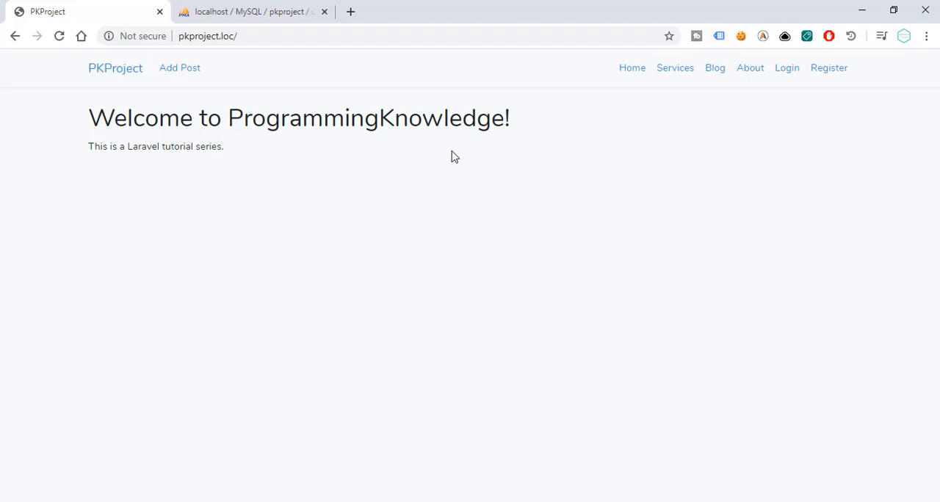
pyautogui.click(829, 68)
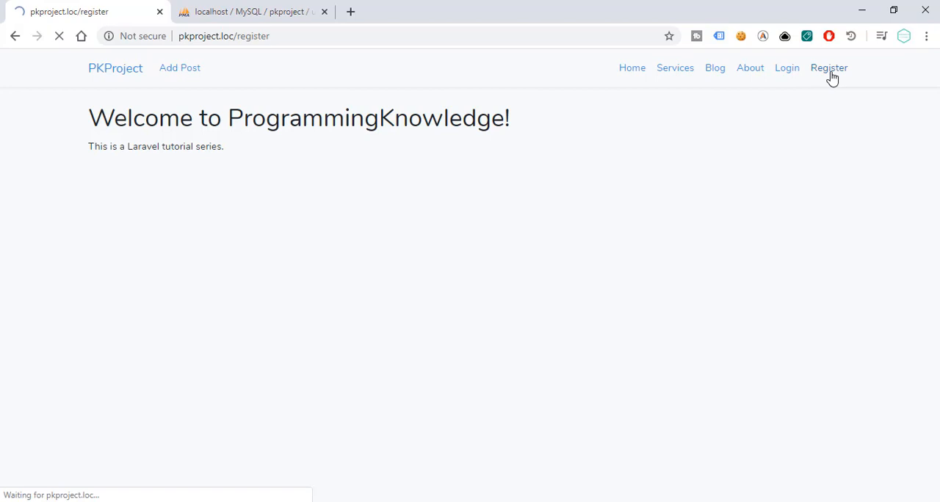
pyautogui.click(828, 68)
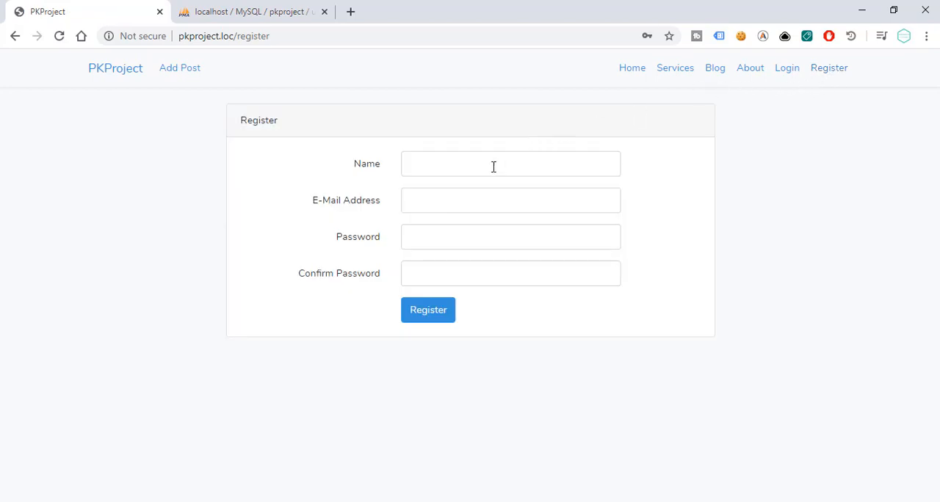
pyautogui.click(511, 165)
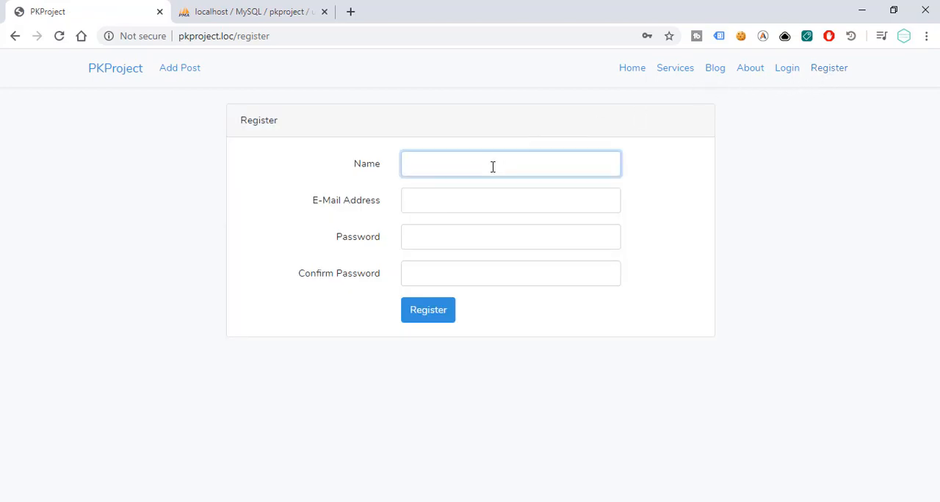
pyautogui.click(492, 165)
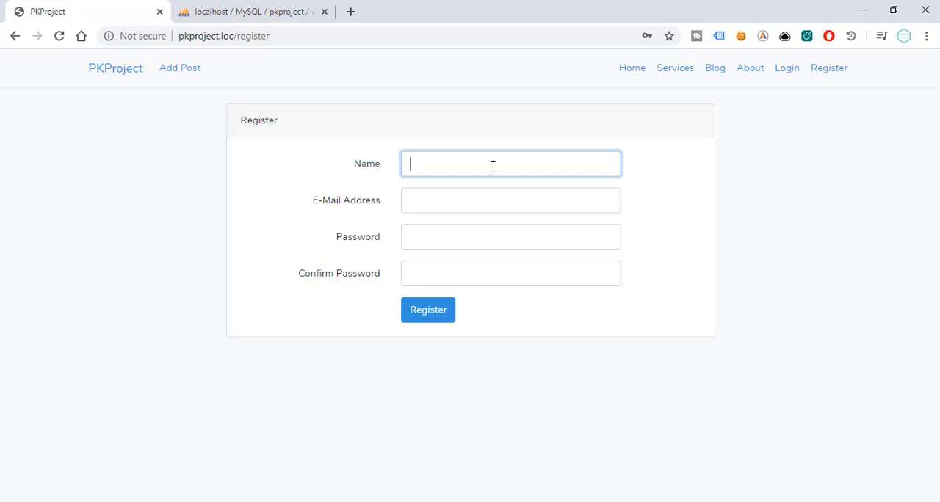
pyautogui.write('Tom')
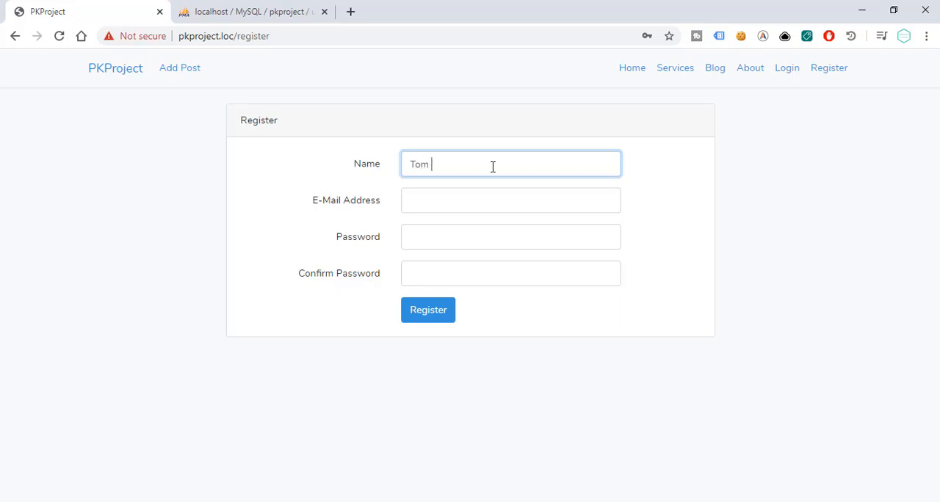
pyautogui.write('Saw')
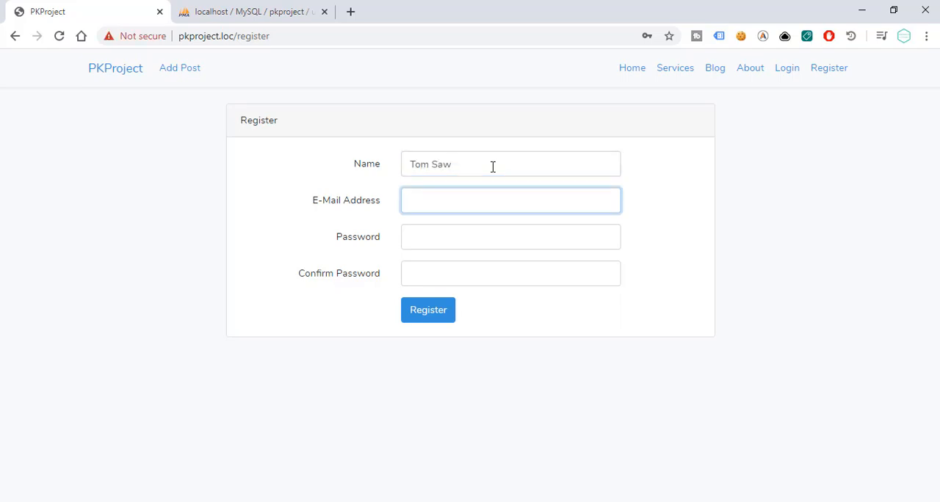
pyautogui.write('tome')
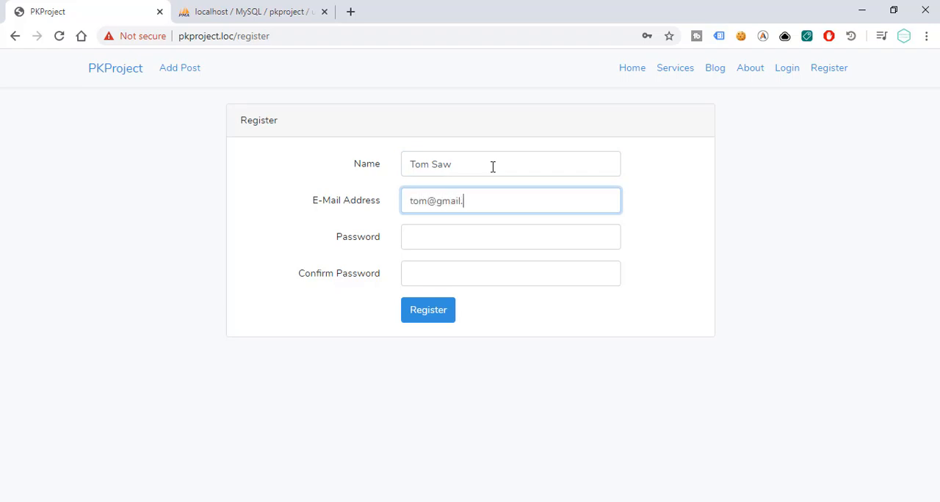
pyautogui.write('••')
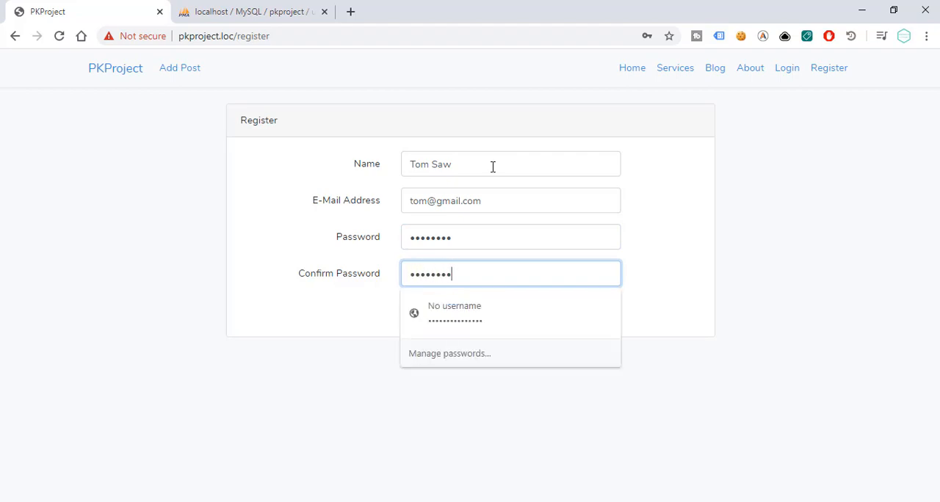
# Step: Submit the registration form, landing on the logged-in dashboard
pyautogui.click(429, 309)
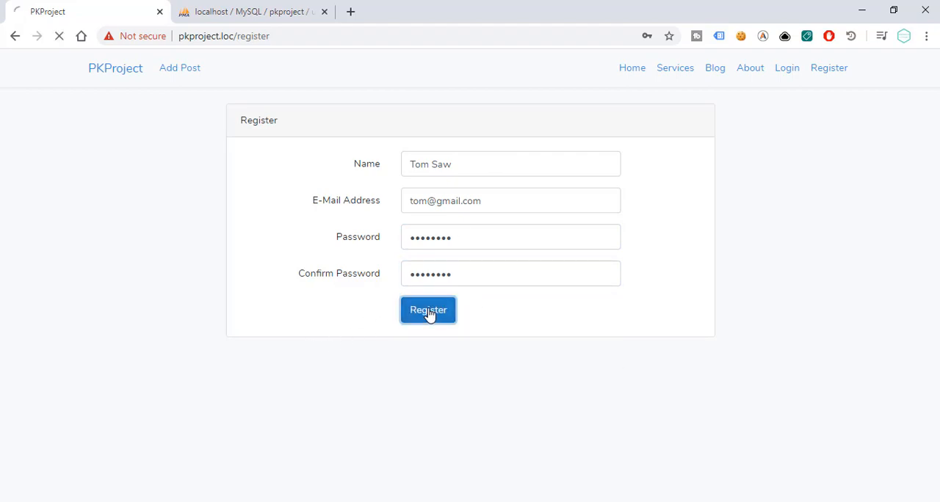
pyautogui.click(429, 309)
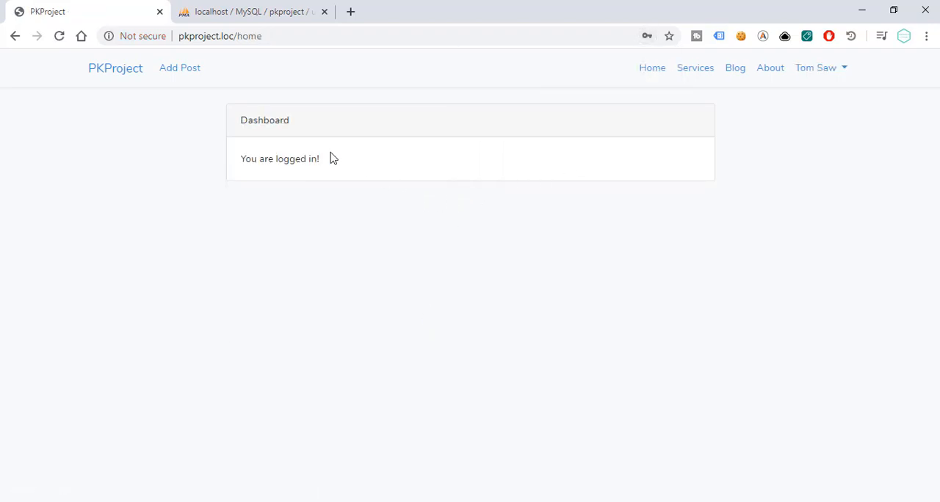
pyautogui.moveTo(244, 94)
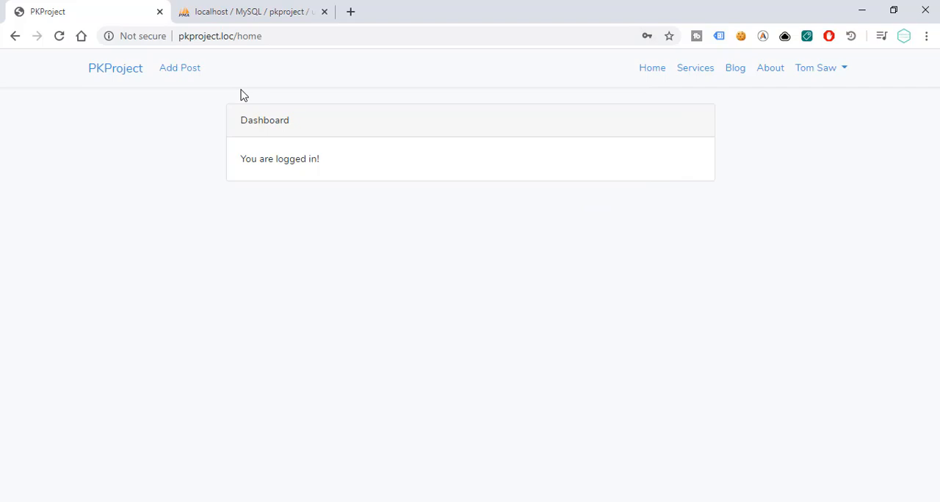
pyautogui.moveTo(247, 170)
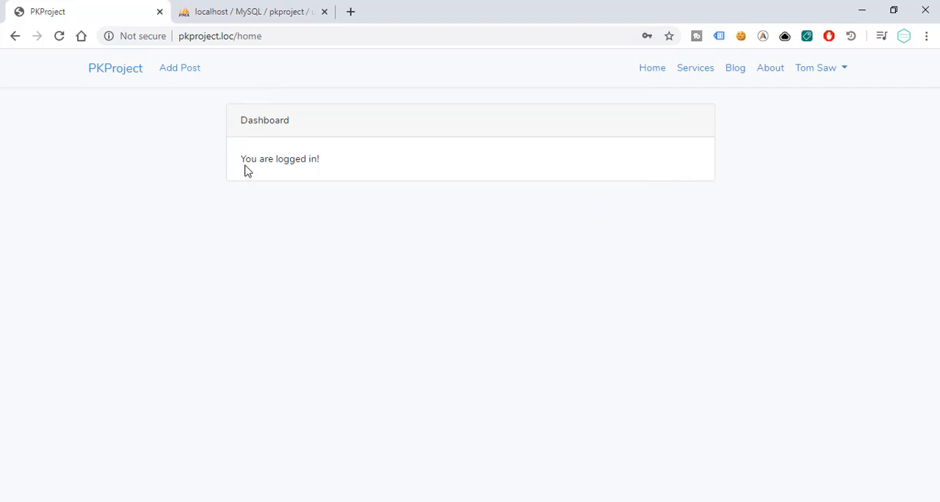
pyautogui.moveTo(382, 200)
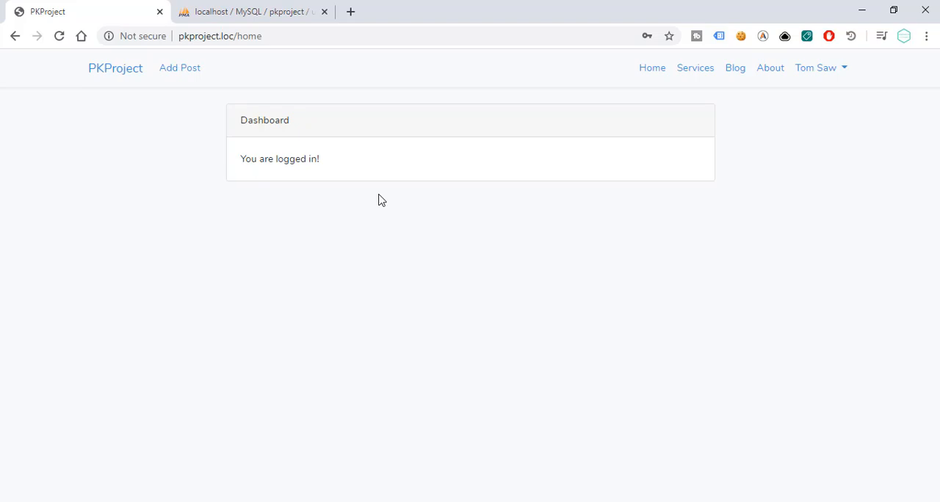
pyautogui.moveTo(382, 198)
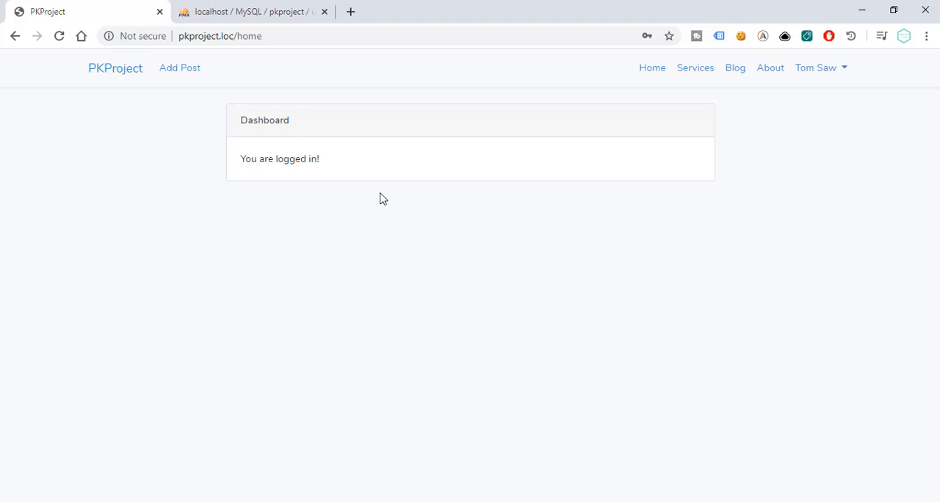
pyautogui.moveTo(536, 219)
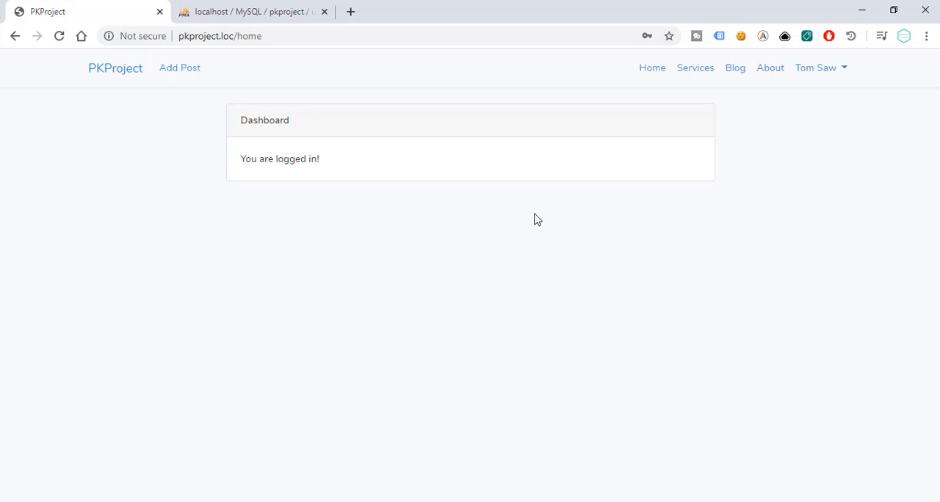
pyautogui.moveTo(532, 217)
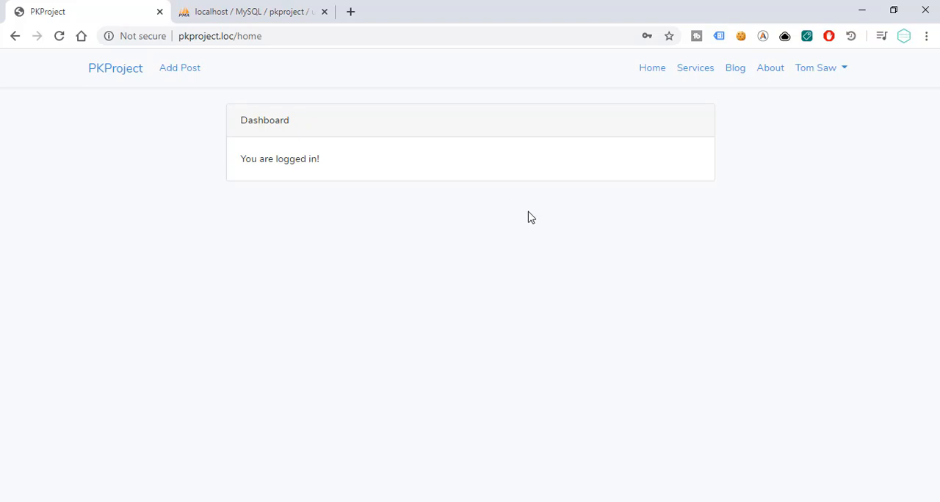
pyautogui.moveTo(529, 211)
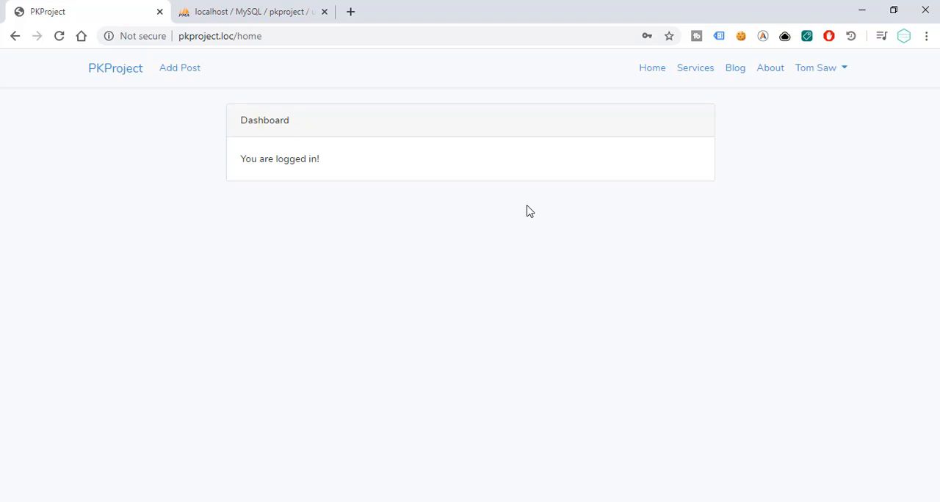
pyautogui.moveTo(755, 154)
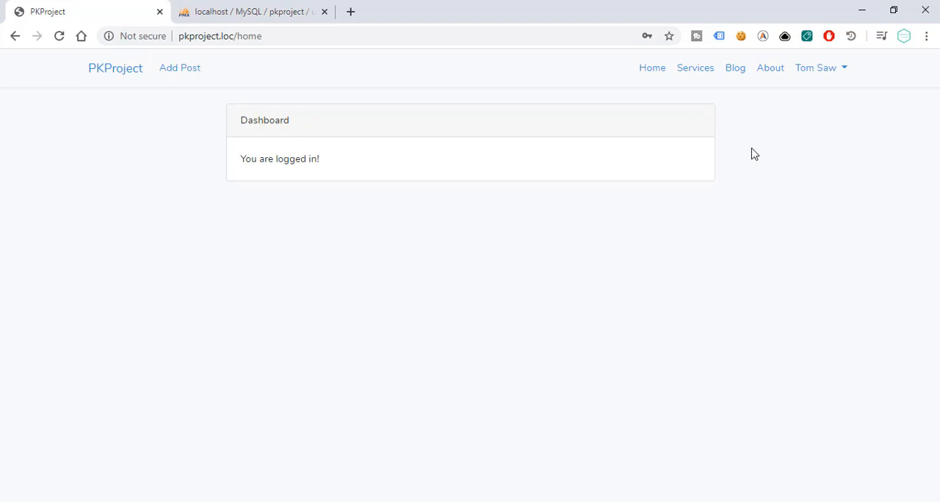
pyautogui.moveTo(812, 202)
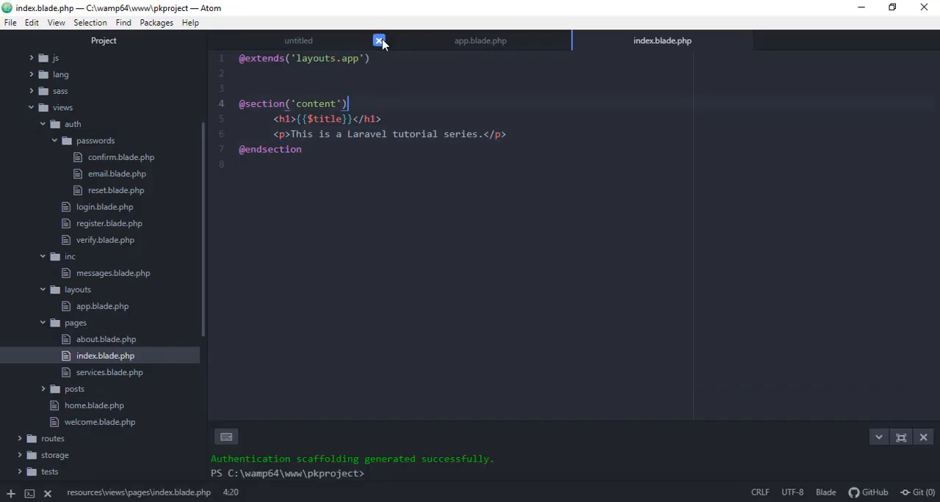
# Step: Switch to home.blade.php and remove the logged-in message line
pyautogui.click(379, 41)
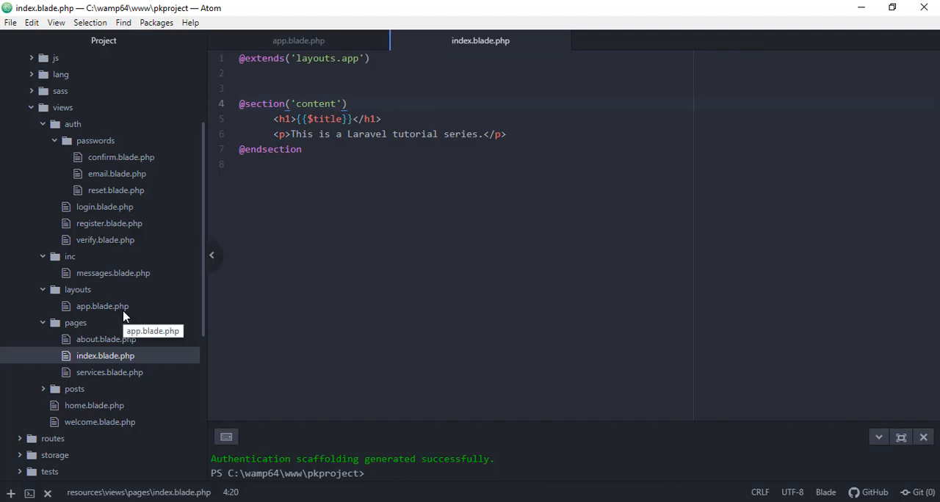
pyautogui.click(94, 405)
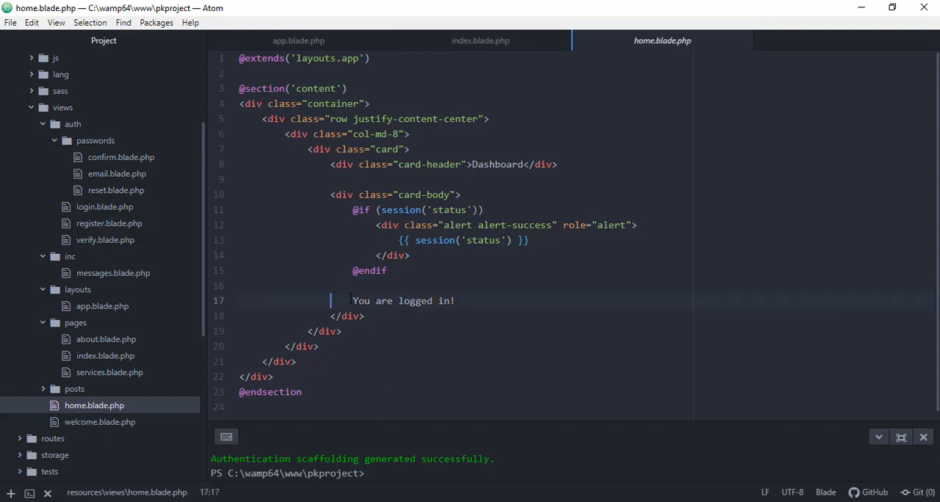
pyautogui.press('Delete')
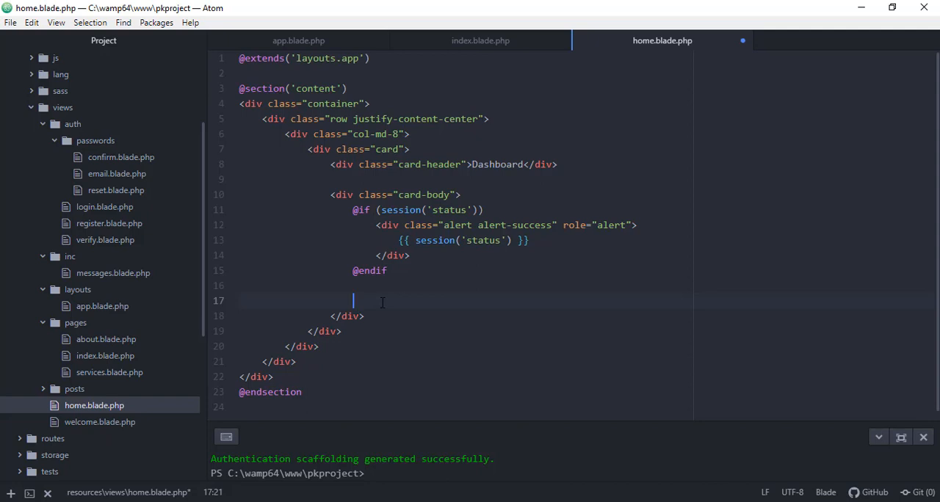
# Step: Add a Create Post link to /posts/create with class "btn btn-primary"
pyautogui.write('<a href="#"></a>')
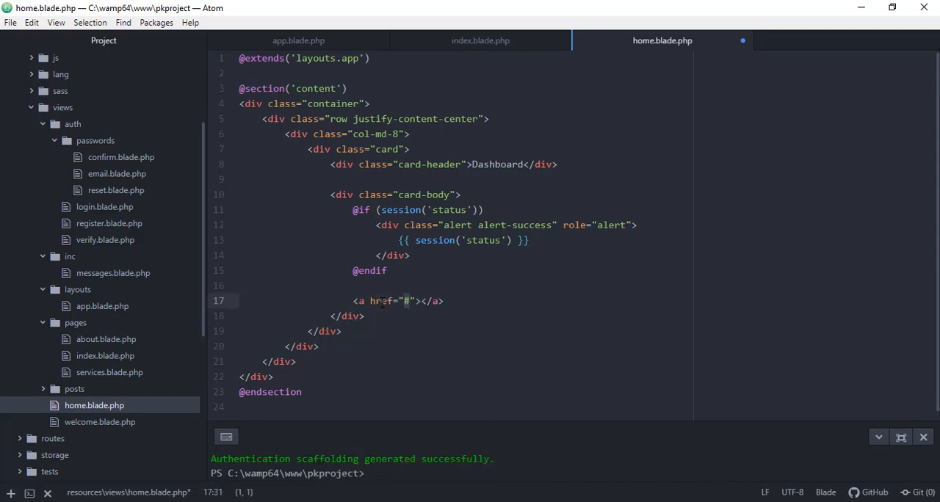
pyautogui.write('/posts')
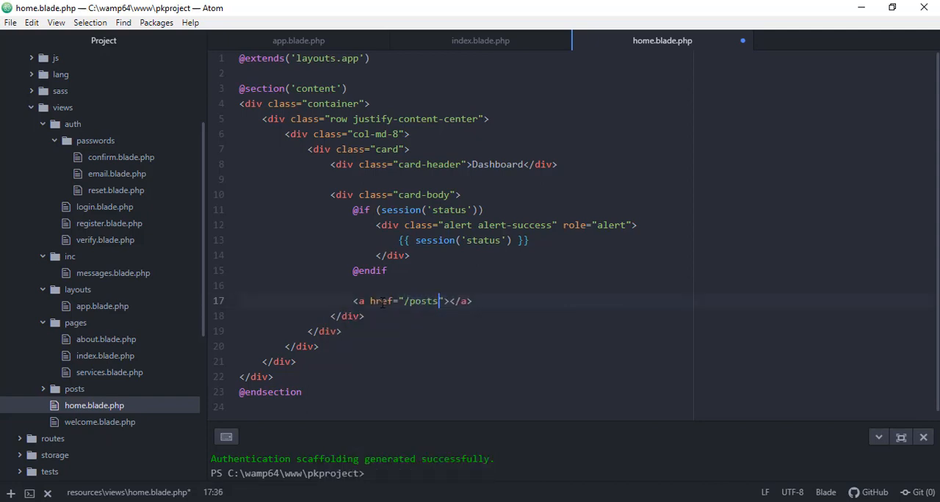
pyautogui.write('/create')
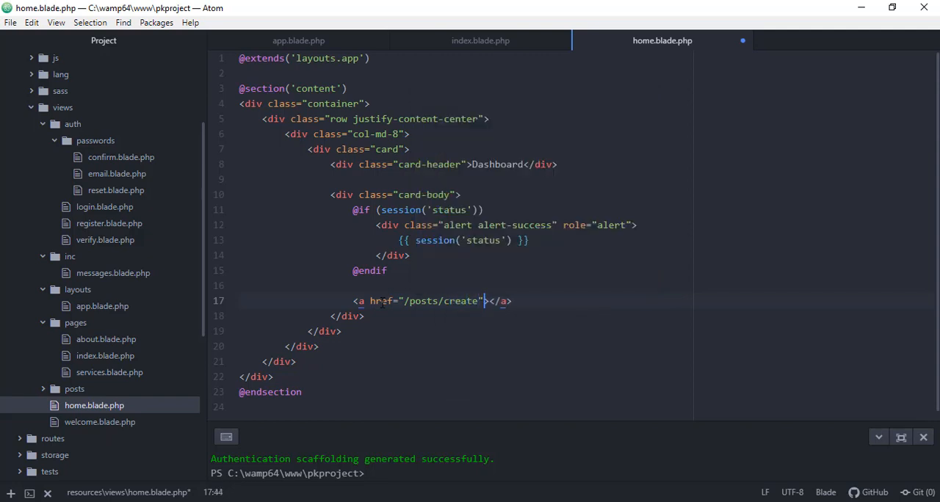
pyautogui.write('Create Post')
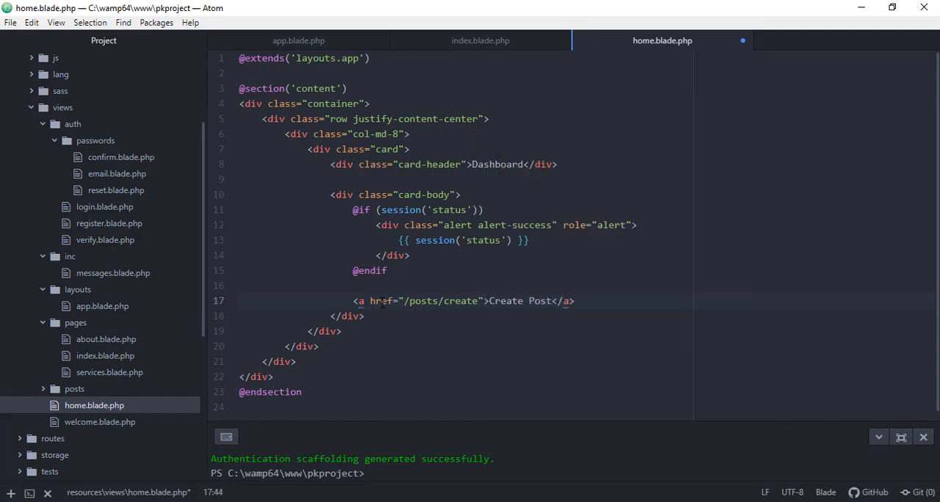
pyautogui.write('class=""')
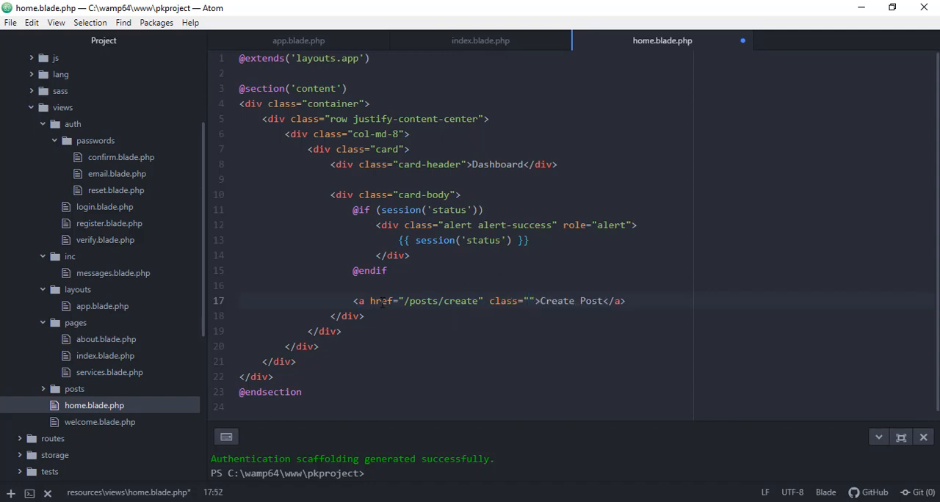
pyautogui.write('btn bt')
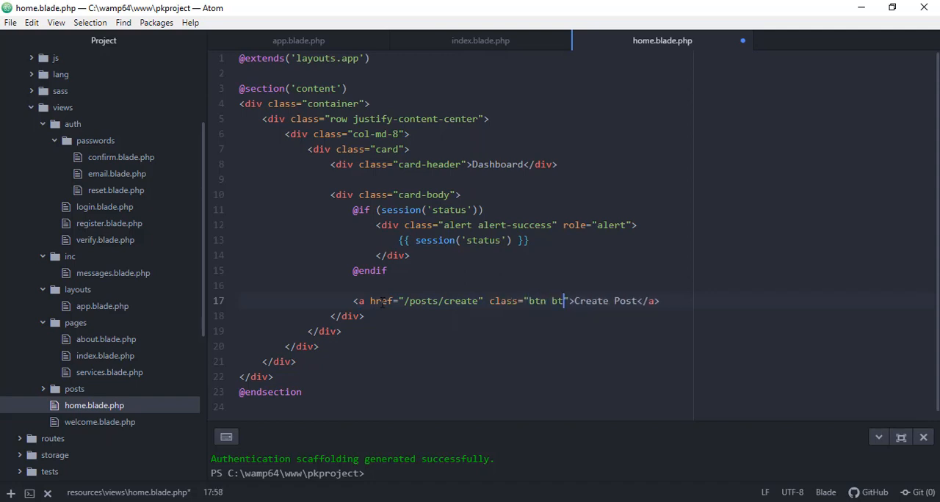
pyautogui.write('-primary')
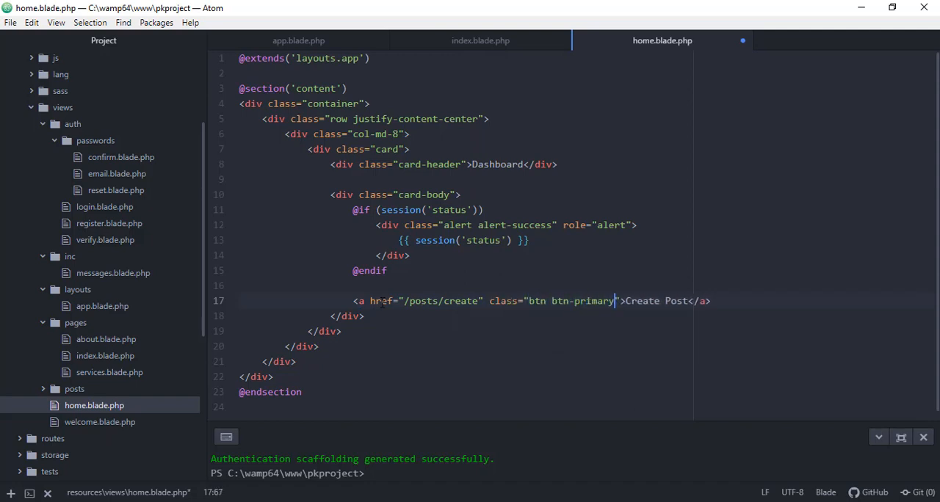
# Step: Add an h3 heading reading Your Blog Posts below the button
pyautogui.write('h3>Your </h3>')
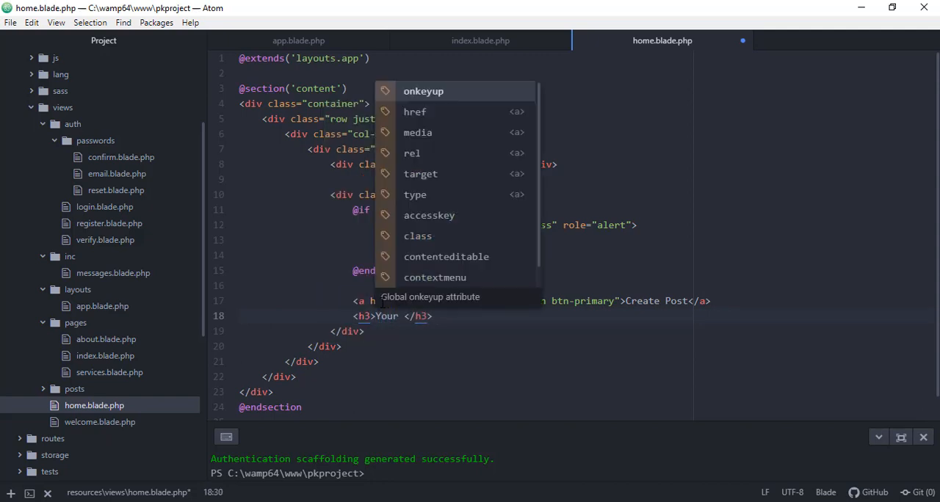
pyautogui.write('Blog')
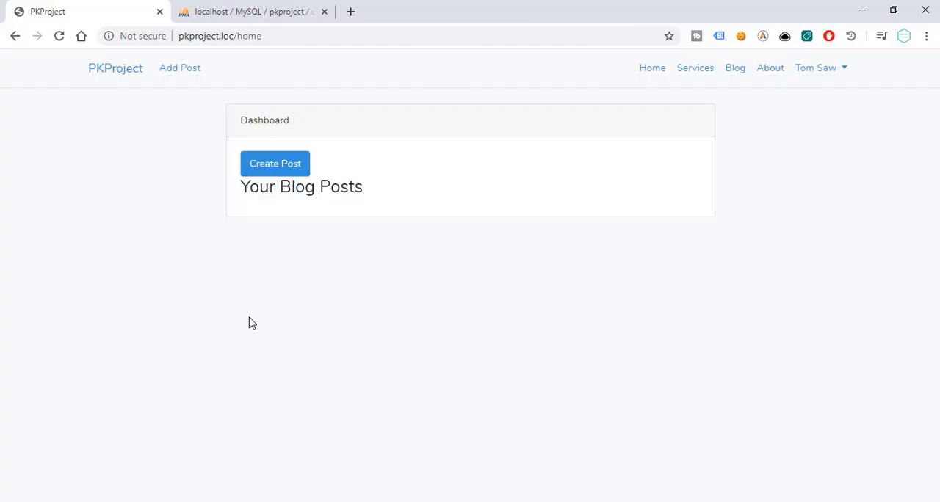
pyautogui.moveTo(147, 155)
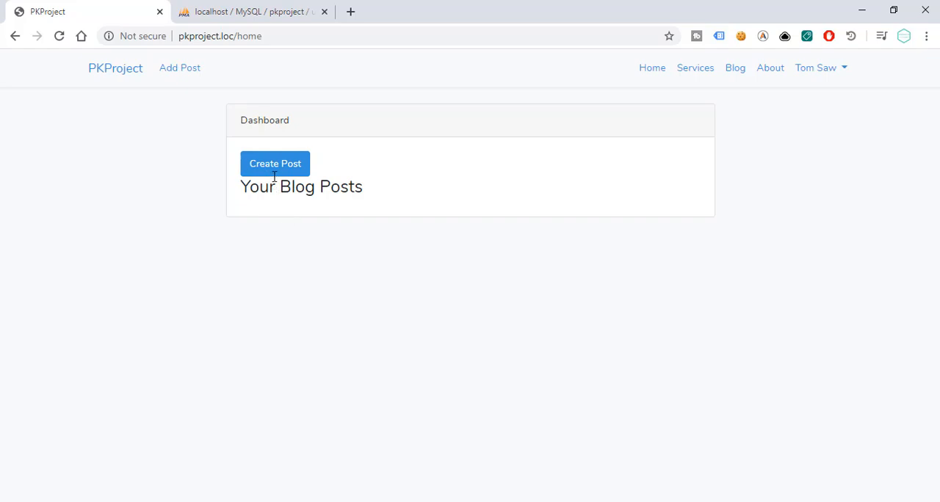
# Step: Use the dashboard's Create Post button to reach the /posts/create form
pyautogui.click(275, 163)
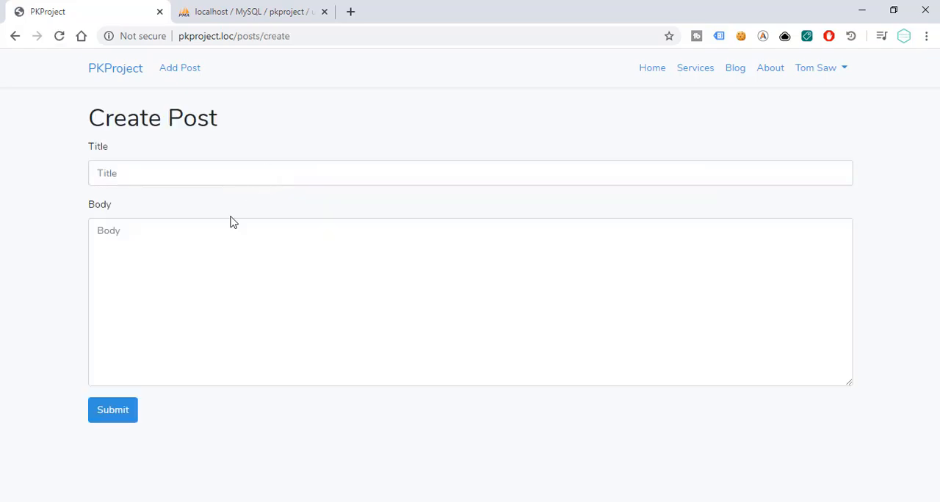
pyautogui.moveTo(687, 461)
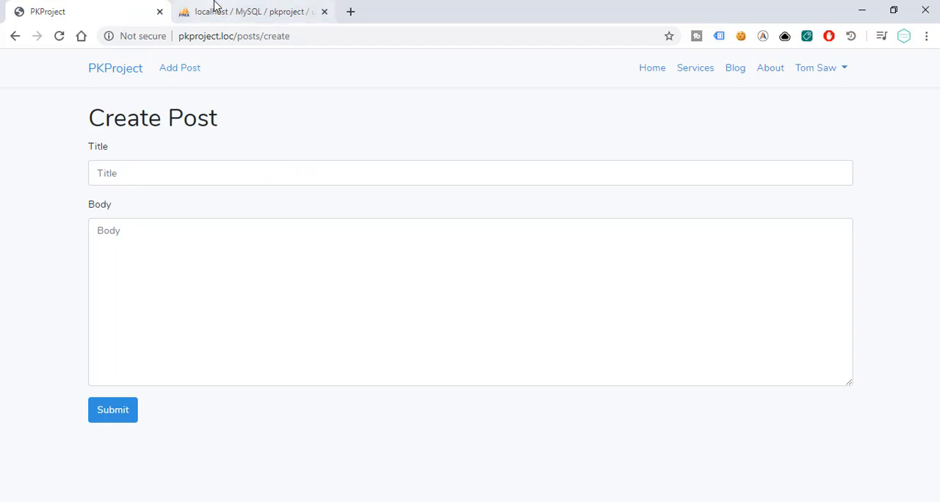
# Step: Browse the pkproject posts table in phpMyAdmin, showing Post One and Post Two
pyautogui.click(252, 12)
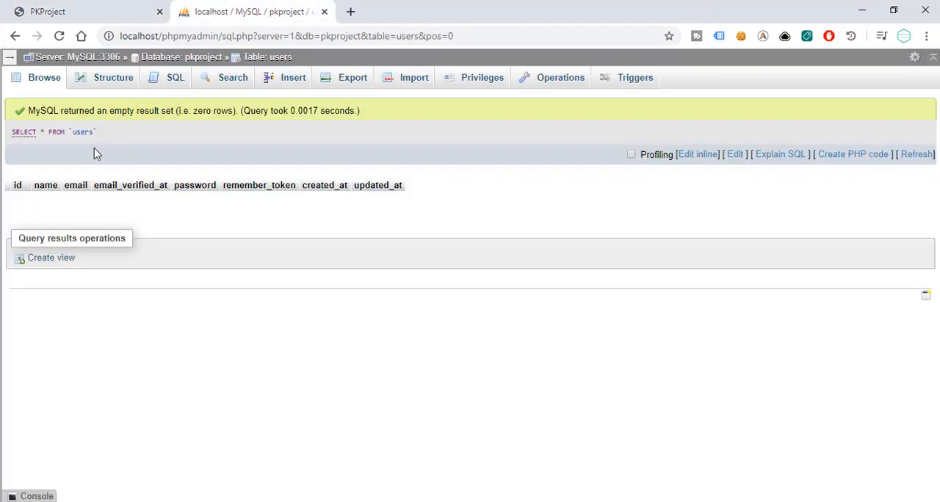
pyautogui.click(10, 56)
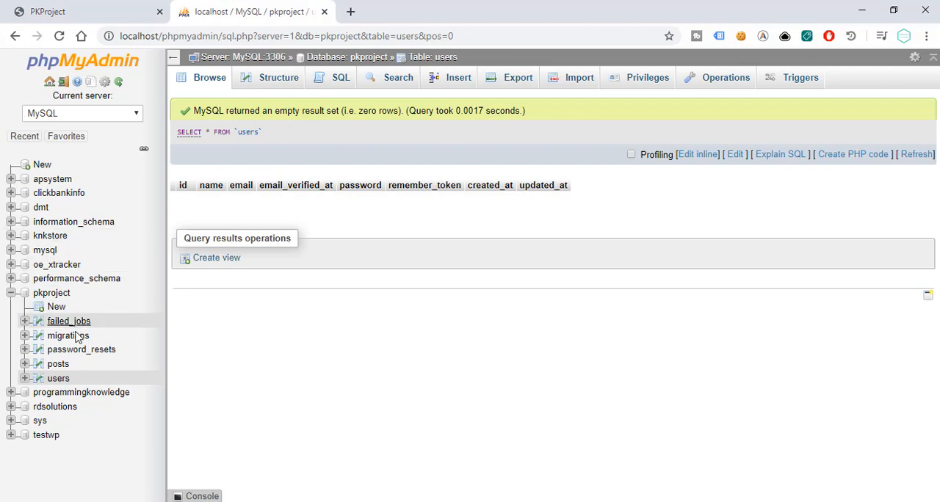
pyautogui.click(58, 364)
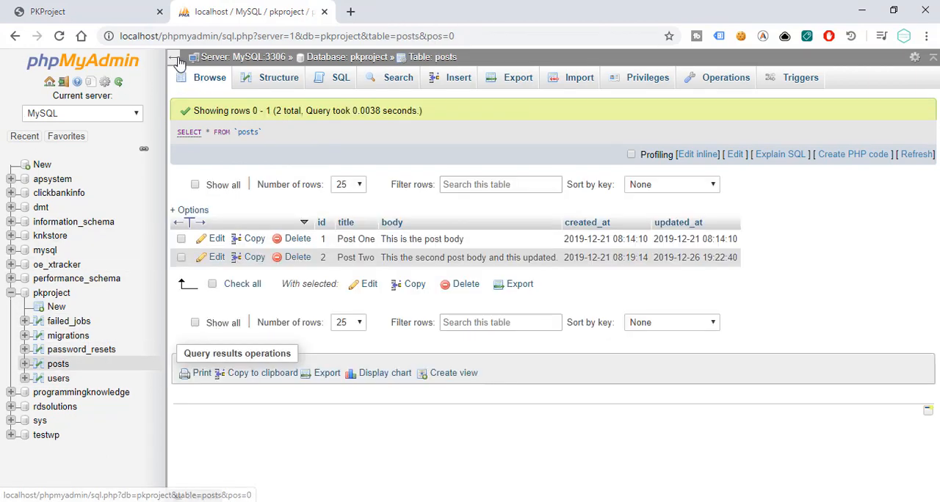
pyautogui.click(178, 60)
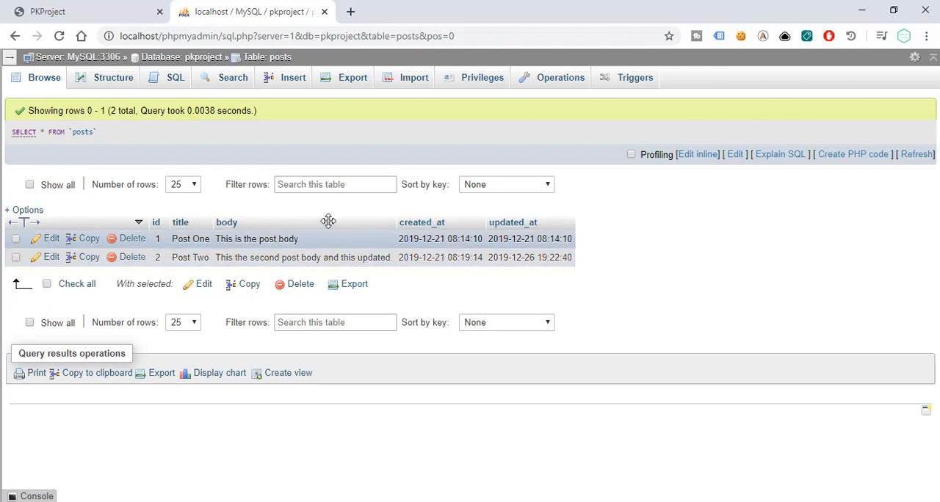
pyautogui.moveTo(316, 249)
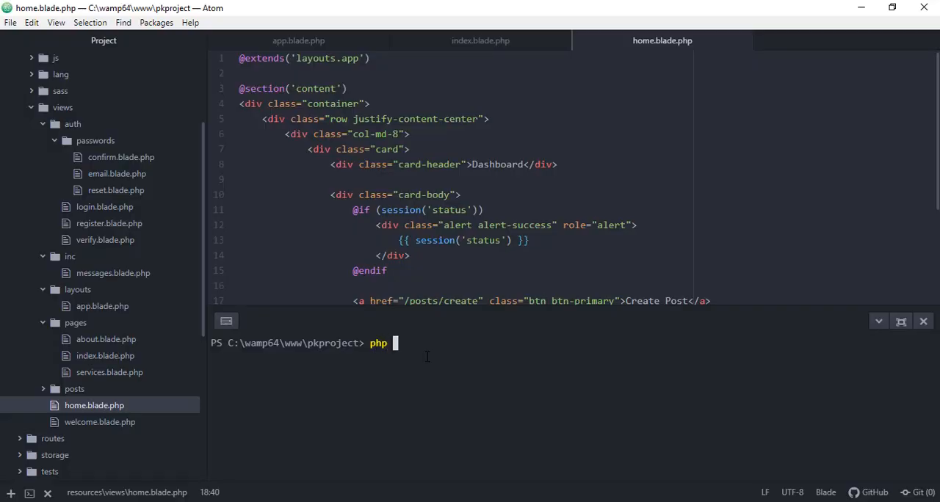
# Step: Run php artisan make:migration add_user_id_to_posts in the integrated terminal
pyautogui.write('m')
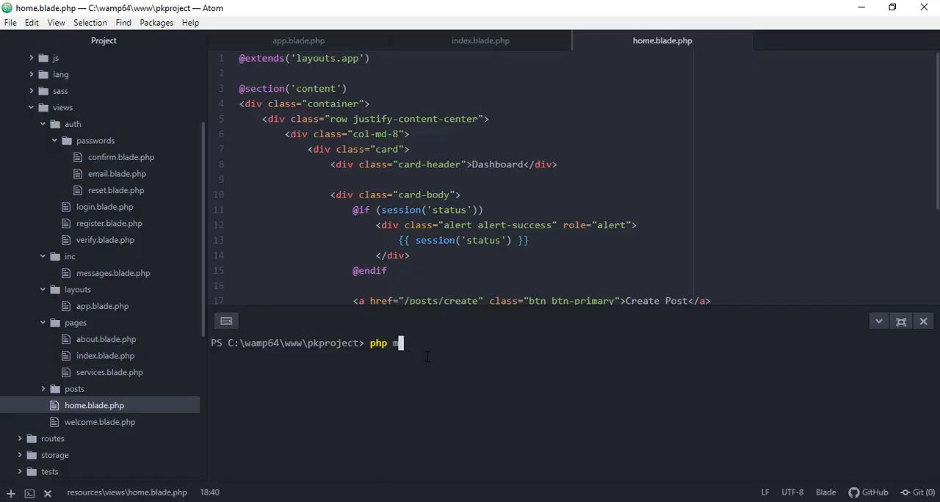
pyautogui.write('artisan make')
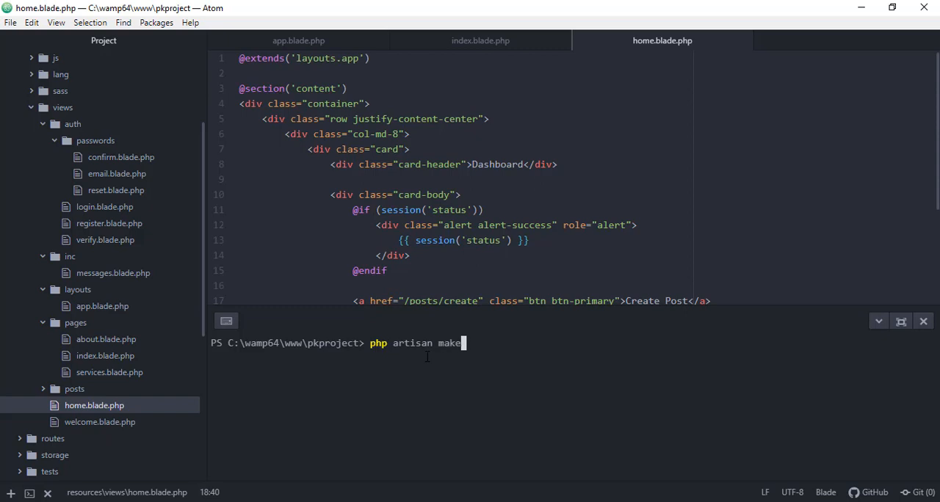
pyautogui.write(':migra')
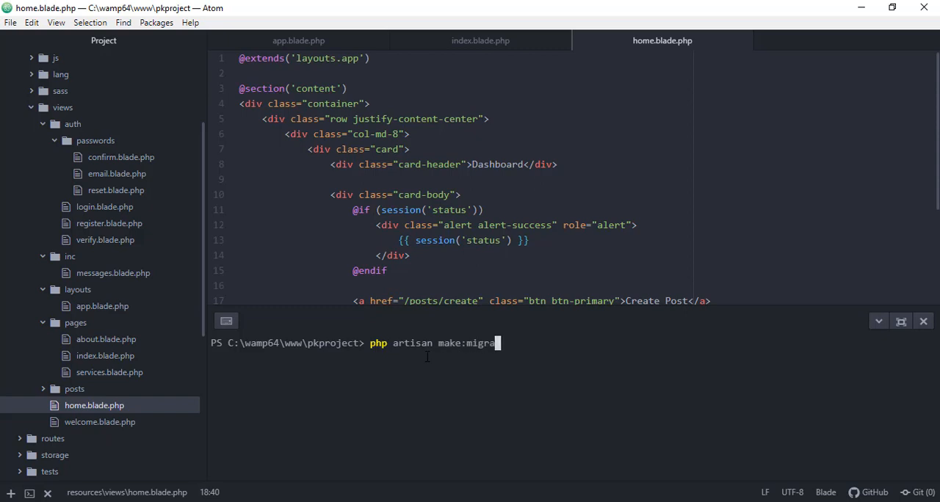
pyautogui.write('tion add')
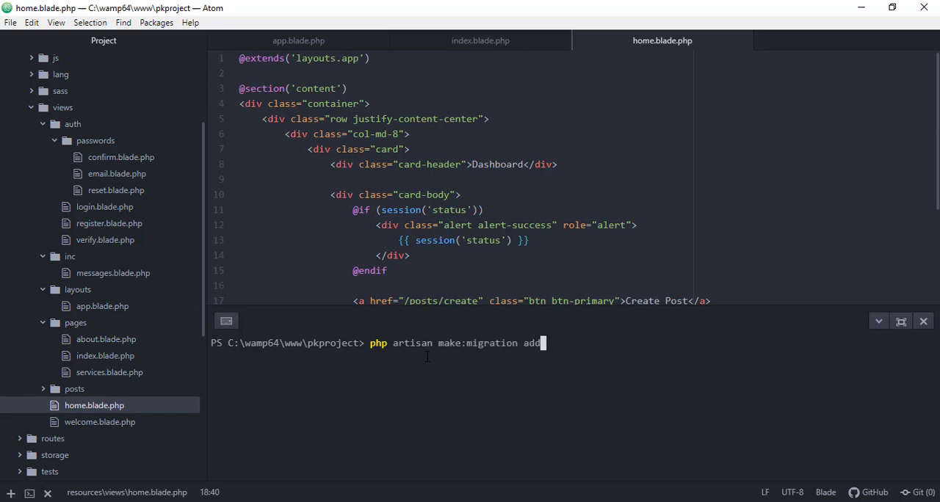
pyautogui.write('_')
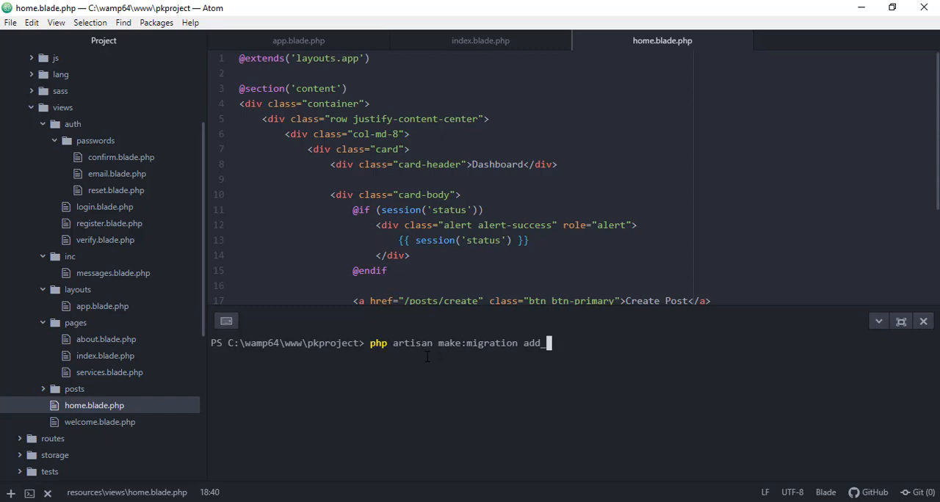
pyautogui.write('user_id')
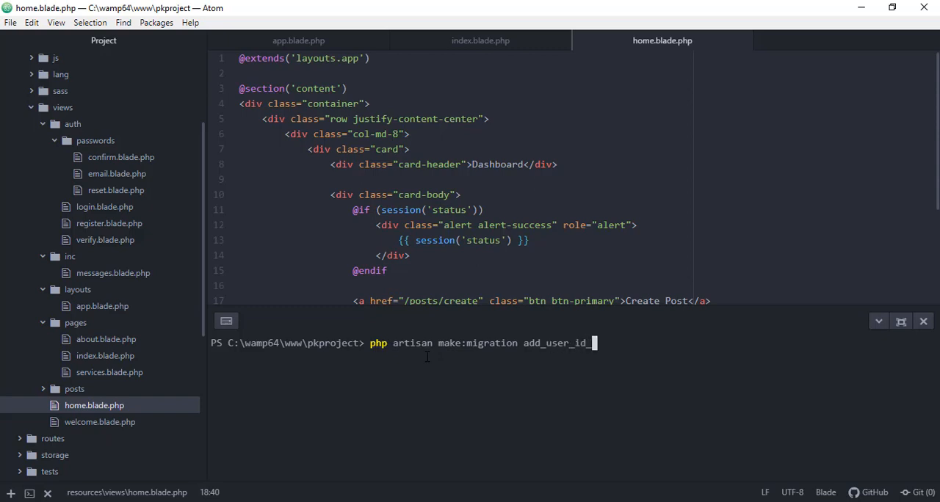
pyautogui.write('_to_pots')
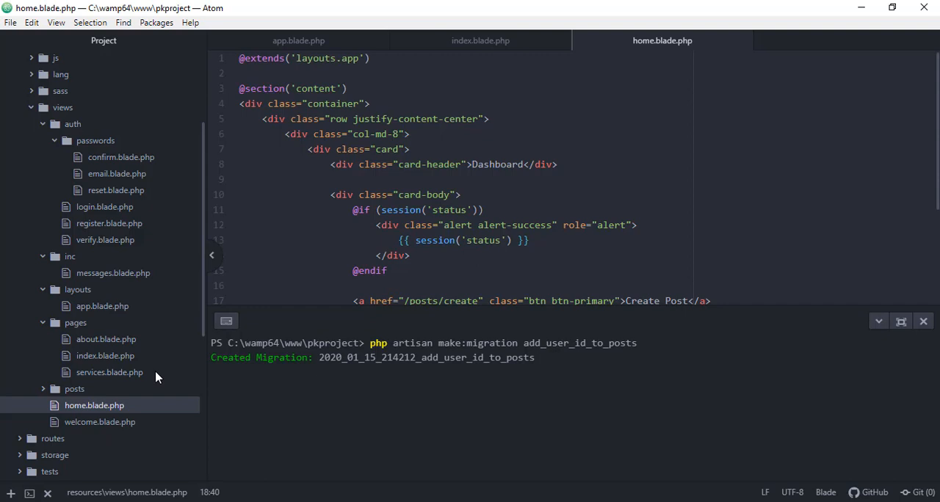
pyautogui.moveTo(164, 347)
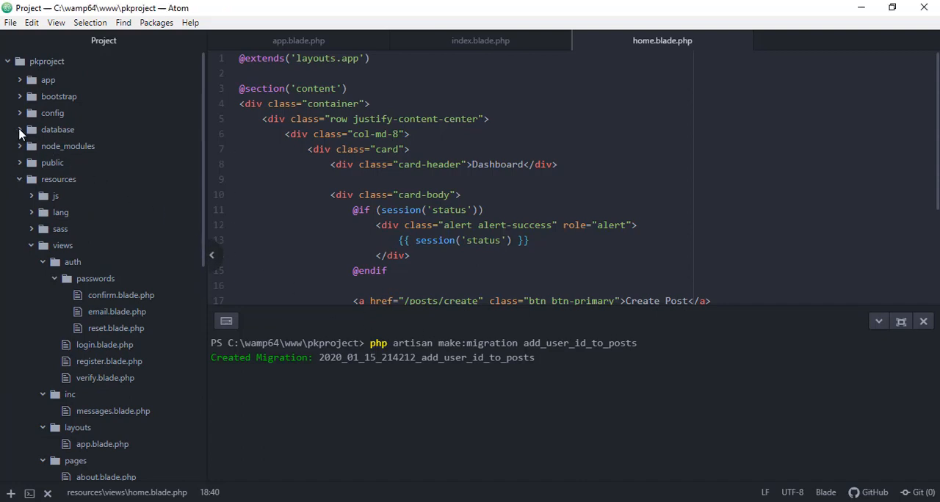
# Step: Open the new add_user_id_to_posts migration from database/migrations
pyautogui.click(57, 129)
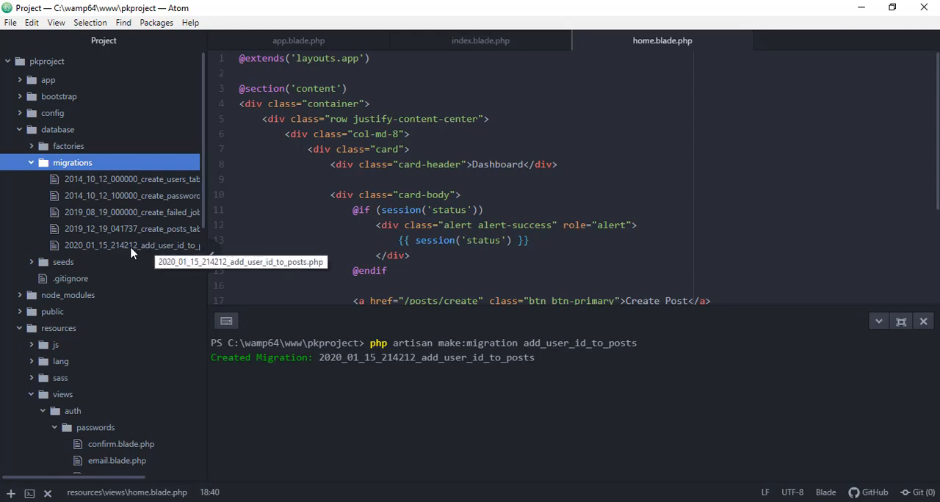
pyautogui.doubleClick(133, 245)
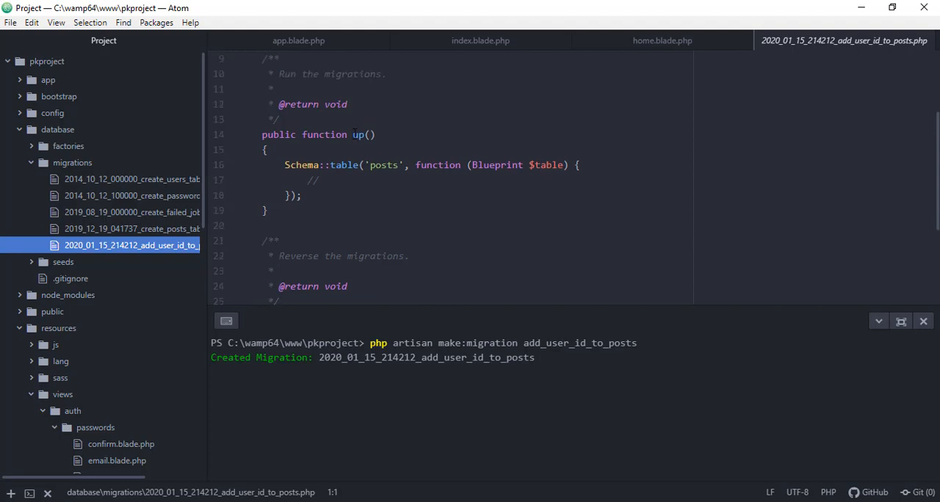
pyautogui.scroll(-3)
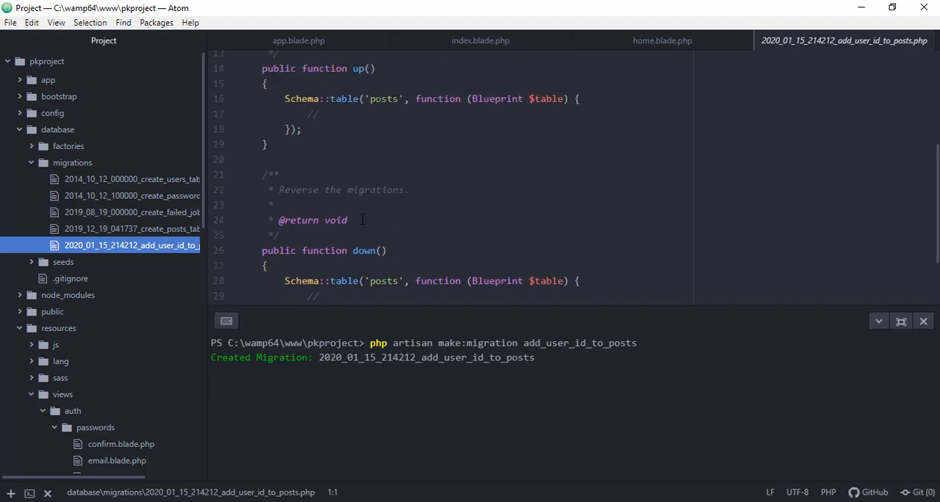
pyautogui.scroll(3)
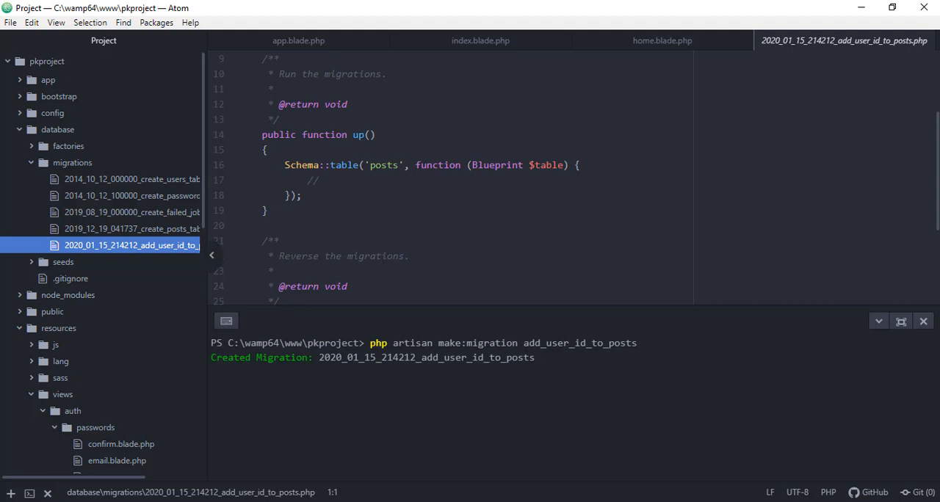
# Step: In up(), add $table->integer('user_id'); to the posts Schema::table closure
pyautogui.click(314, 181)
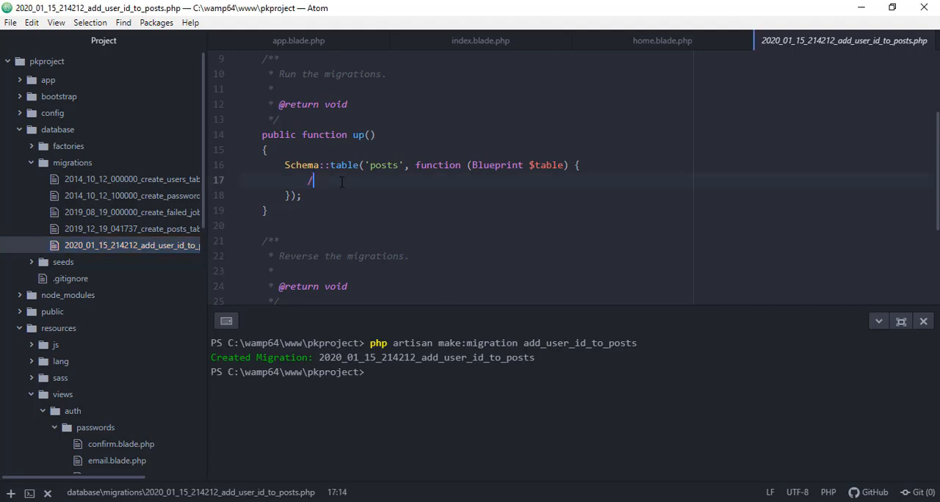
pyautogui.write('$table')
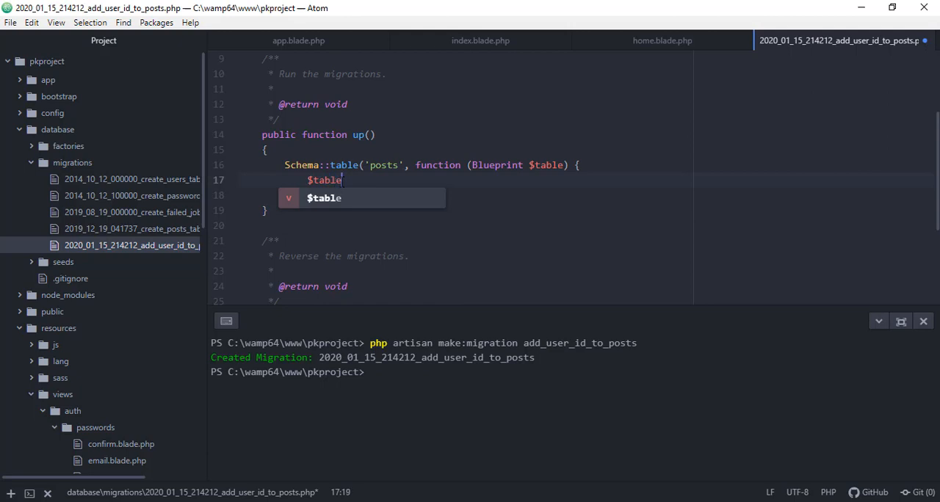
pyautogui.write('->in')
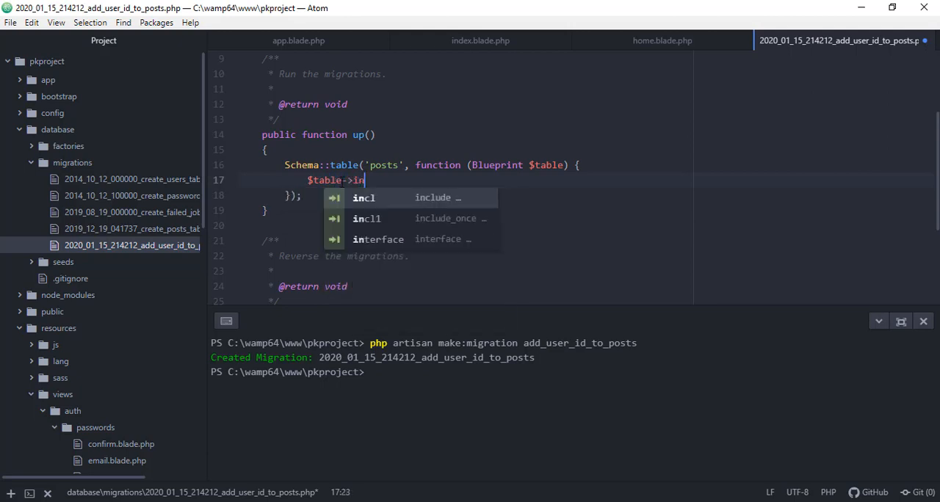
pyautogui.write("teger('")
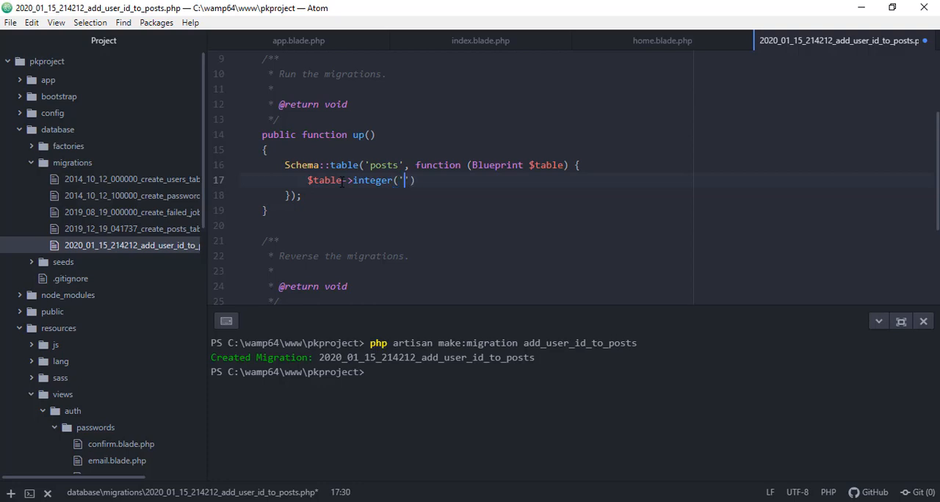
pyautogui.write('u')
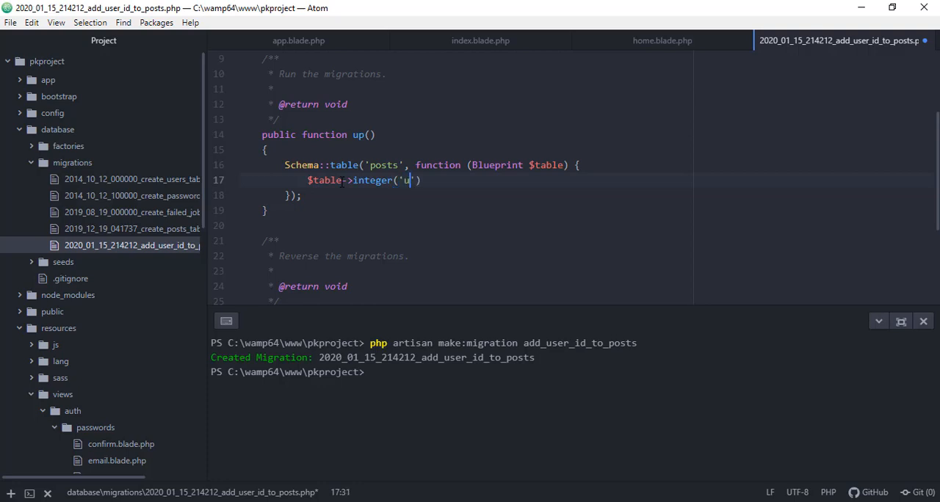
pyautogui.write('ser_id')
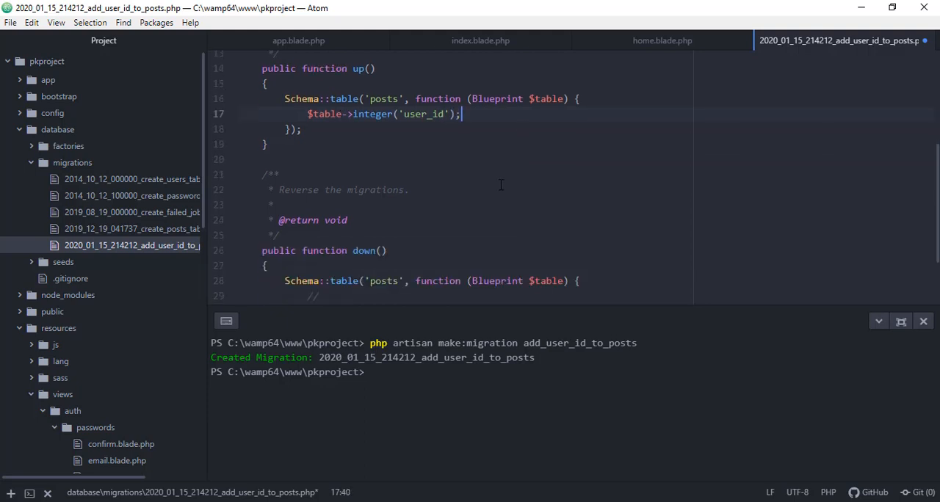
# Step: In down(), add $table->dropColumn('user_id'); to reverse the migration
pyautogui.scroll(-3)
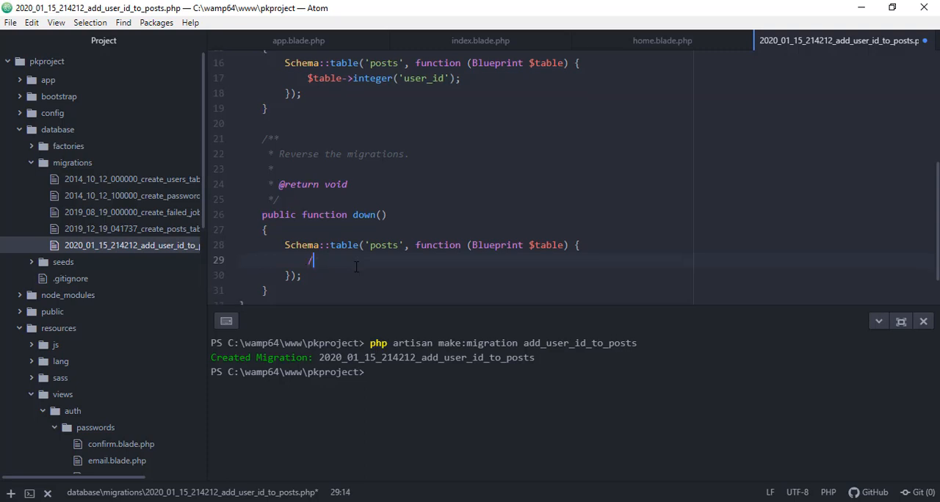
pyautogui.write('$')
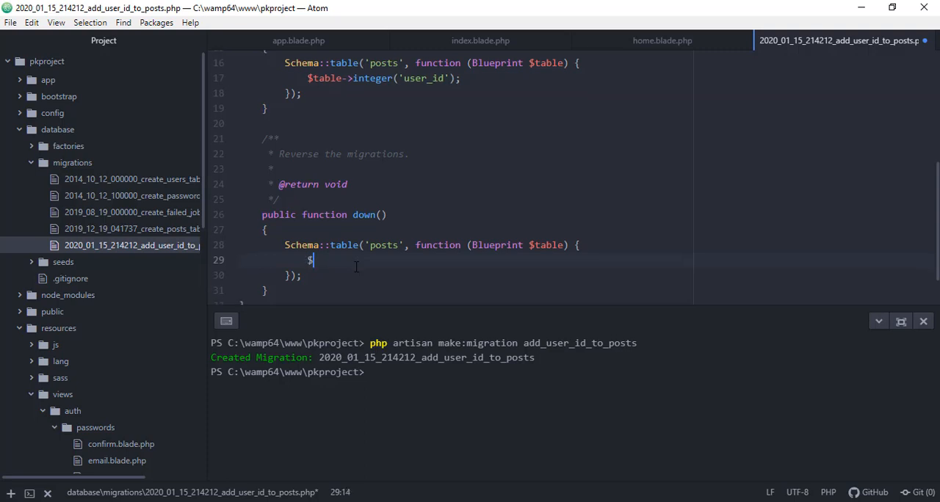
pyautogui.write('table->')
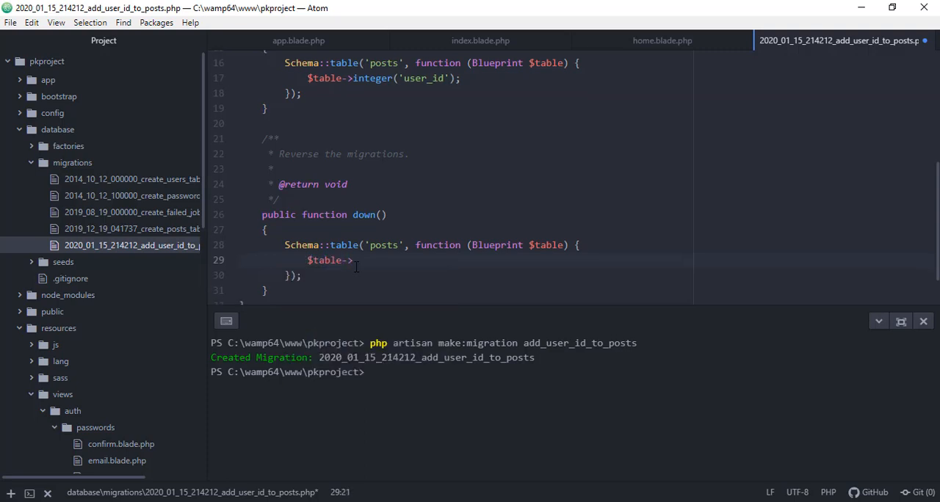
pyautogui.write('dropC')
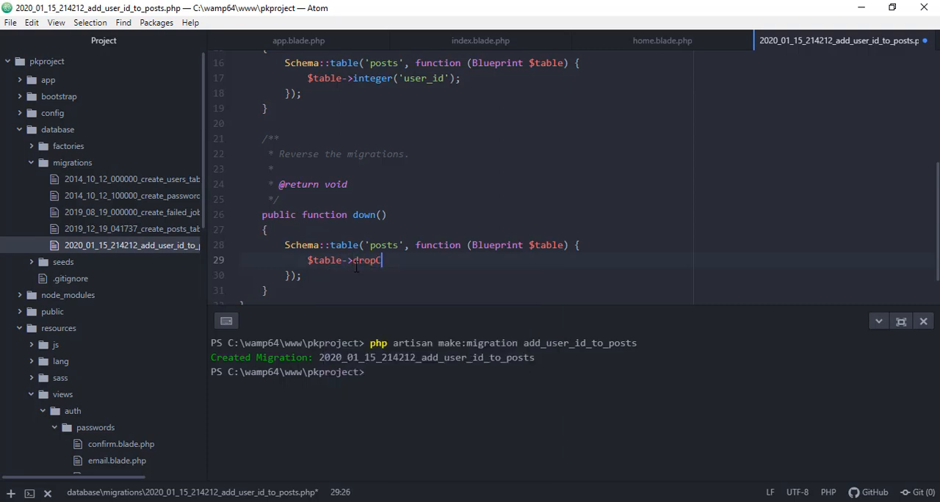
pyautogui.write('olumn()')
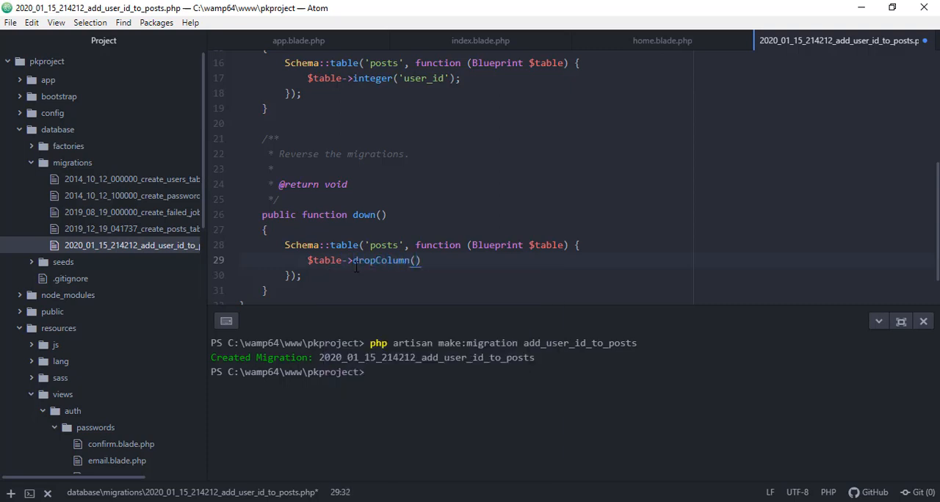
pyautogui.write("user_id'")
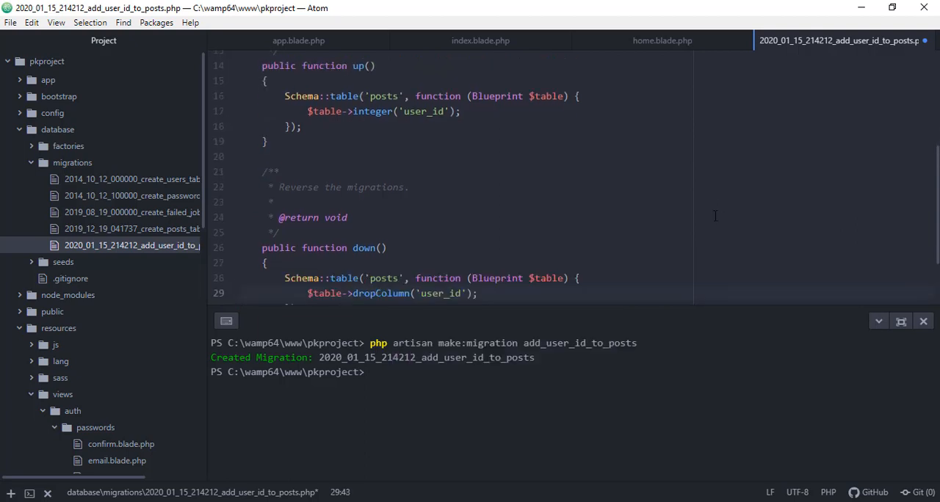
pyautogui.scroll(-3)
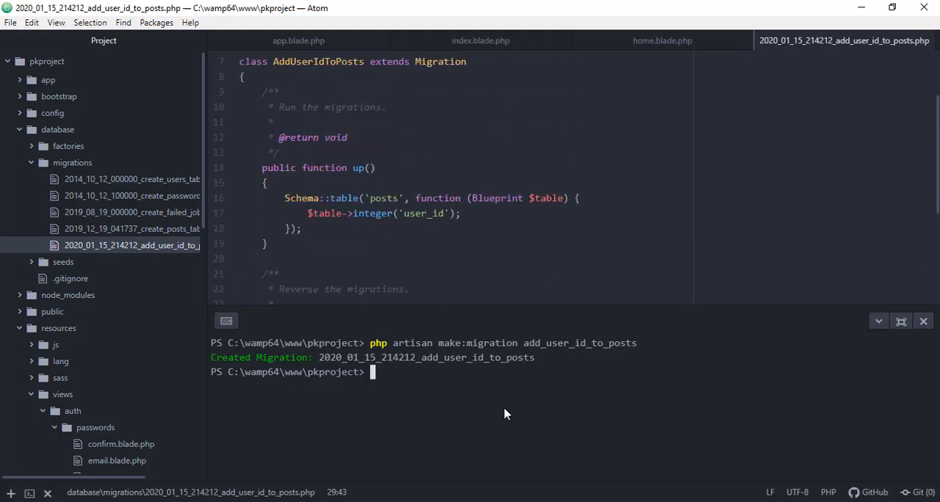
# Step: Run php artisan migrate so posts gains the user_id column
pyautogui.write('php art')
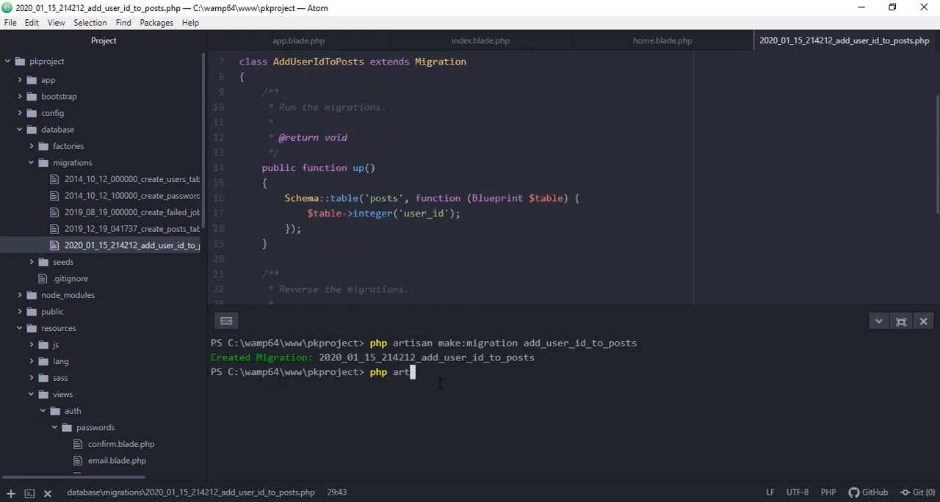
pyautogui.write('isan mig')
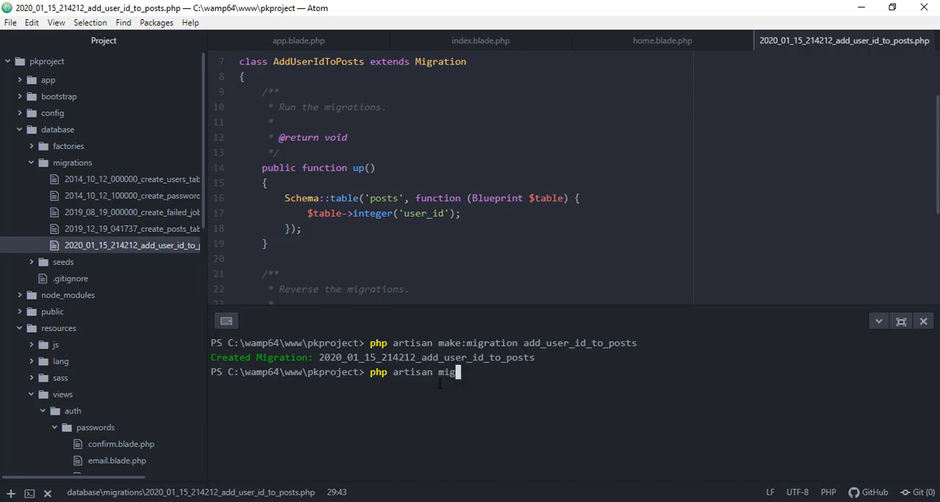
pyautogui.write('rate')
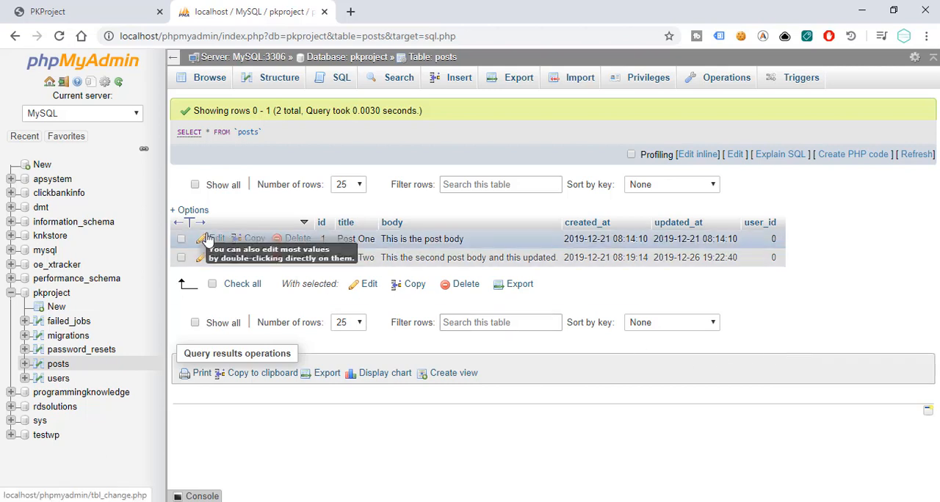
pyautogui.moveTo(761, 223)
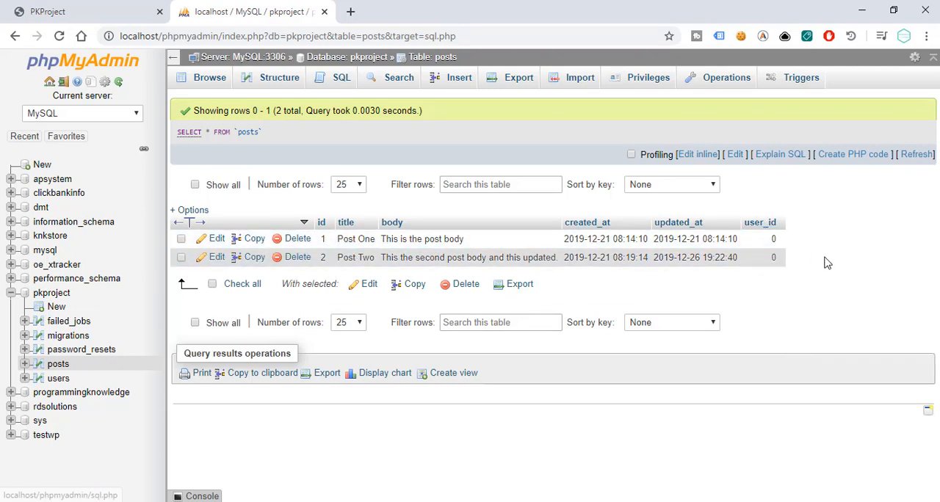
# Step: Edit a post's user_id cell in the posts Browse view and save it as 1
pyautogui.doubleClick(761, 238)
pyautogui.write('1')
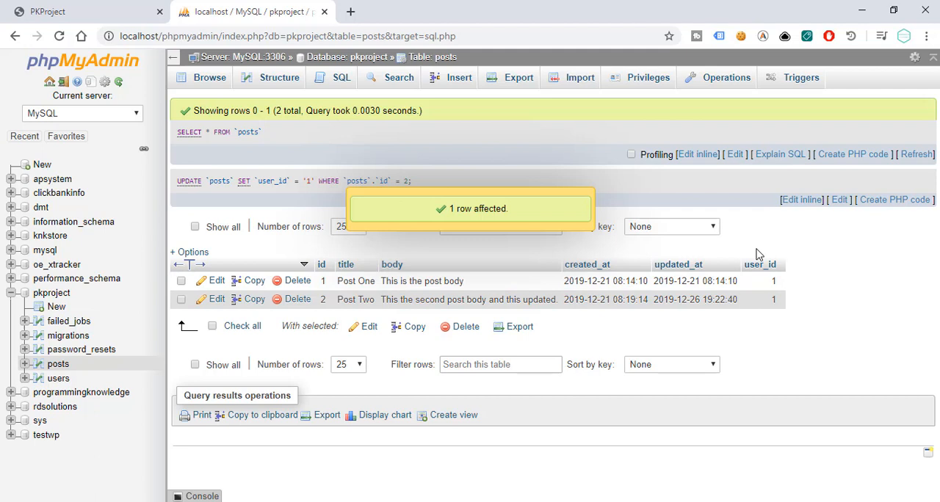
pyautogui.moveTo(735, 329)
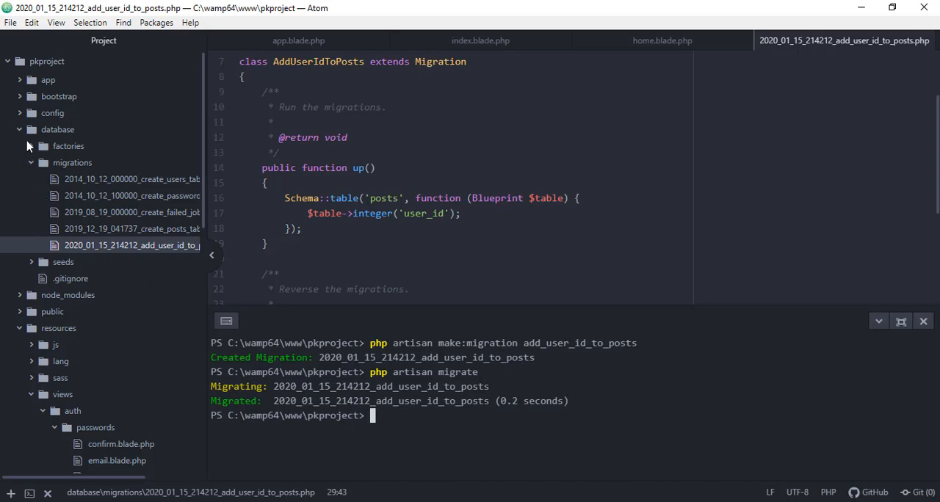
pyautogui.moveTo(29, 144)
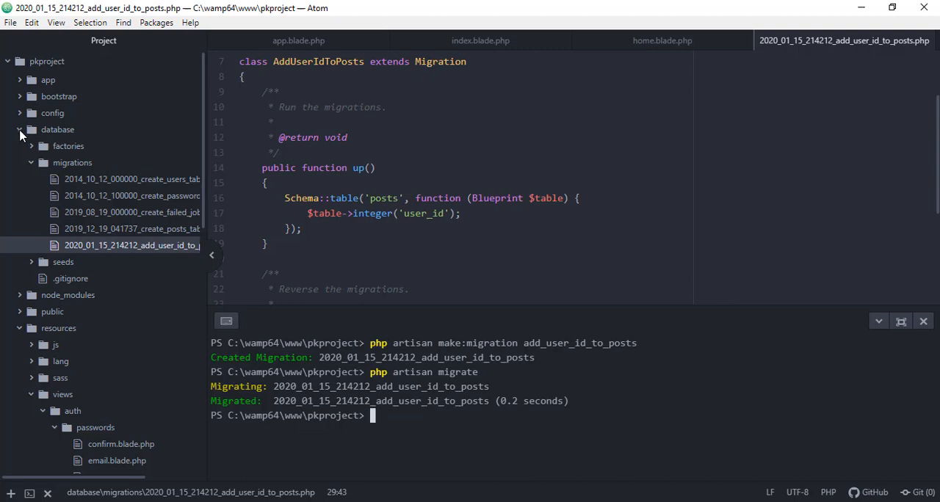
# Step: Open app/Http/Controllers/PostsController.php and scroll to the store() method
pyautogui.click(47, 80)
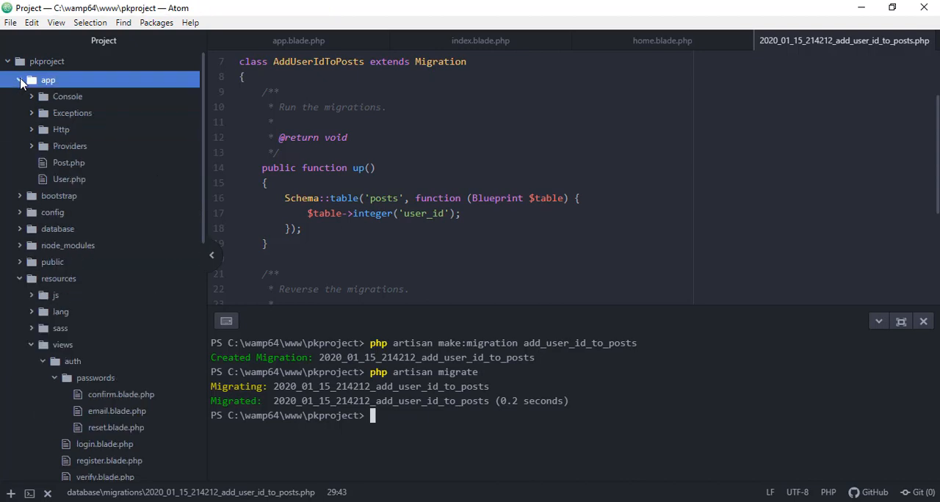
pyautogui.click(62, 129)
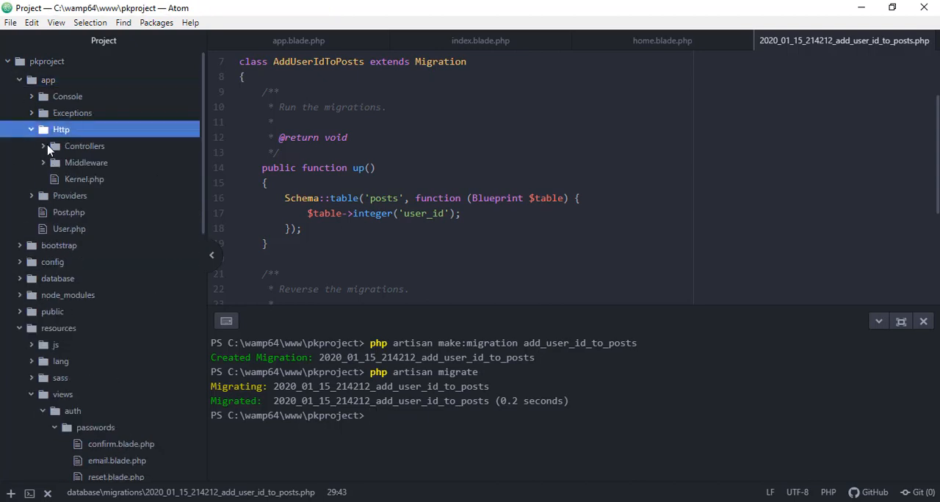
pyautogui.click(85, 146)
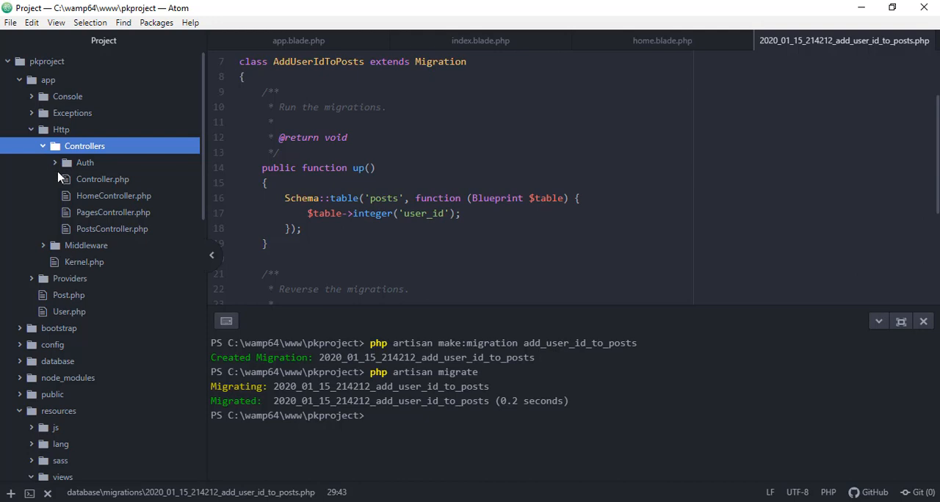
pyautogui.click(112, 229)
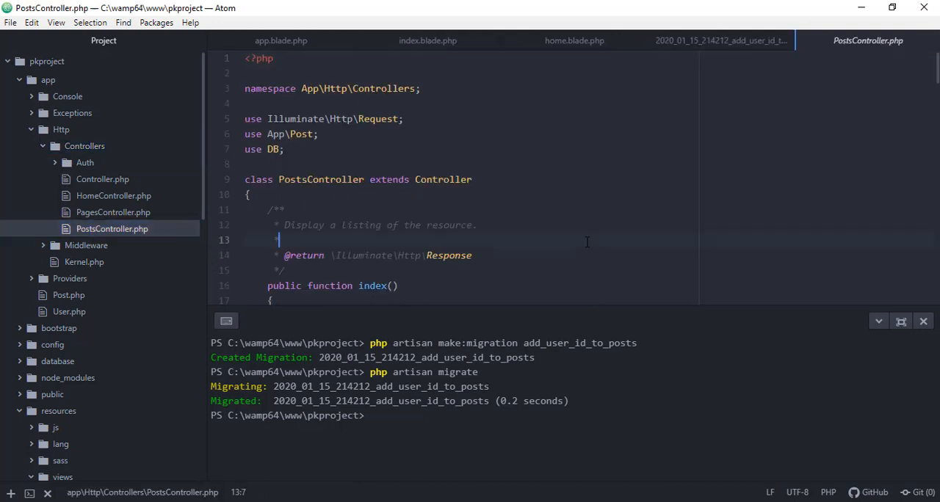
pyautogui.scroll(-3)
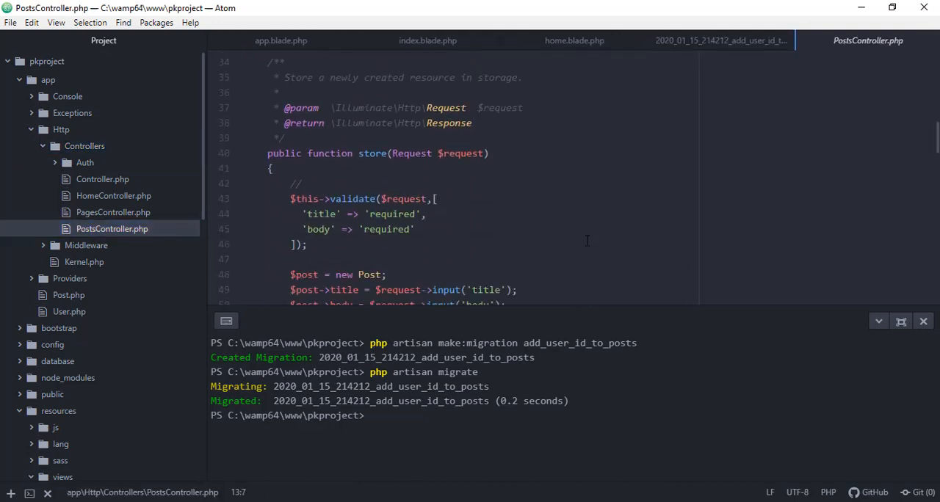
pyautogui.scroll(-3)
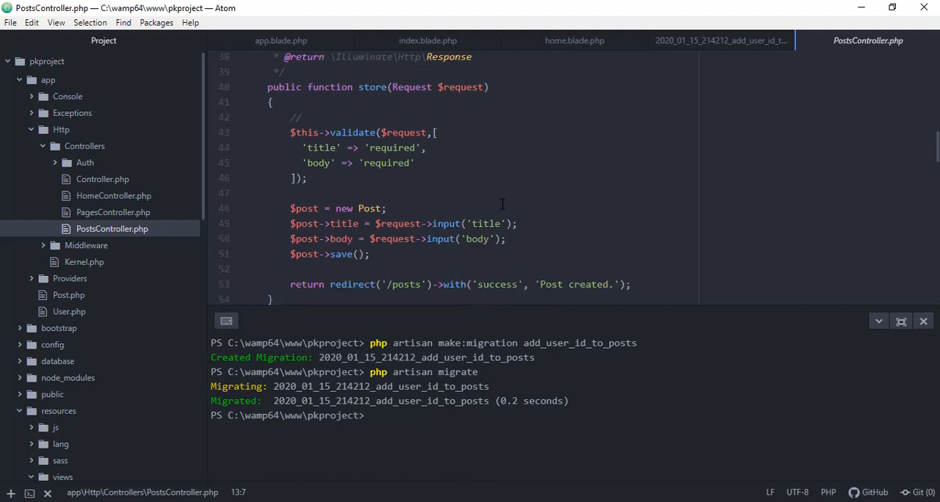
pyautogui.moveTo(381, 109)
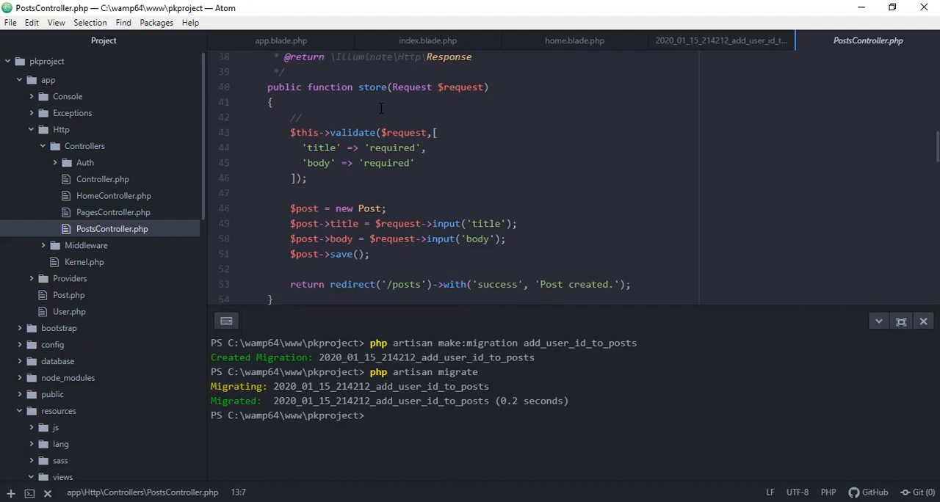
pyautogui.scroll(-3)
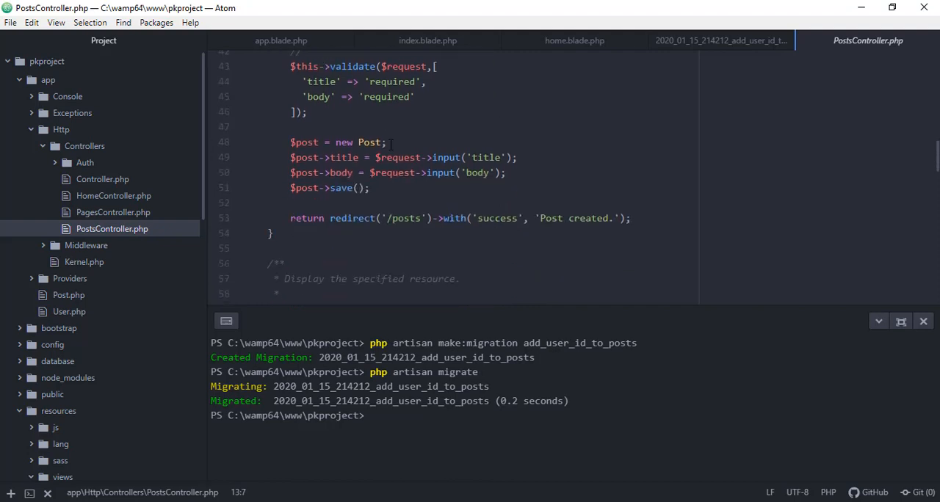
# Step: Before save(), add $post->user_id = auth()->user()->id; in store()
pyautogui.click(381, 173)
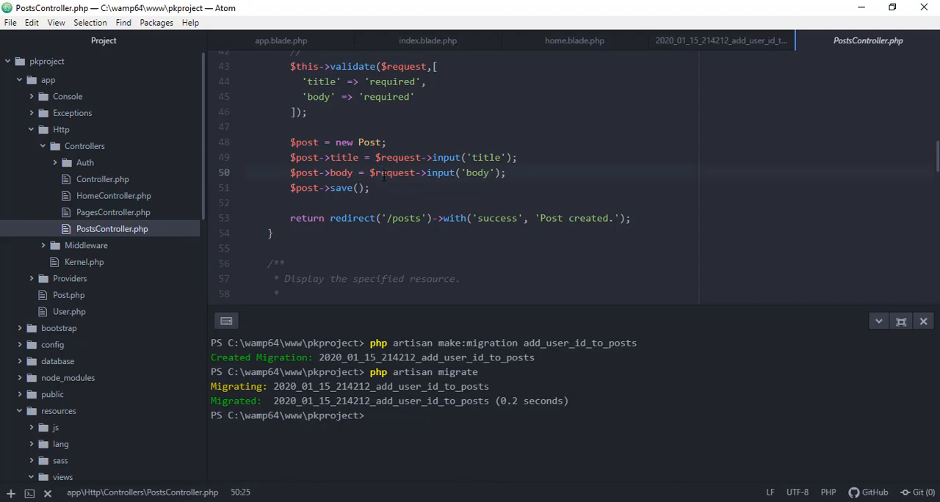
pyautogui.write('$')
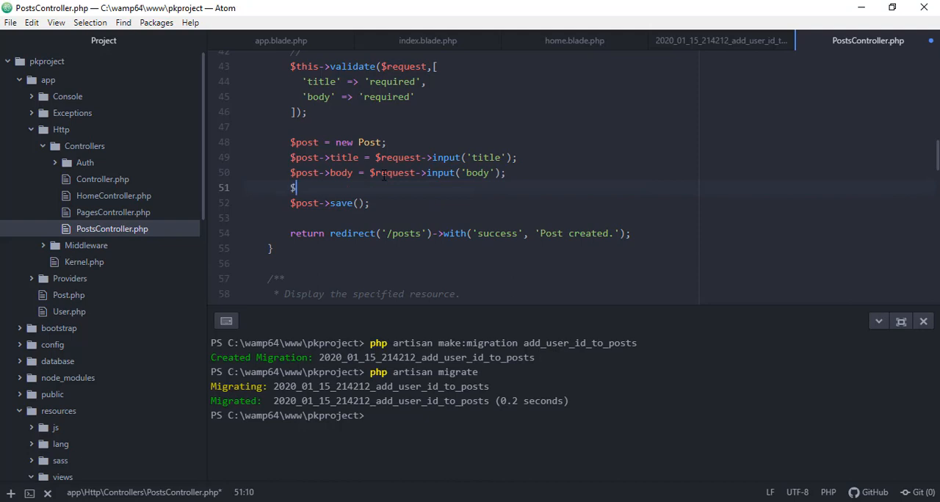
pyautogui.write('post->')
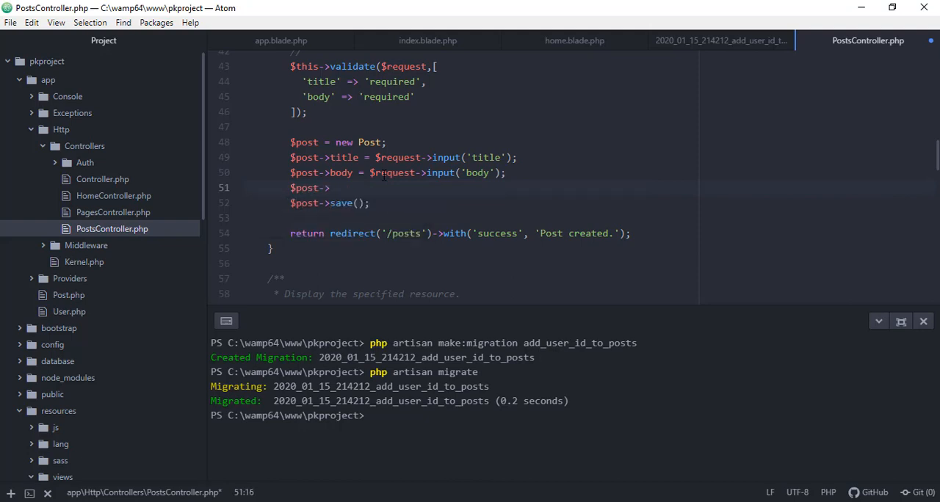
pyautogui.write('user_id =')
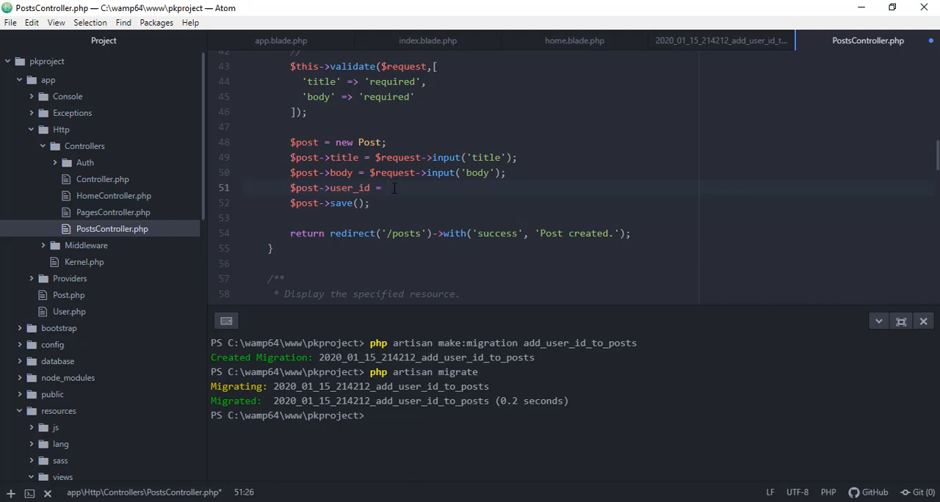
pyautogui.write('auth(')
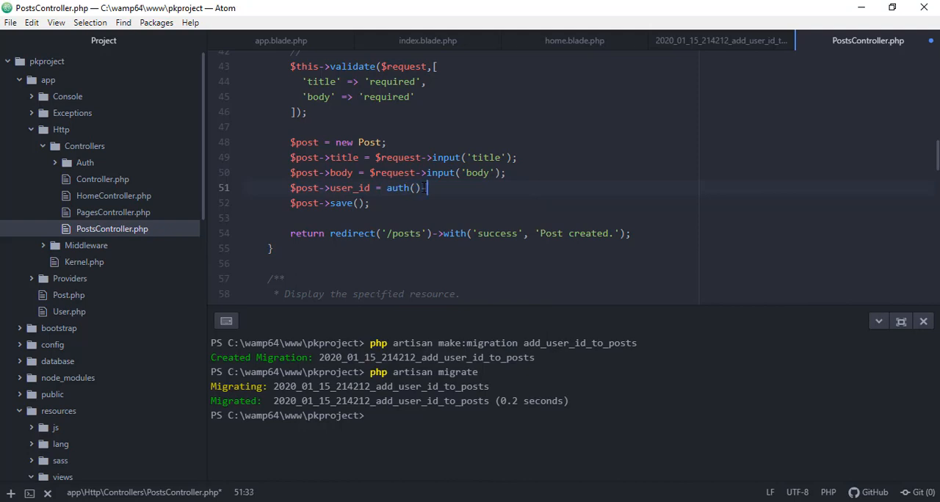
pyautogui.write('->user()')
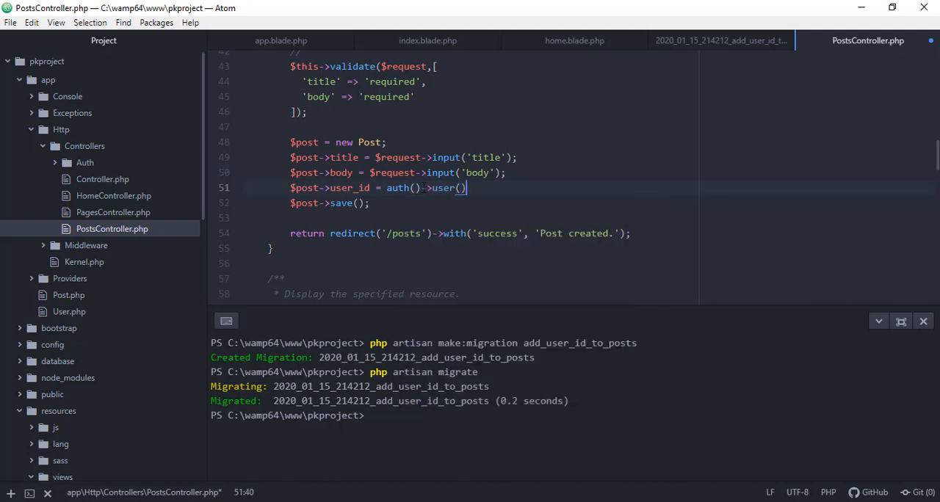
pyautogui.write('->i')
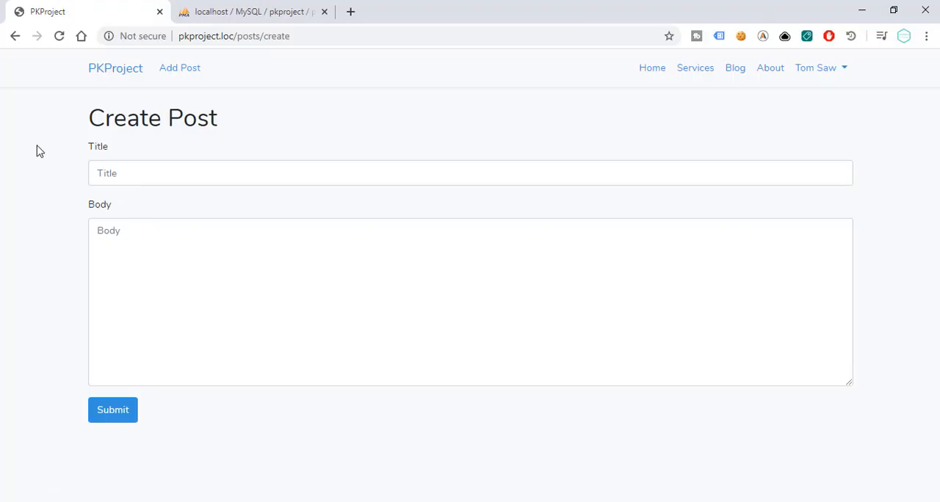
pyautogui.moveTo(116, 115)
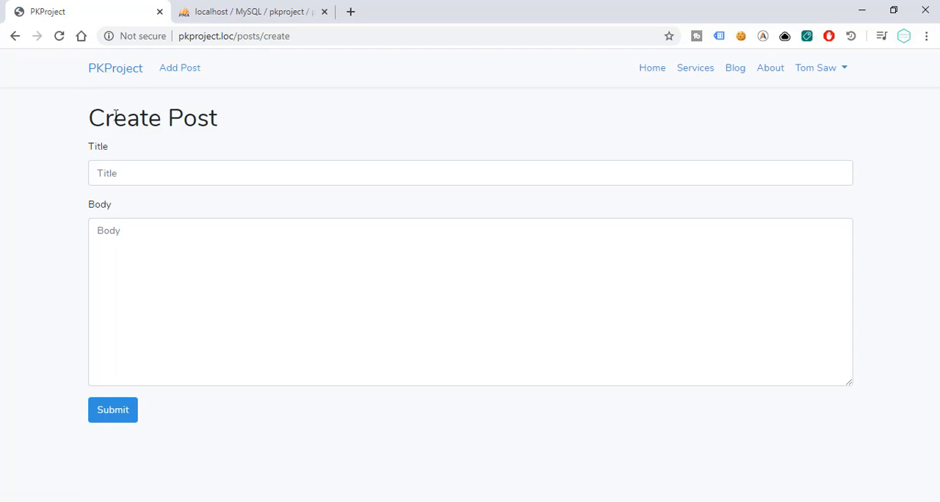
# Step: Submit a new post titled 'Certain title of a post' with body text, then switch to phpMyAdmin
pyautogui.click(115, 68)
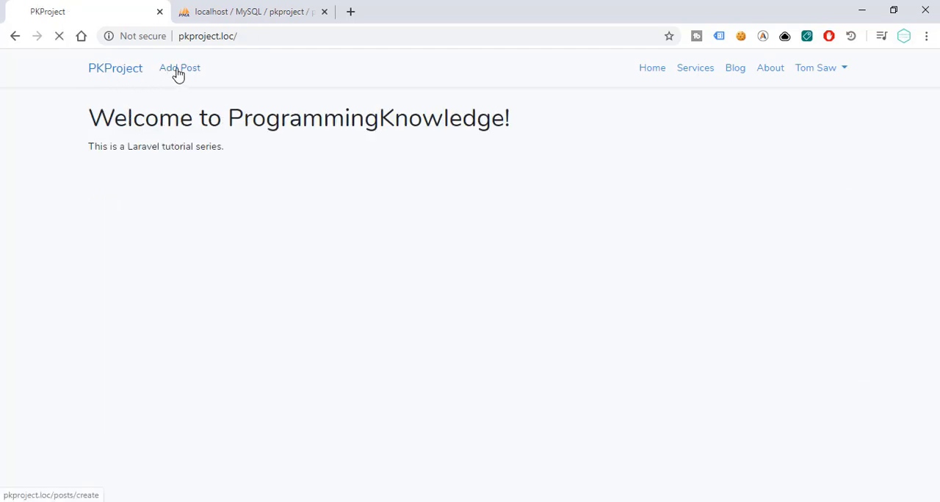
pyautogui.click(179, 68)
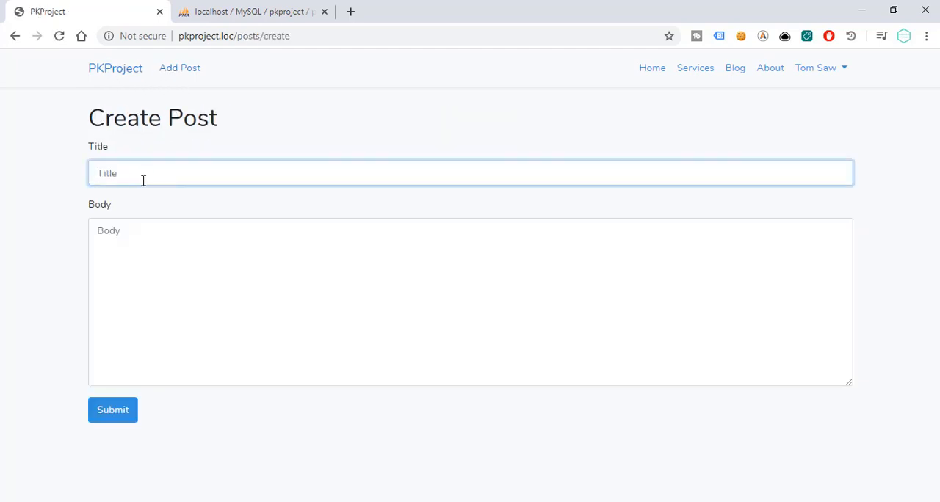
pyautogui.write('Certain title of')
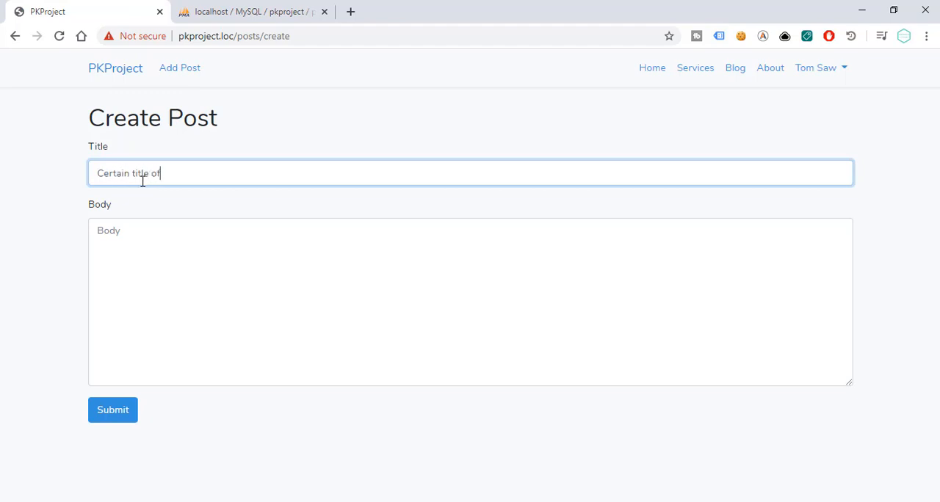
pyautogui.write('new')
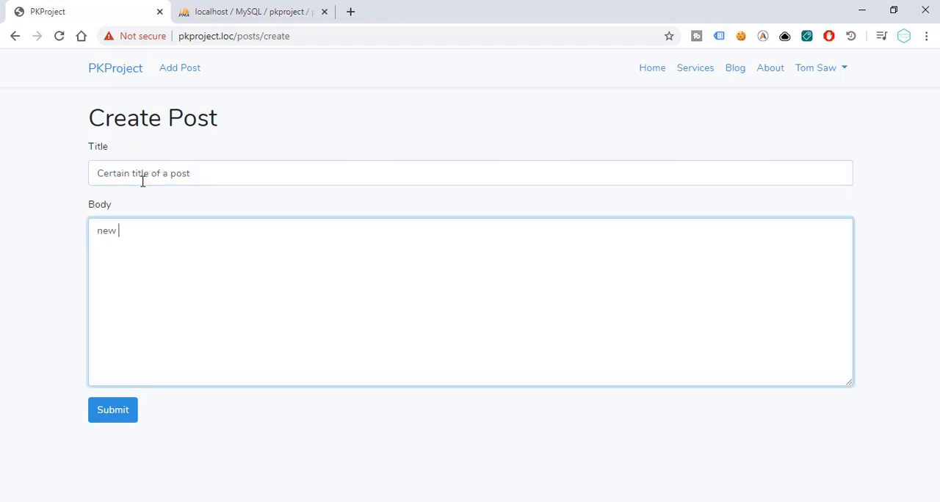
pyautogui.write('body of a post.')
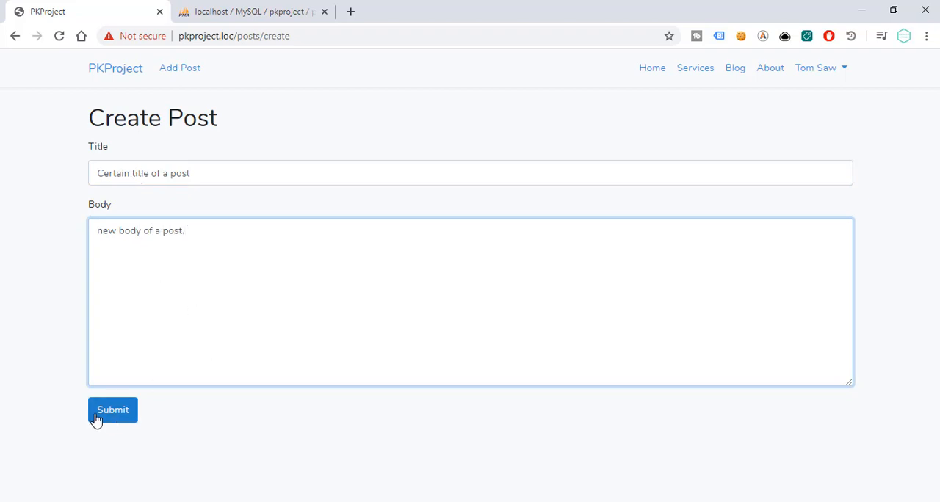
pyautogui.click(112, 410)
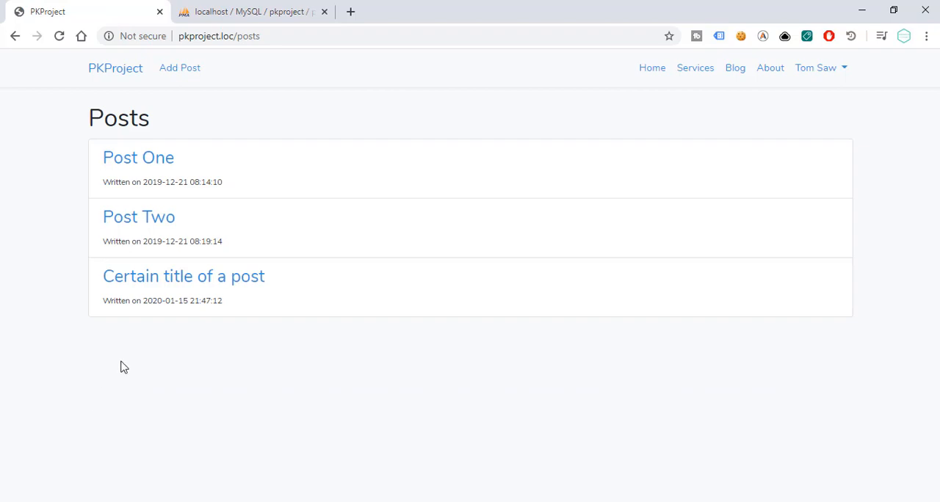
pyautogui.moveTo(183, 276)
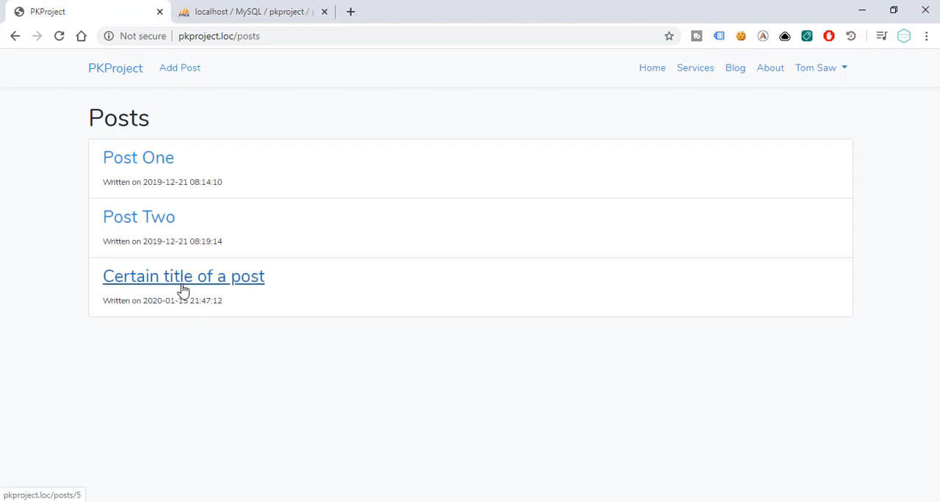
pyautogui.click(252, 12)
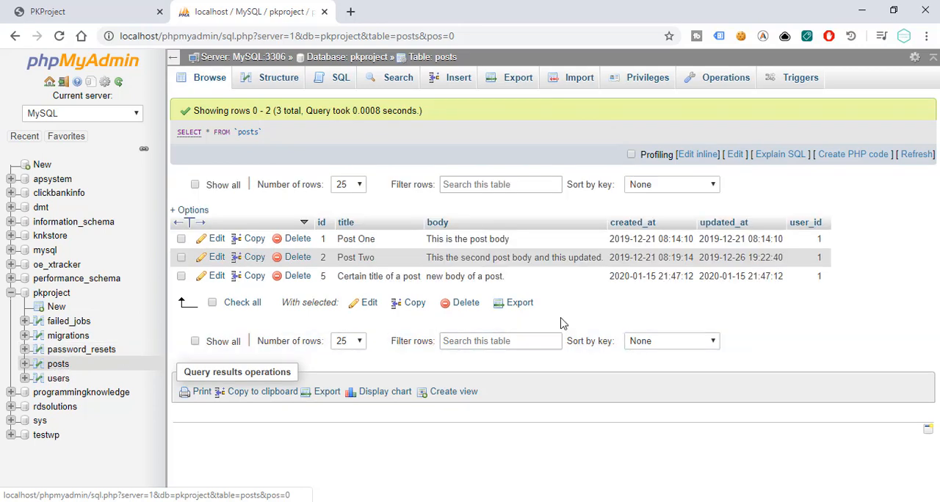
pyautogui.moveTo(805, 222)
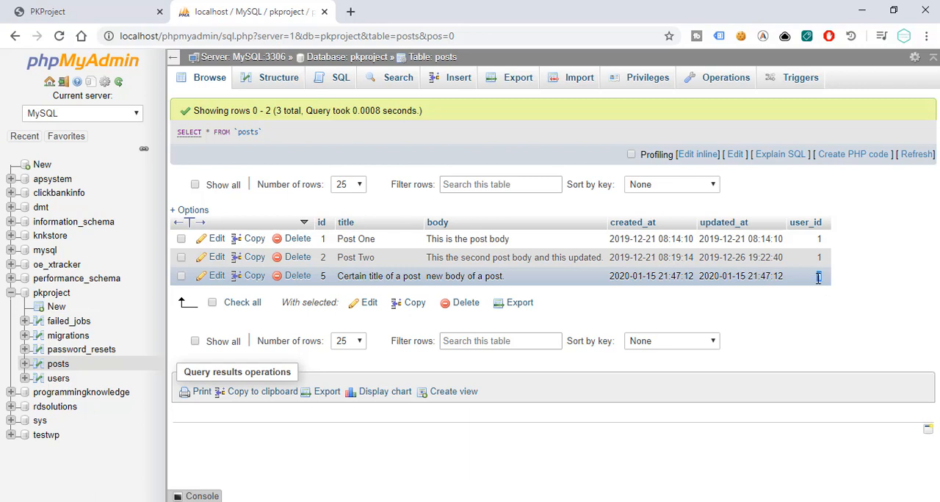
# Step: Confirm the new post row has user_id 1, then browse the users table showing Tom Saw with id 1
pyautogui.doubleClick(819, 276)
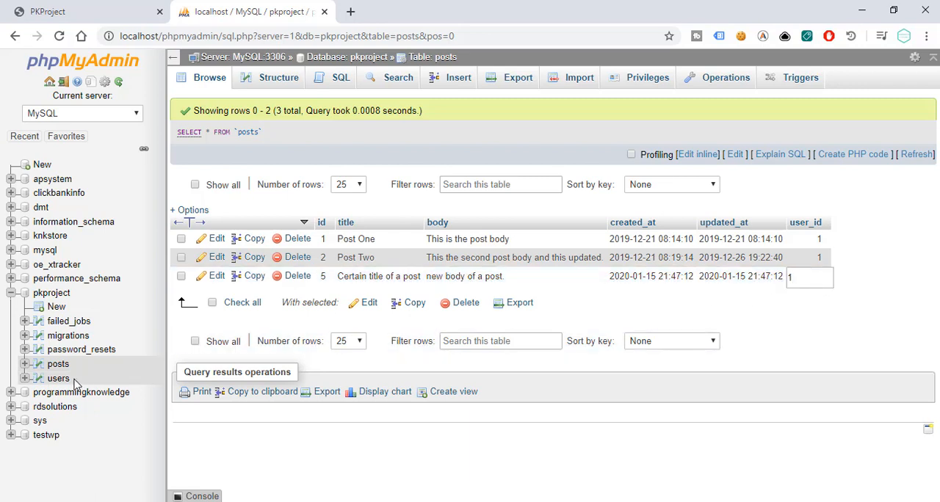
pyautogui.click(59, 379)
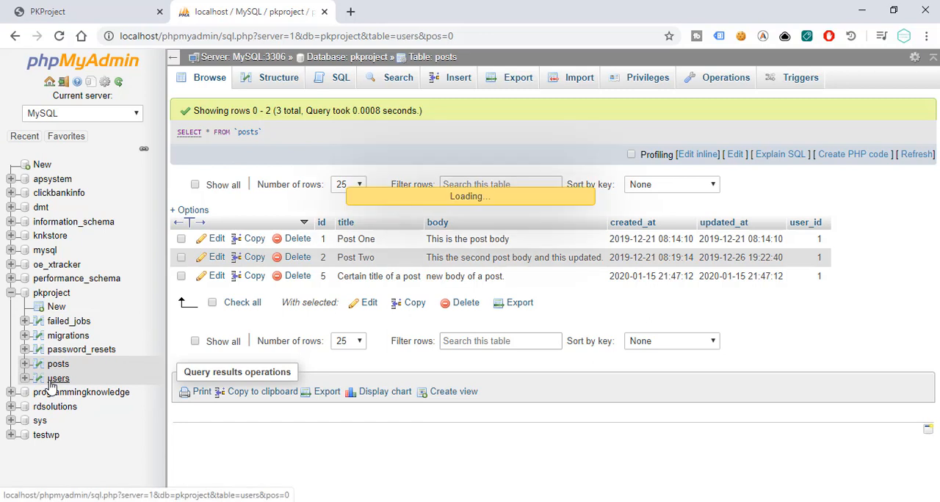
pyautogui.click(59, 379)
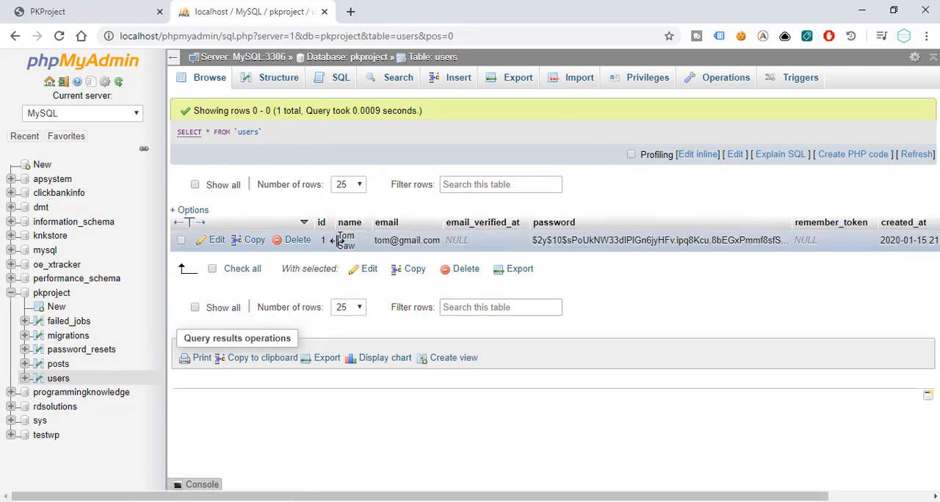